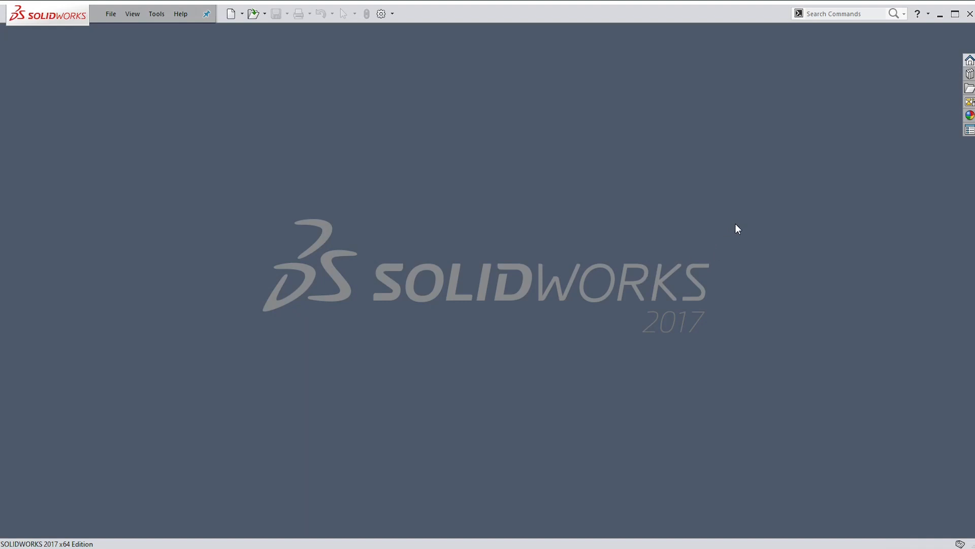
mouse_move(672, 202)
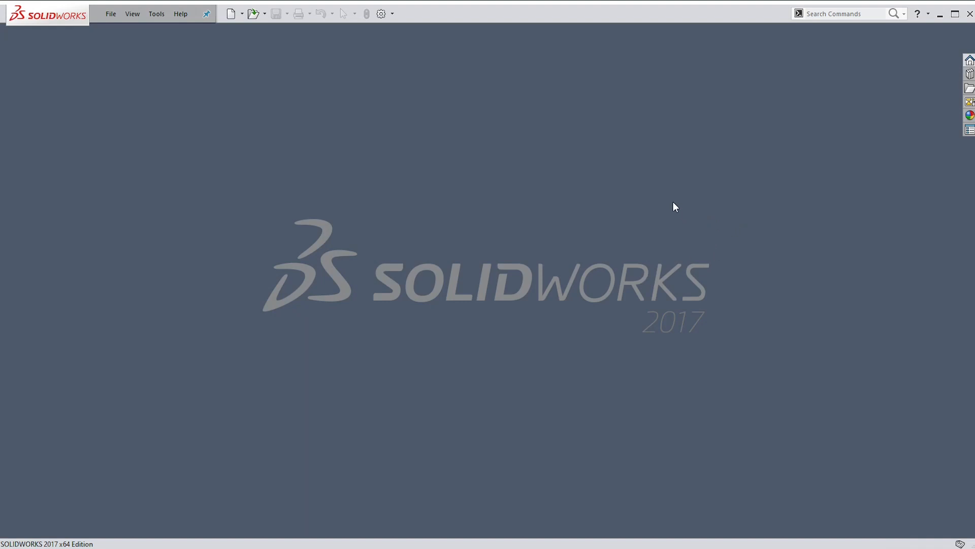
mouse_move(546, 174)
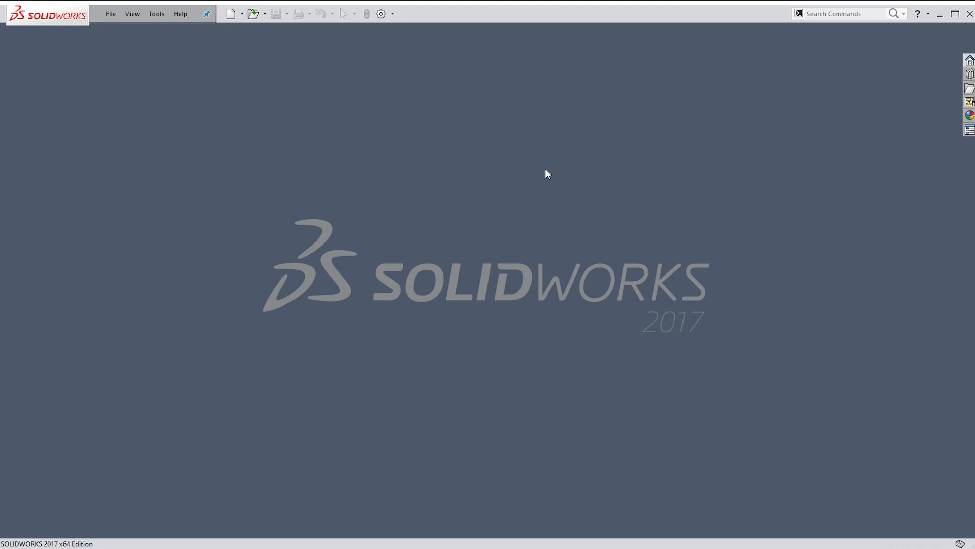
mouse_move(491, 216)
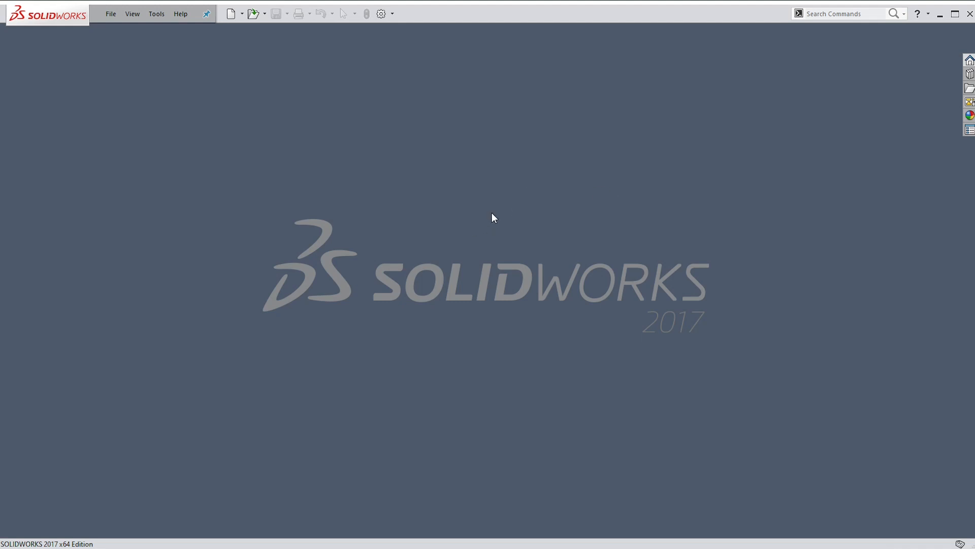
mouse_move(540, 248)
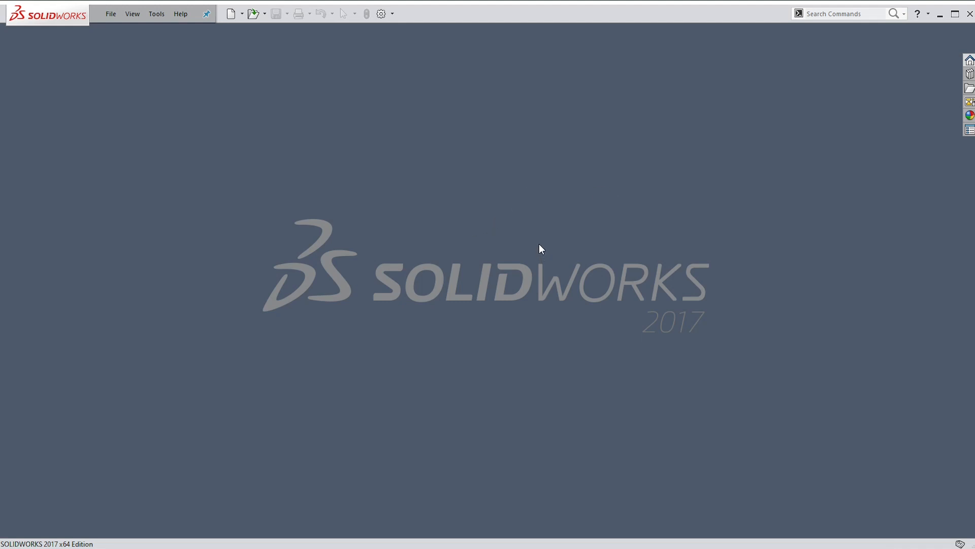
mouse_move(660, 501)
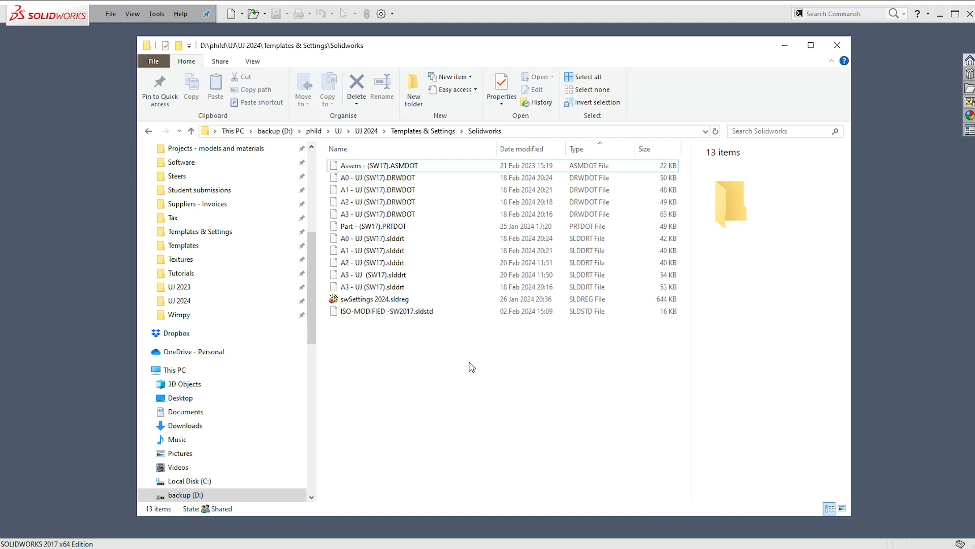
mouse_move(483, 359)
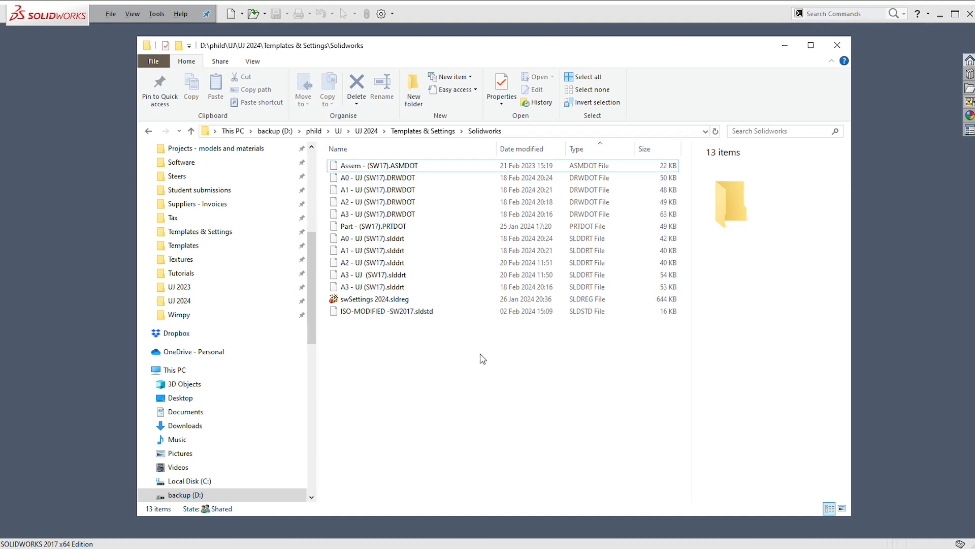
mouse_move(666, 358)
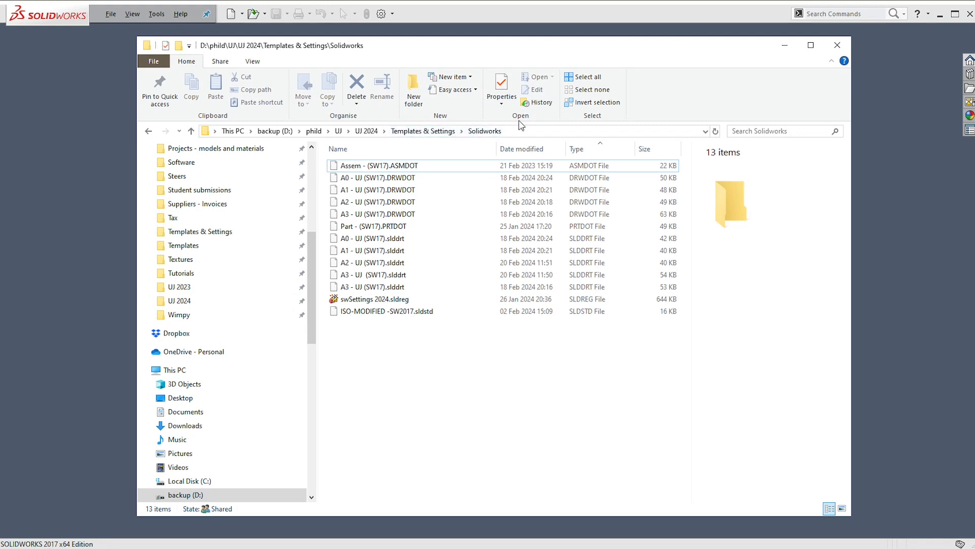
mouse_move(783, 46)
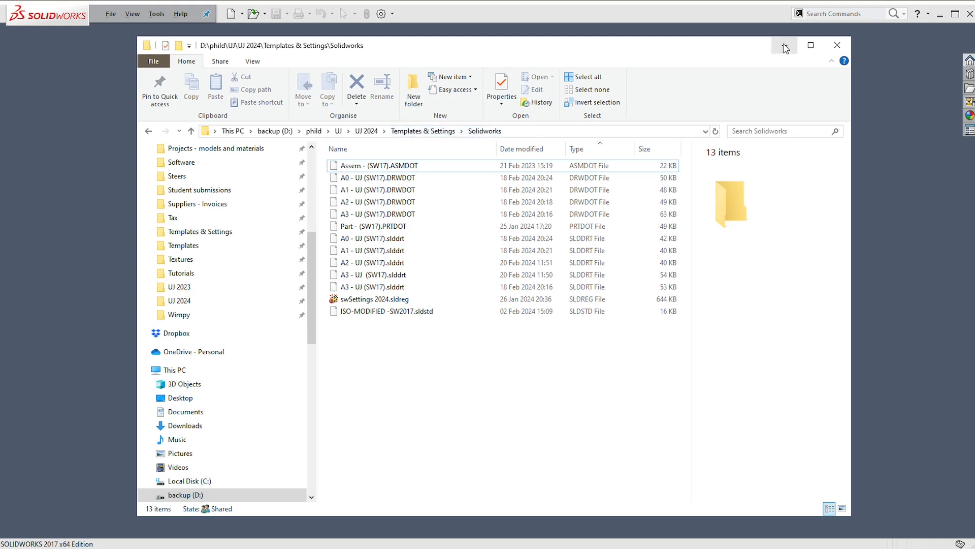
mouse_move(784, 46)
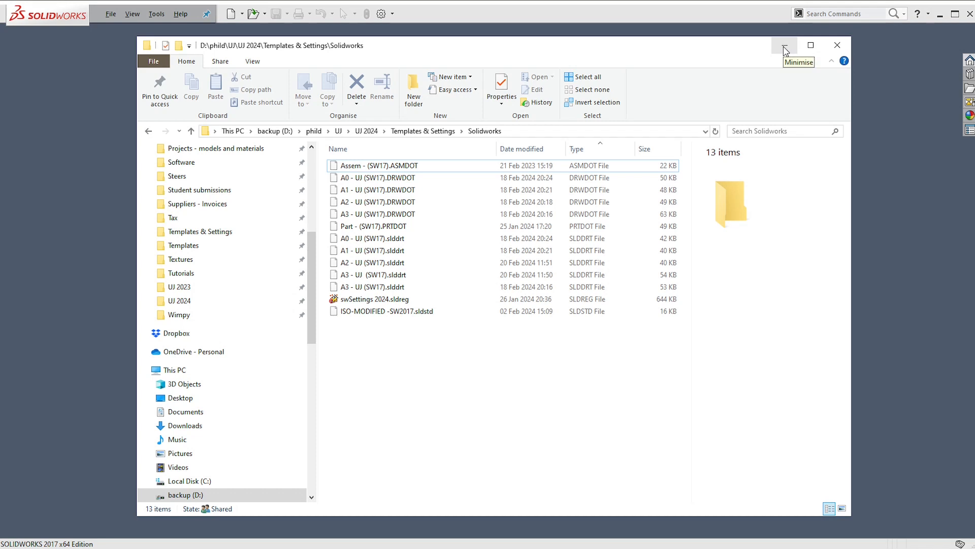
Step: Minimise Explorer and pick the Part template from the sheetformat tab in Advanced view
left_click(784, 45)
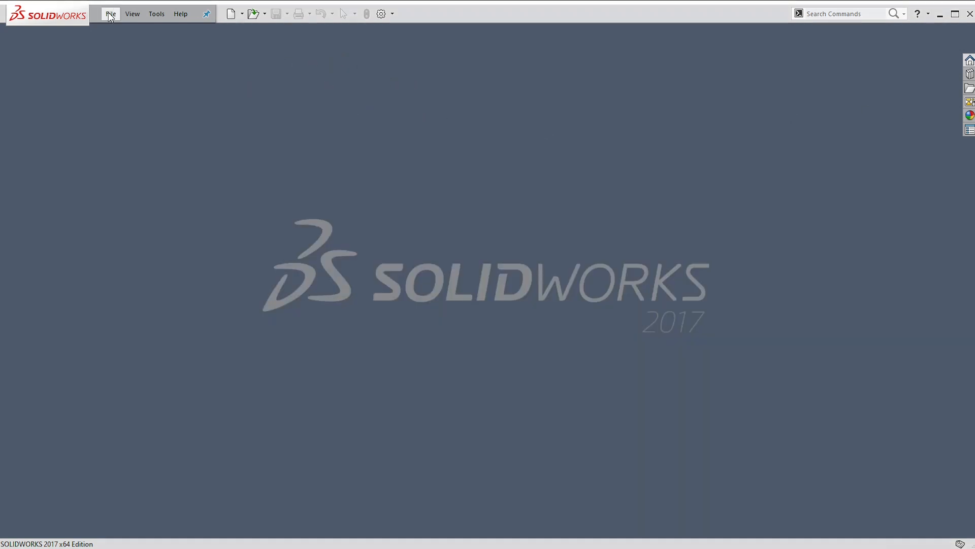
left_click(113, 13)
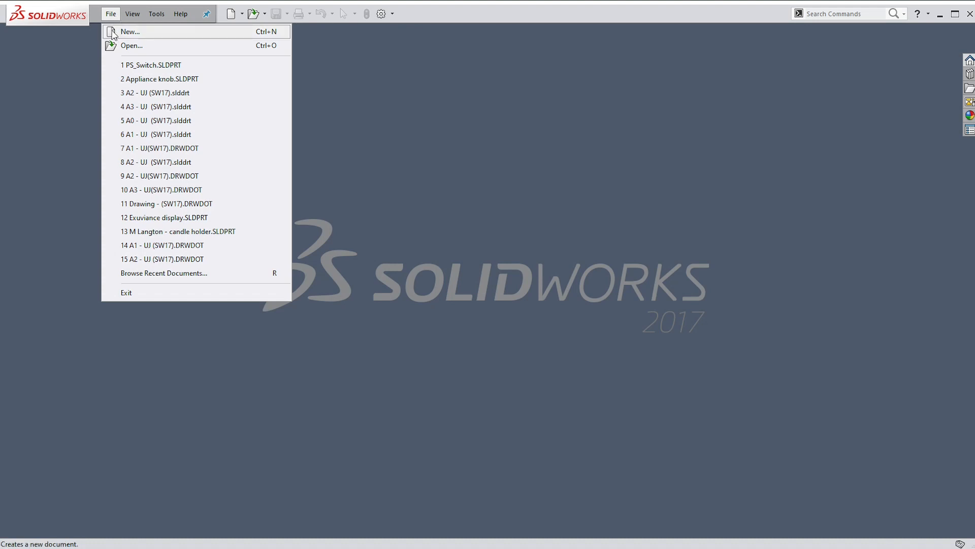
left_click(131, 31)
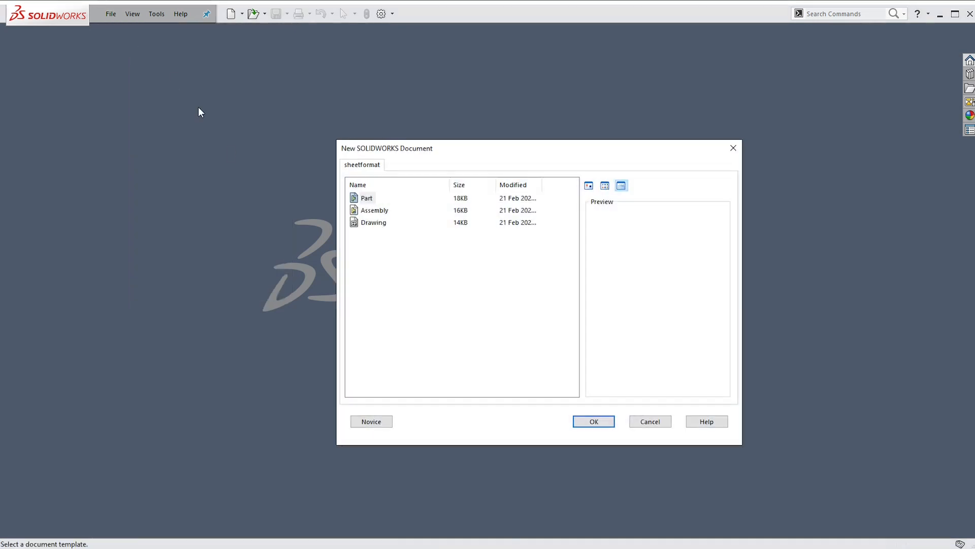
left_click(371, 421)
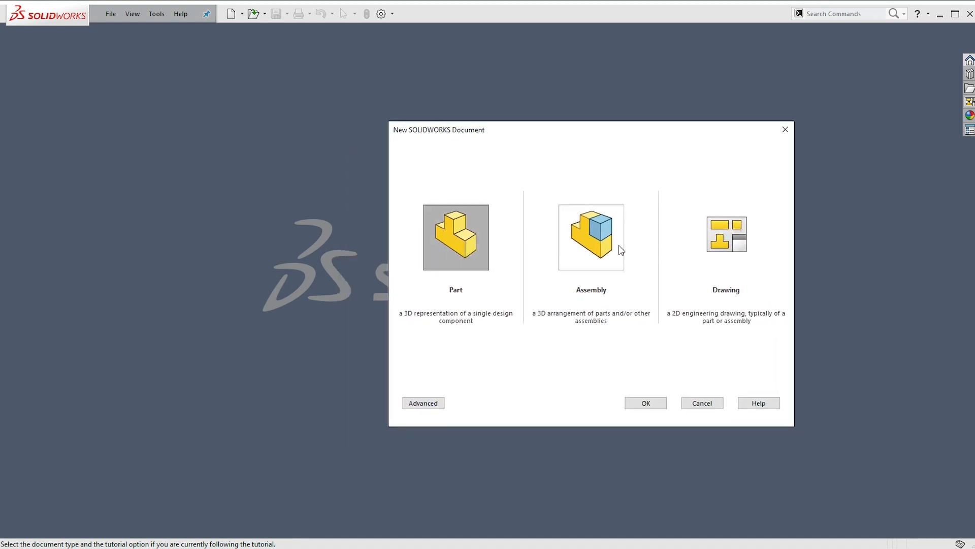
mouse_move(621, 264)
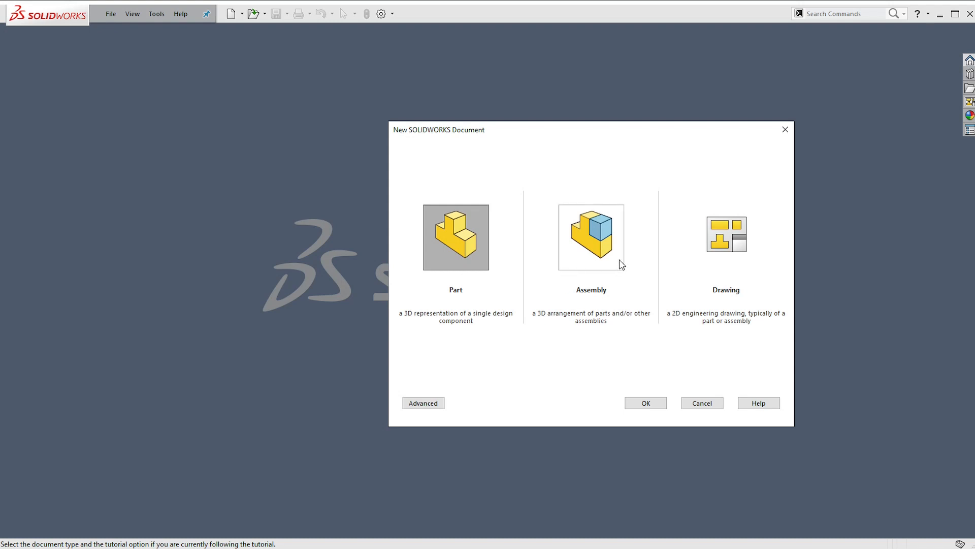
mouse_move(745, 258)
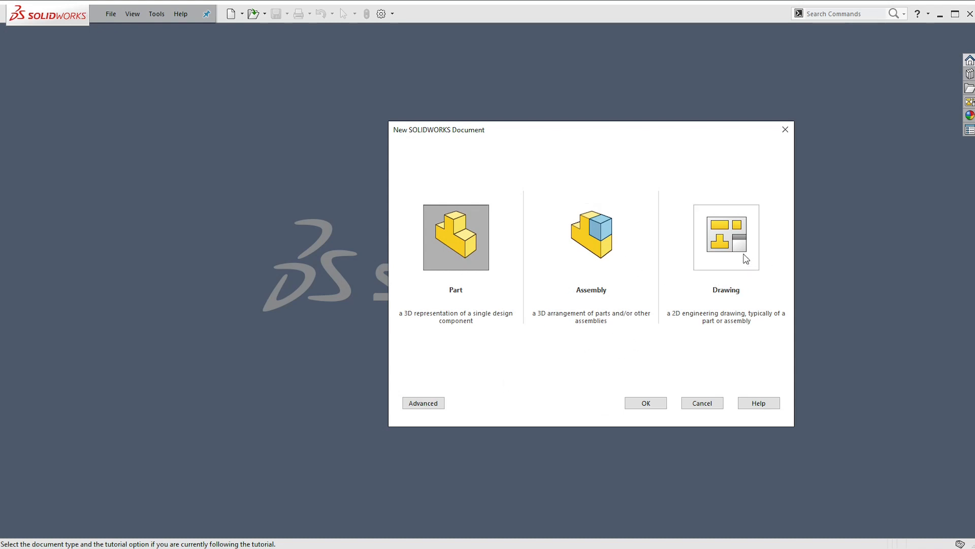
mouse_move(733, 274)
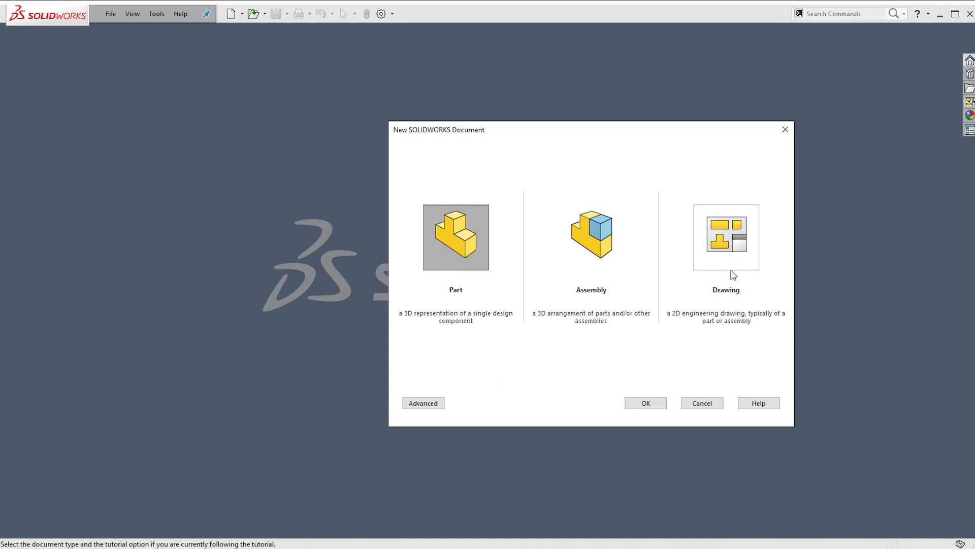
mouse_move(819, 277)
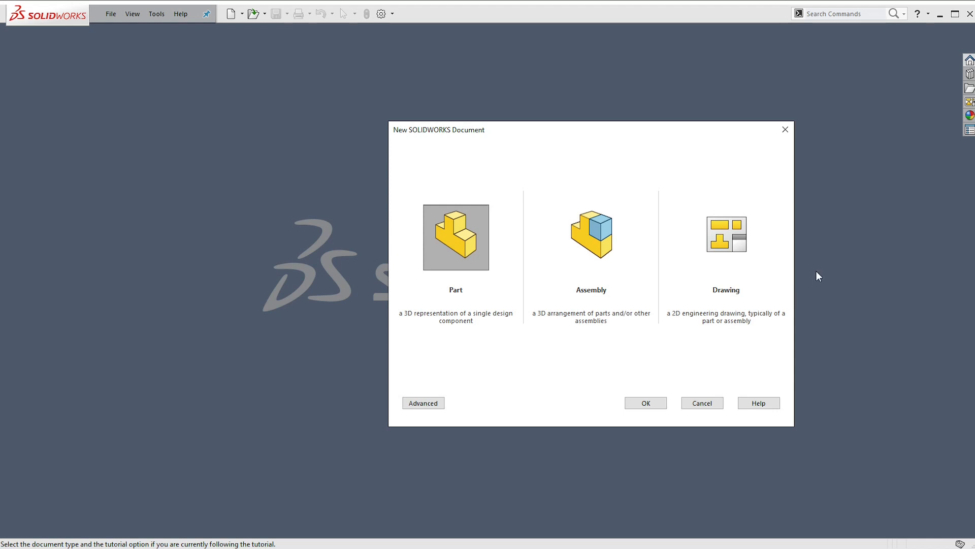
left_click(423, 403)
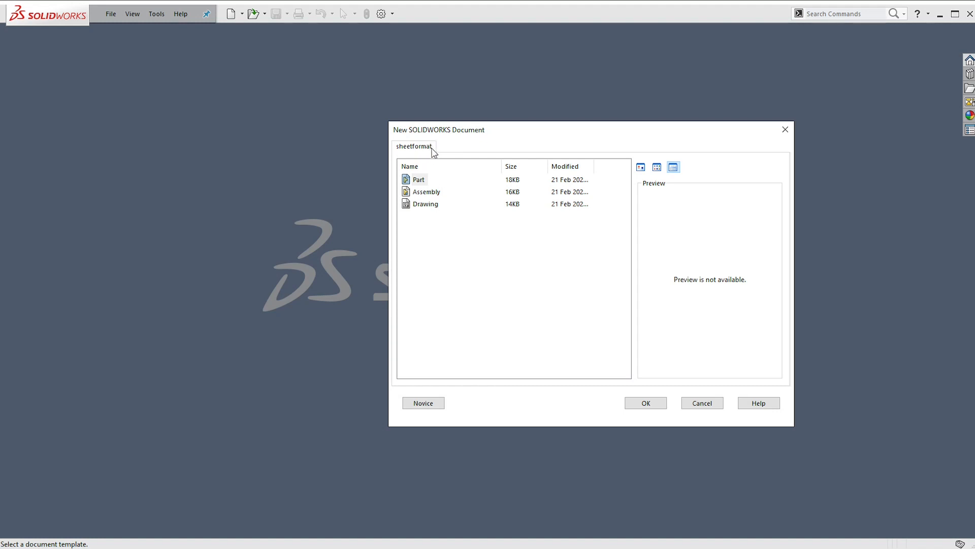
mouse_move(430, 163)
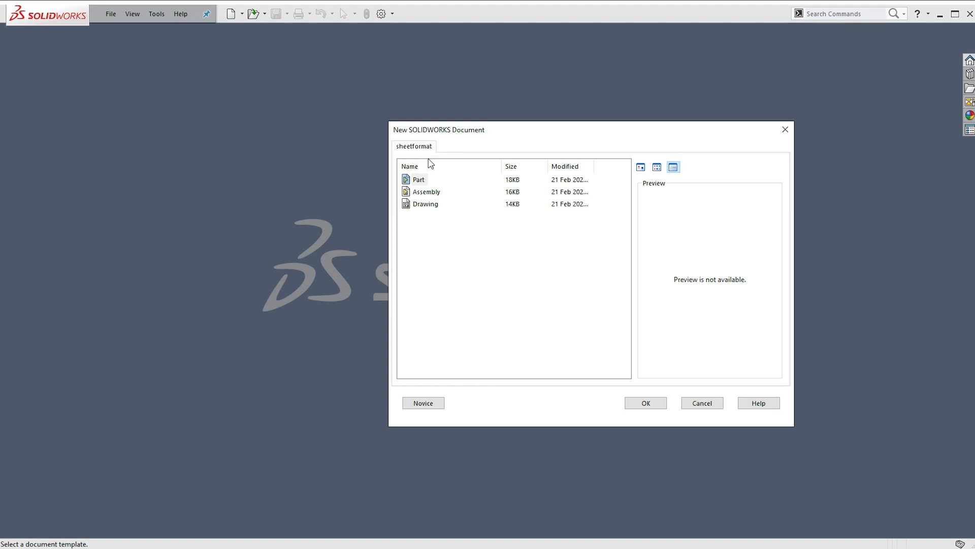
mouse_move(403, 141)
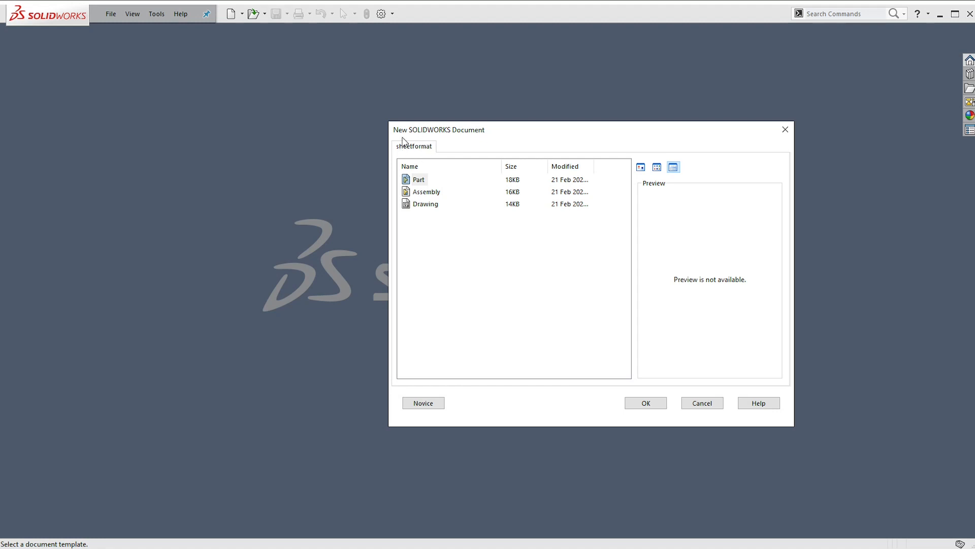
mouse_move(428, 157)
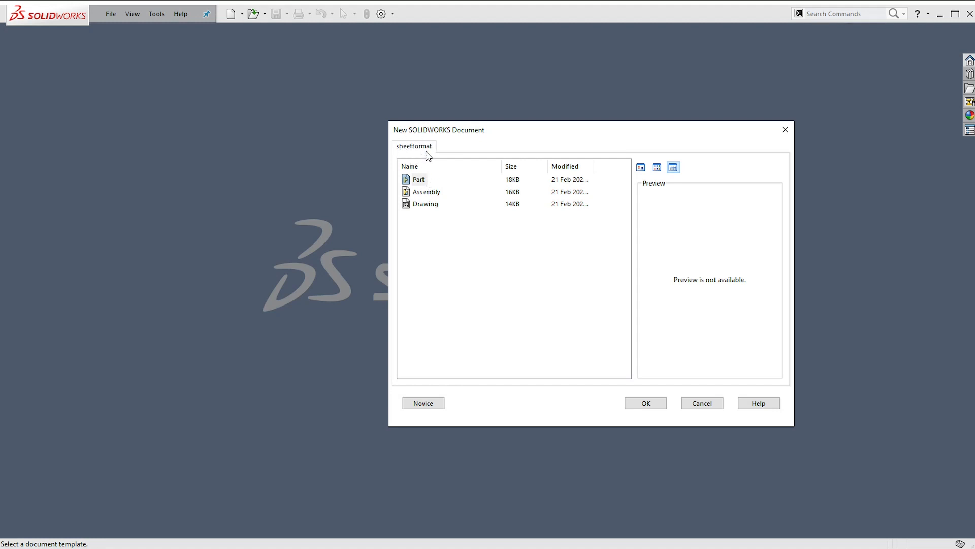
mouse_move(425, 168)
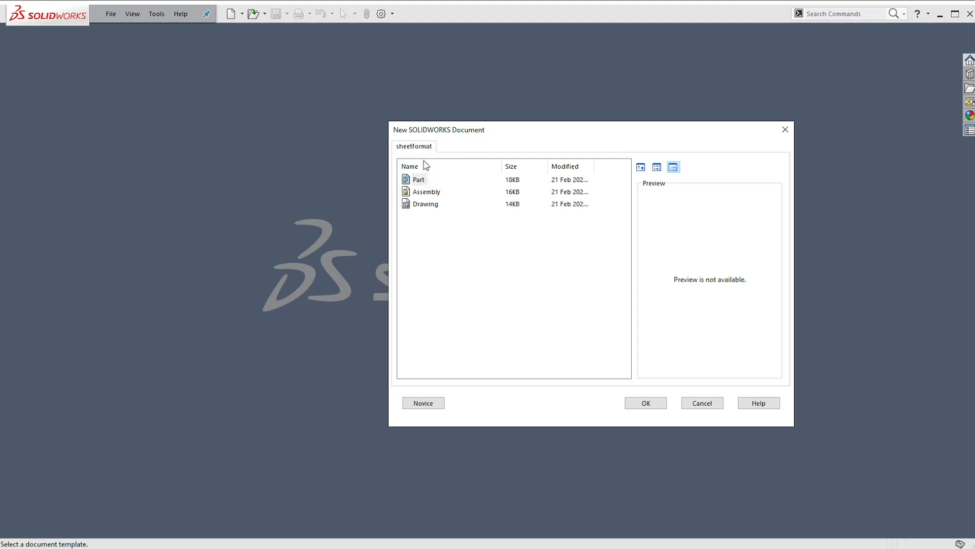
mouse_move(447, 144)
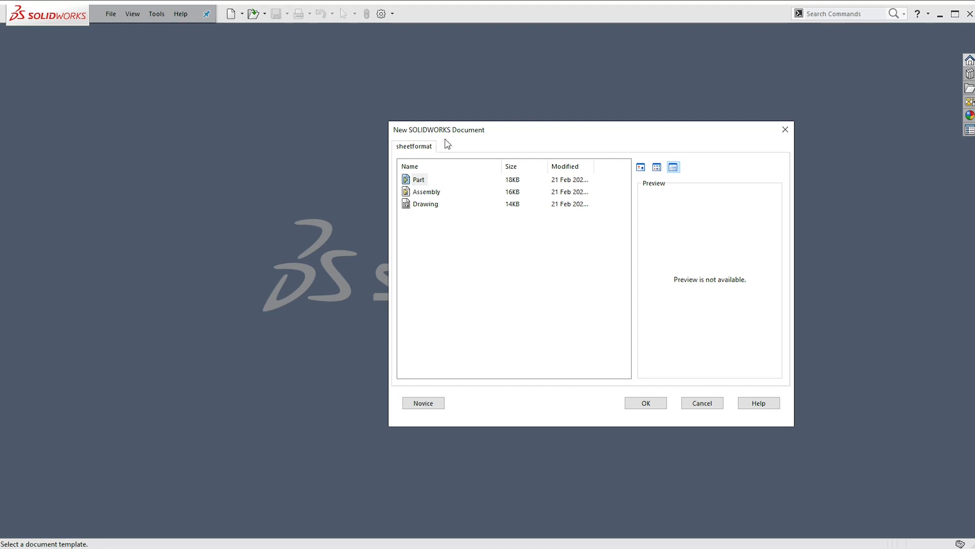
mouse_move(451, 143)
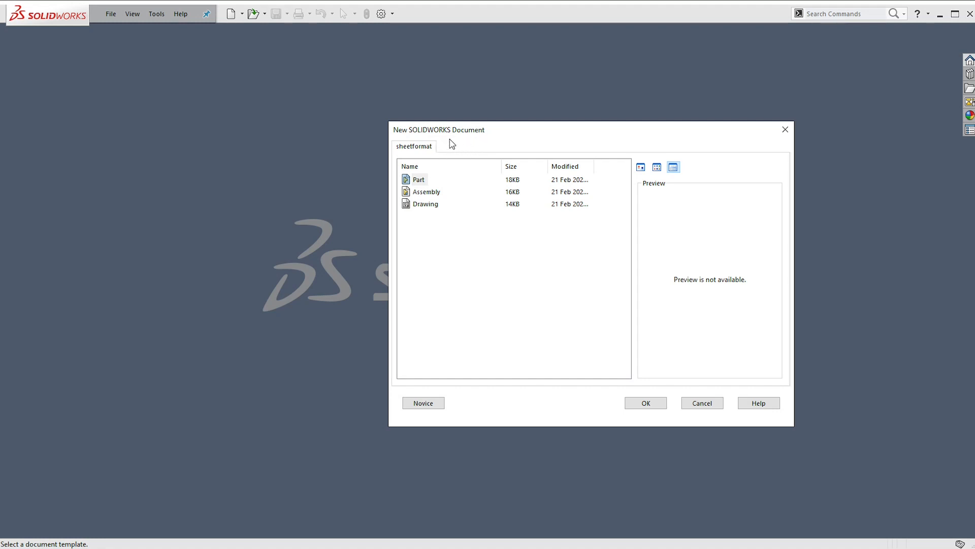
mouse_move(667, 325)
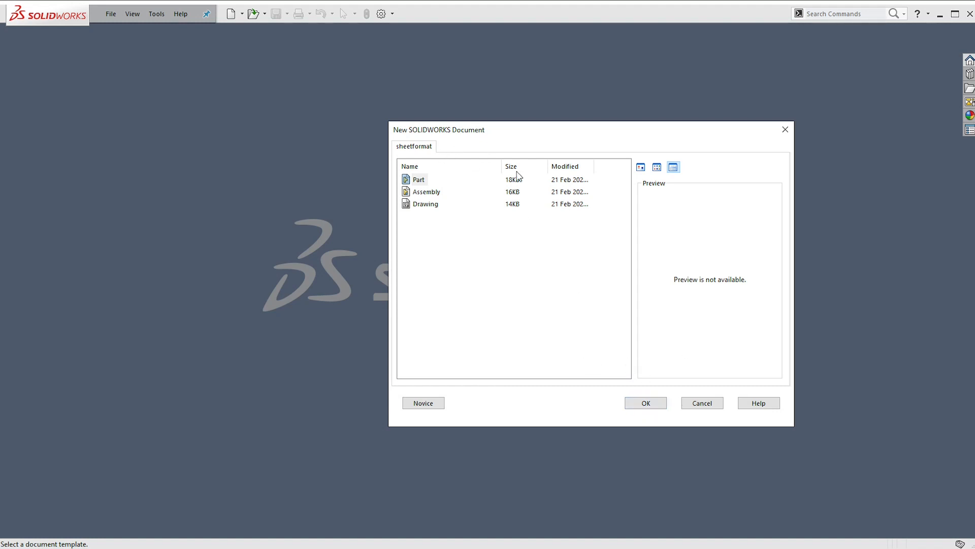
left_click(646, 403)
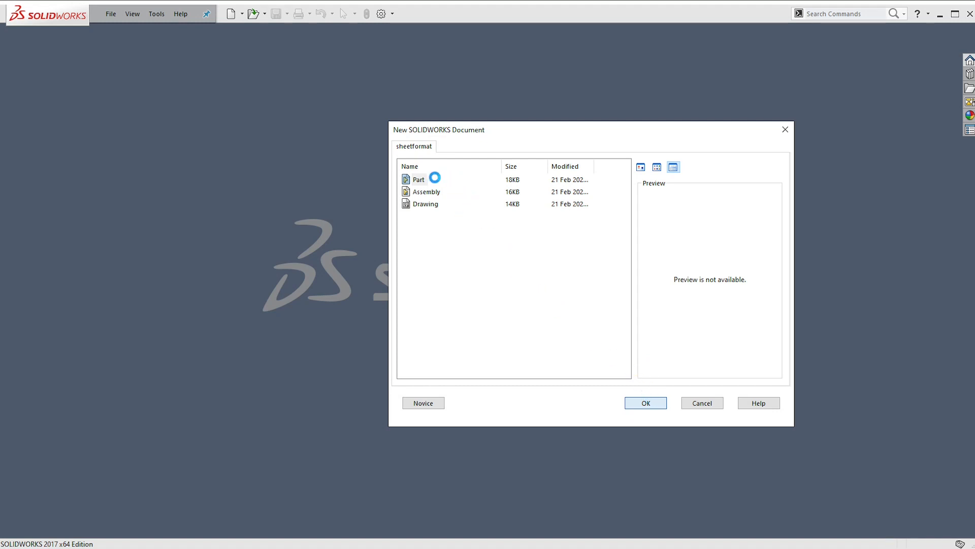
Step: Create the blank part, show the command toolbars, and open System Options' General page
left_click(645, 403)
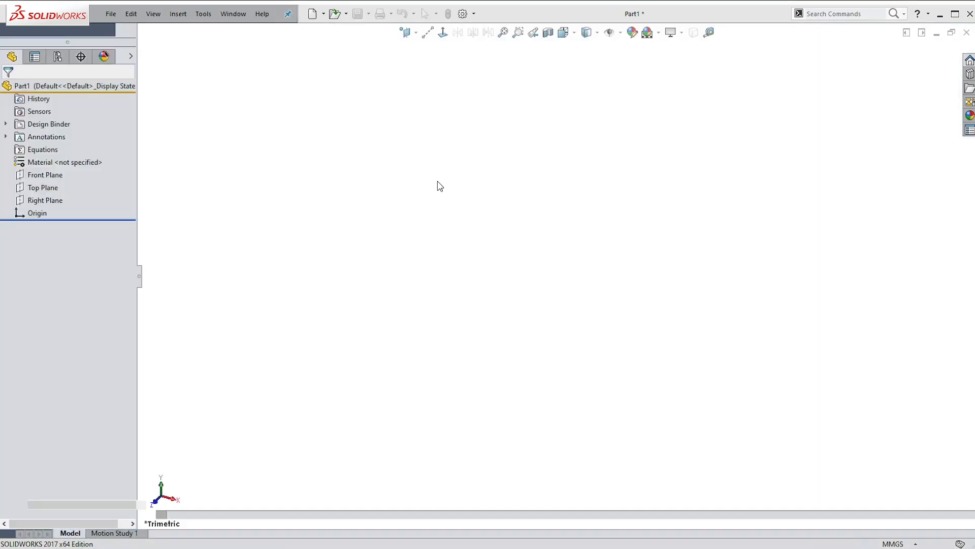
left_click(50, 79)
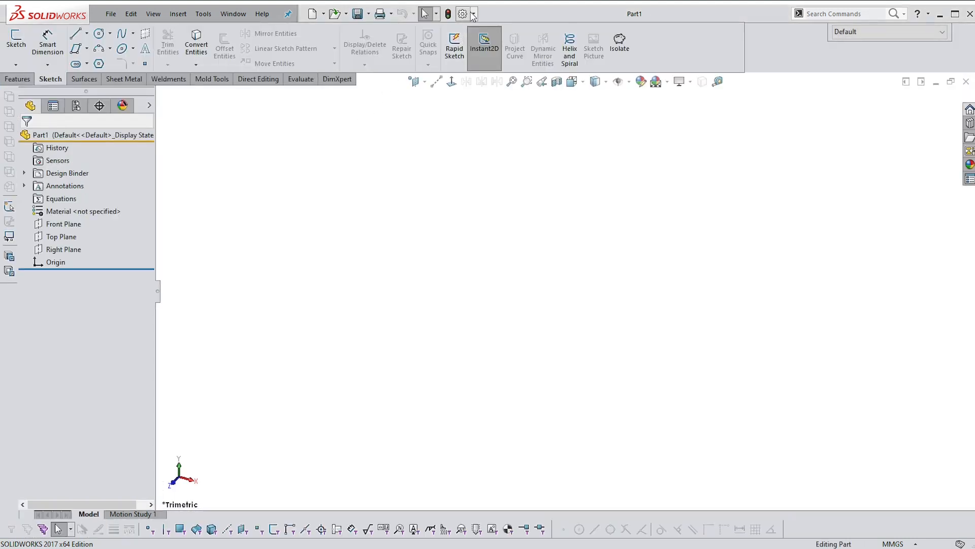
mouse_move(461, 14)
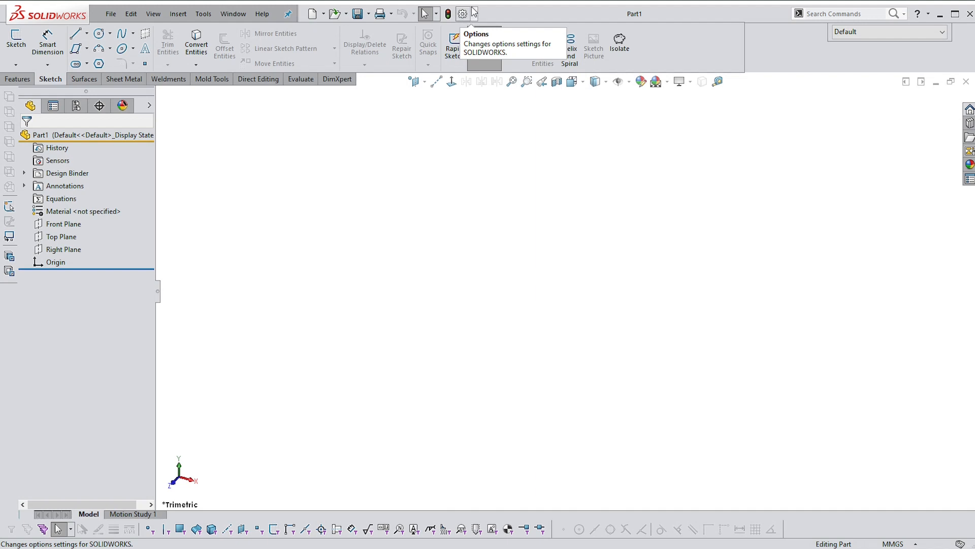
left_click(465, 14)
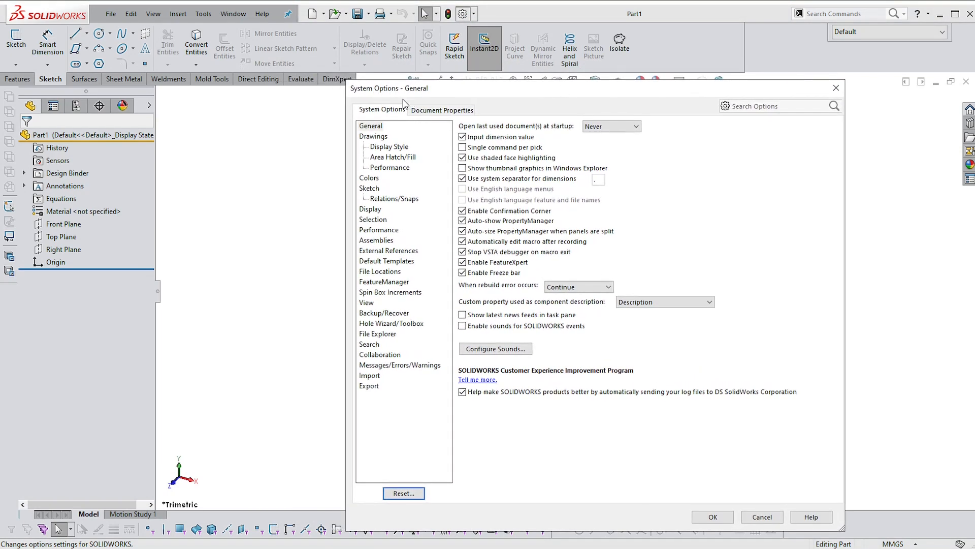
left_click(442, 110)
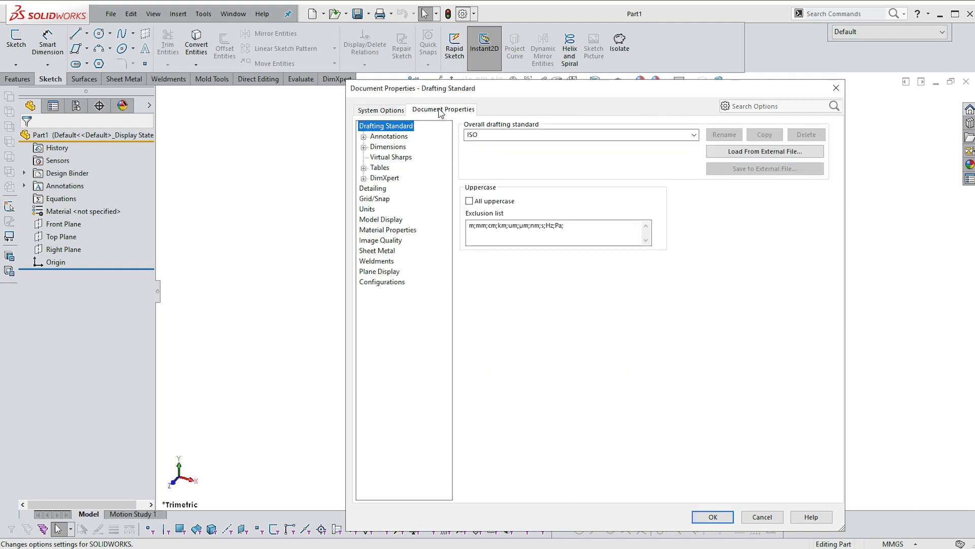
left_click(382, 109)
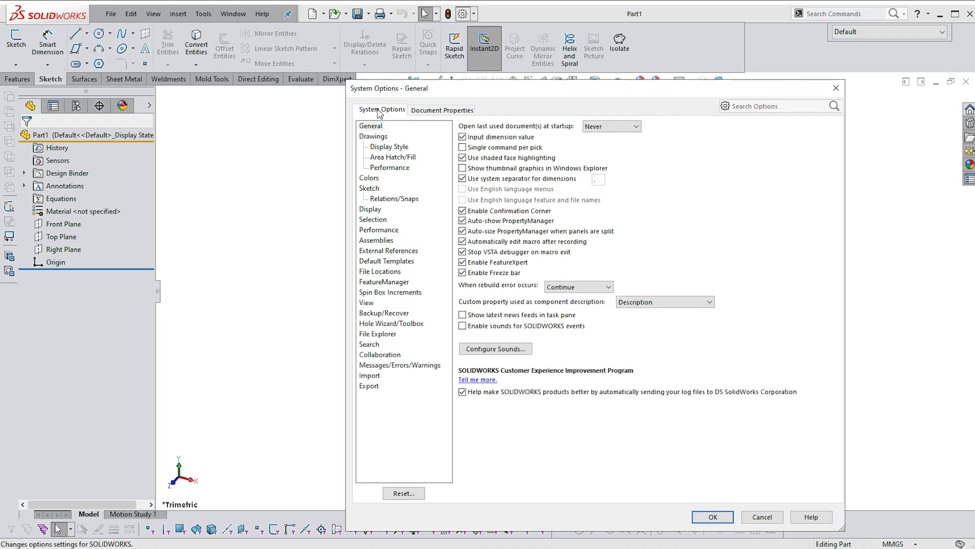
mouse_move(423, 233)
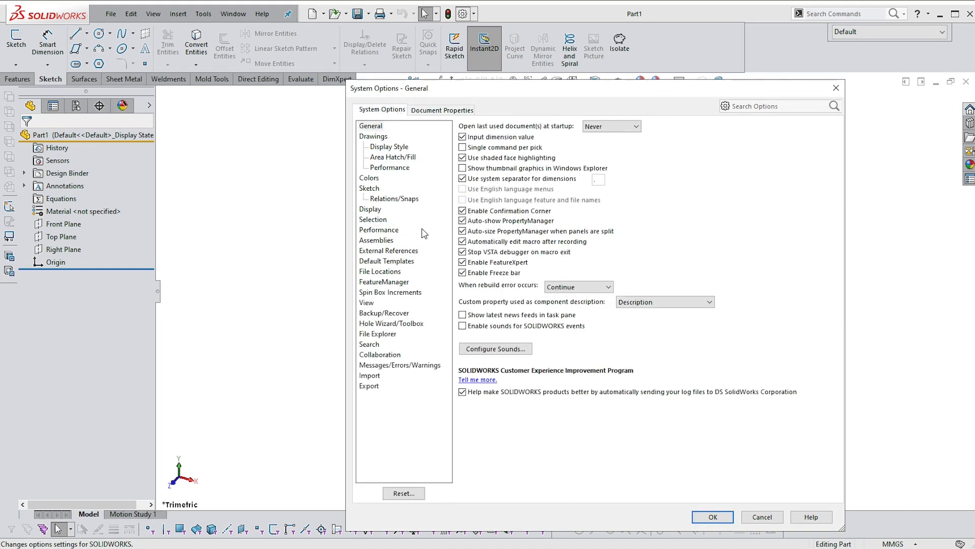
mouse_move(387, 275)
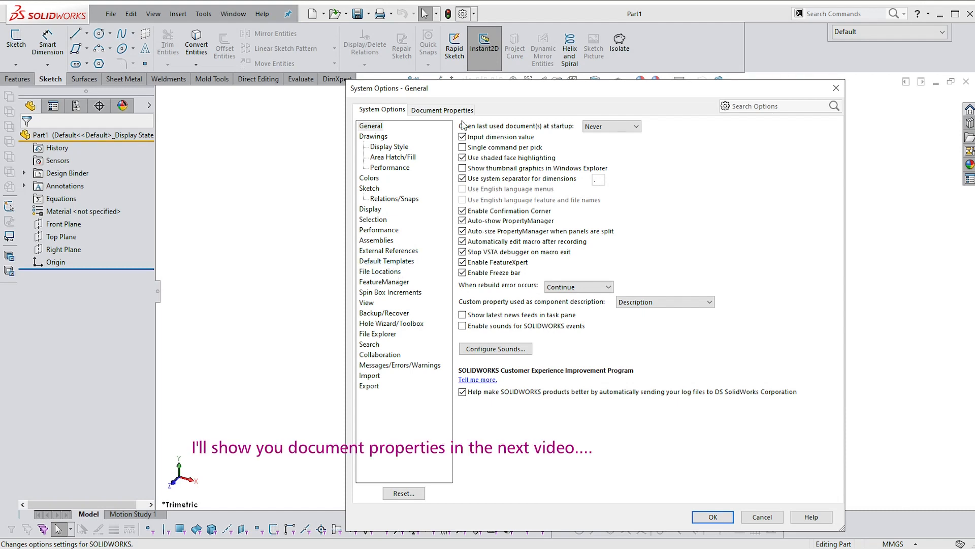
mouse_move(379, 279)
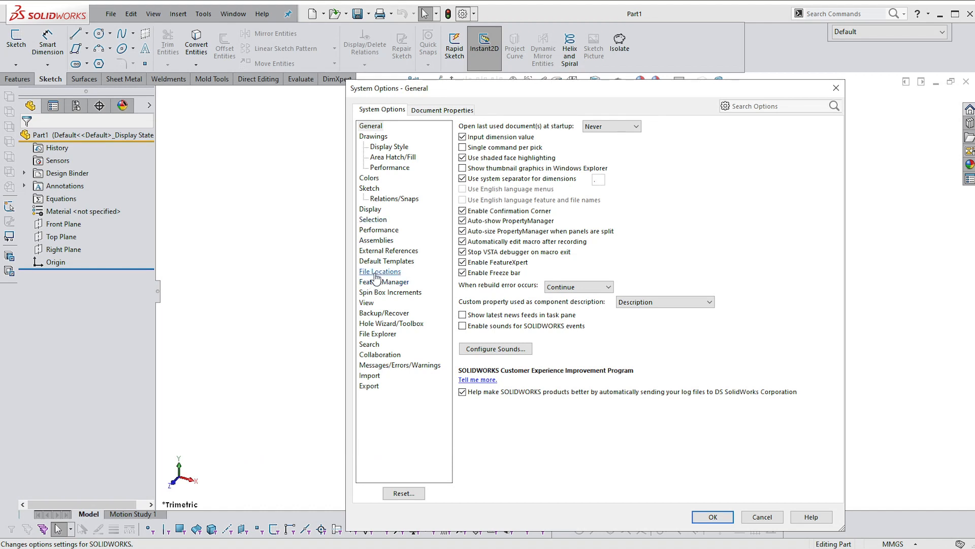
Step: Open File Locations and list the Document Templates folder path
left_click(379, 271)
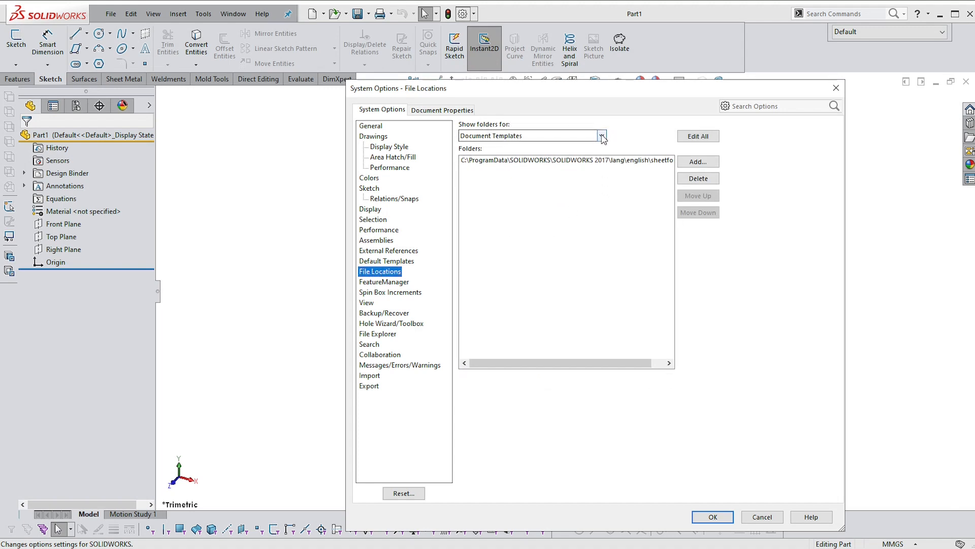
left_click(602, 136)
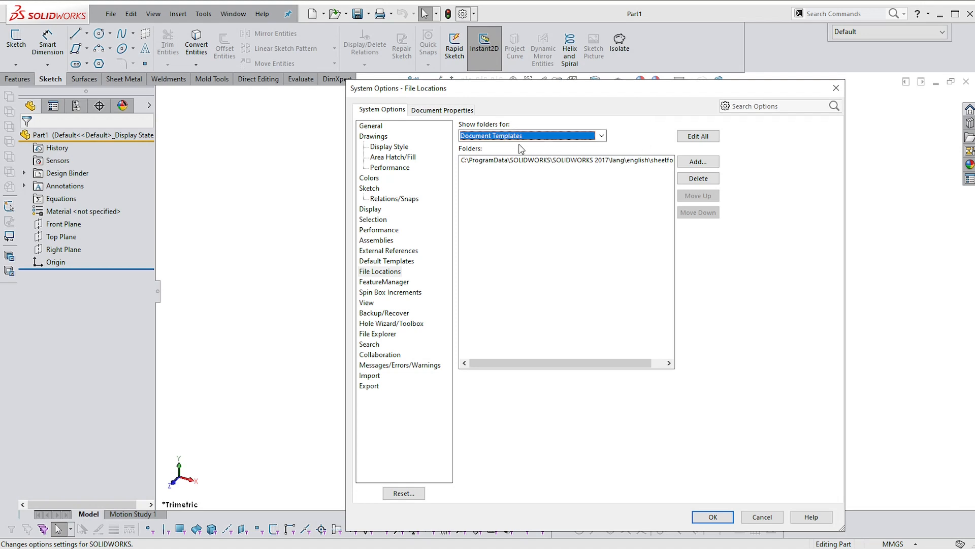
mouse_move(562, 183)
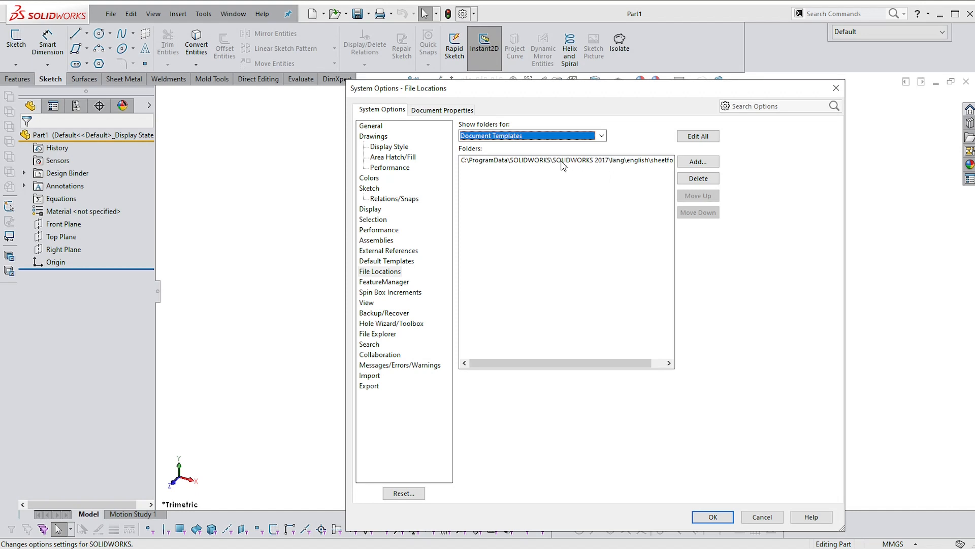
left_click(562, 162)
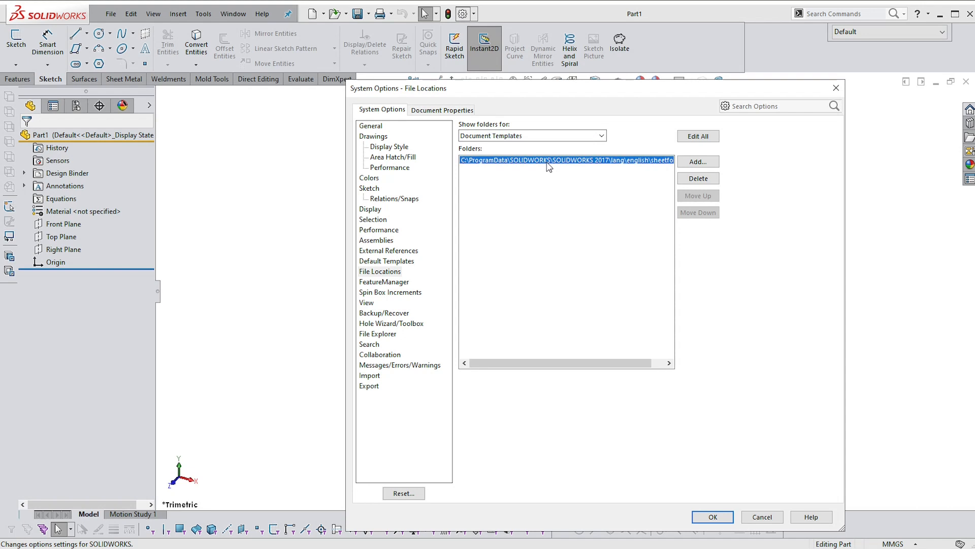
mouse_move(662, 173)
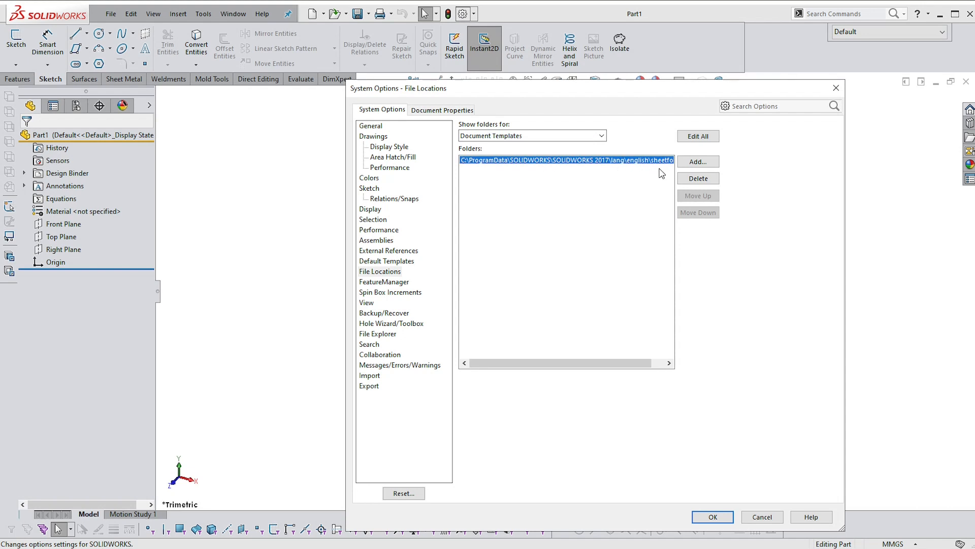
mouse_move(634, 200)
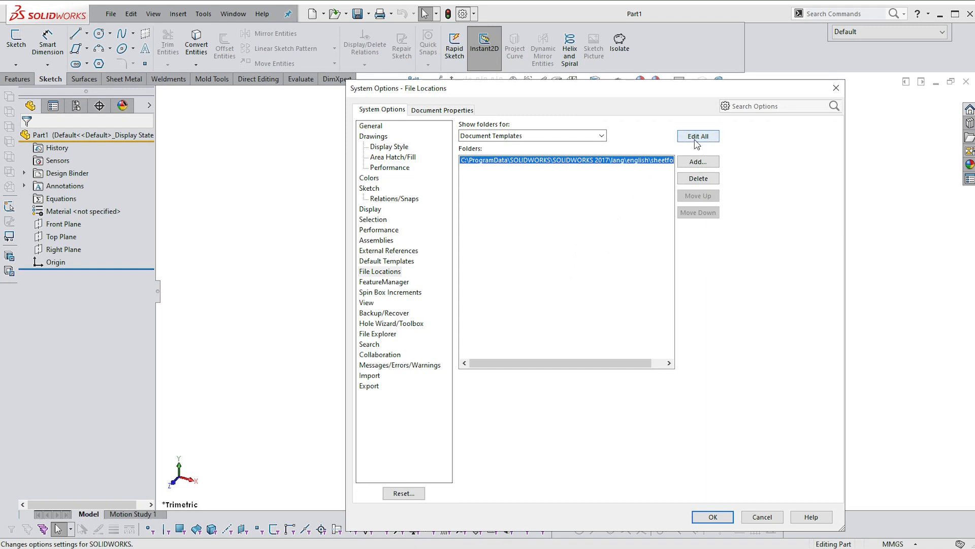
mouse_move(699, 144)
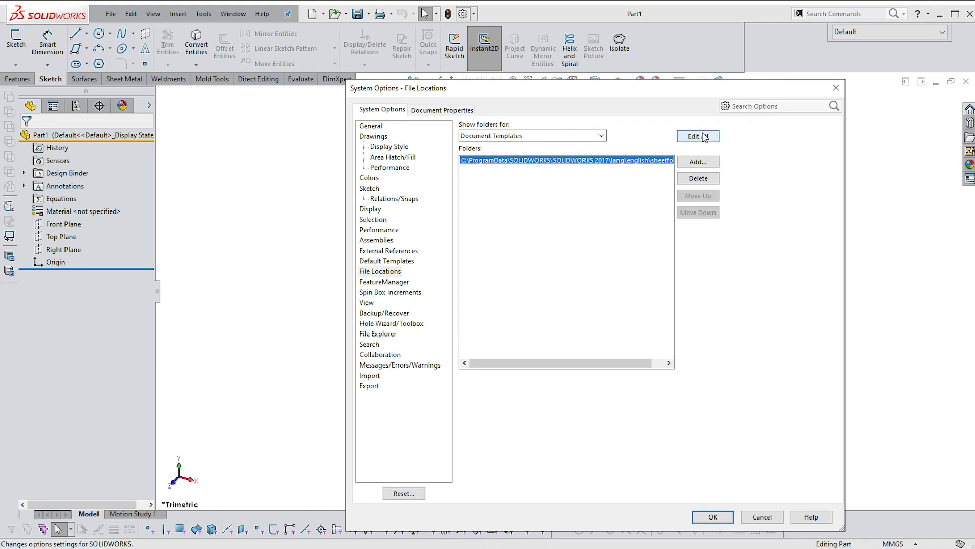
Step: In Edit All, set Document Templates new path to D:\phild\UJ\UJ 2024\Templates & Settings\Solidworks
left_click(698, 136)
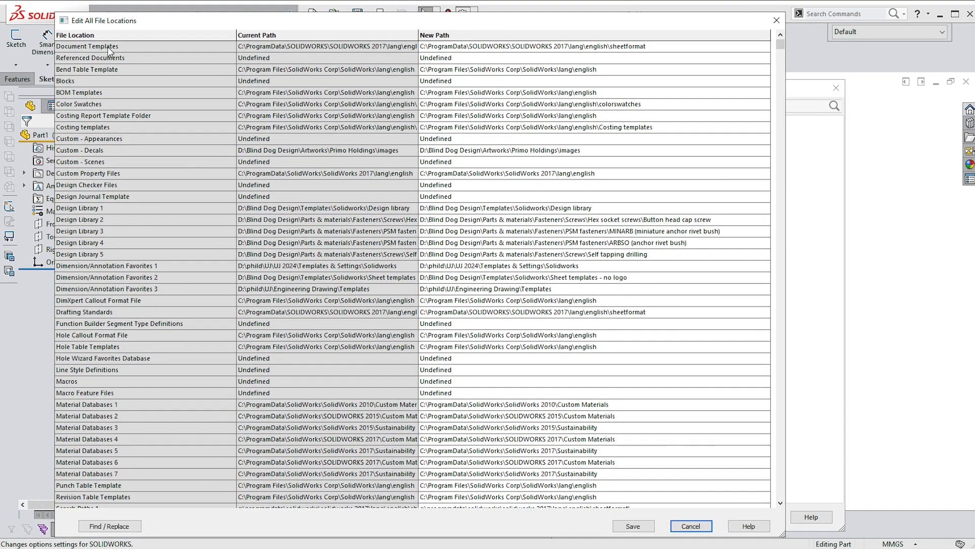
left_click(561, 45)
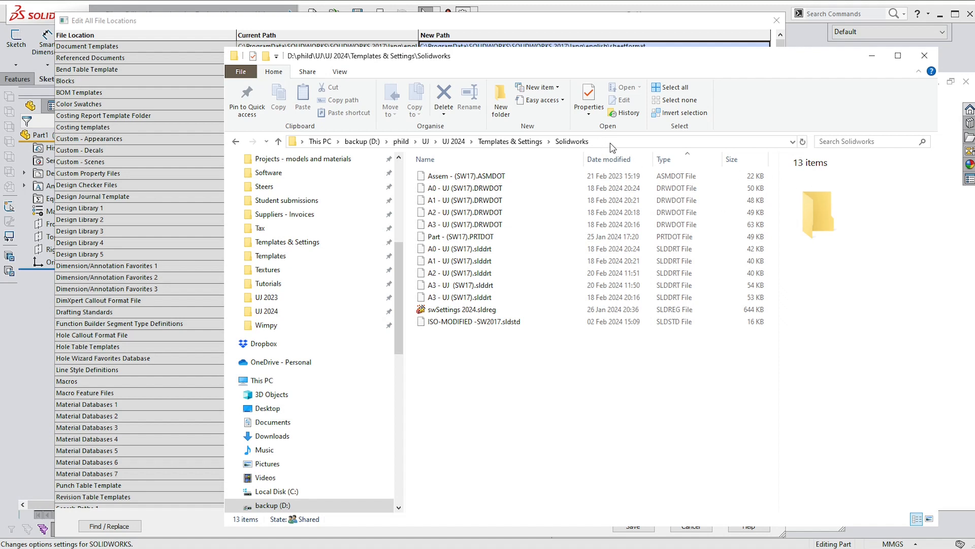
mouse_move(572, 62)
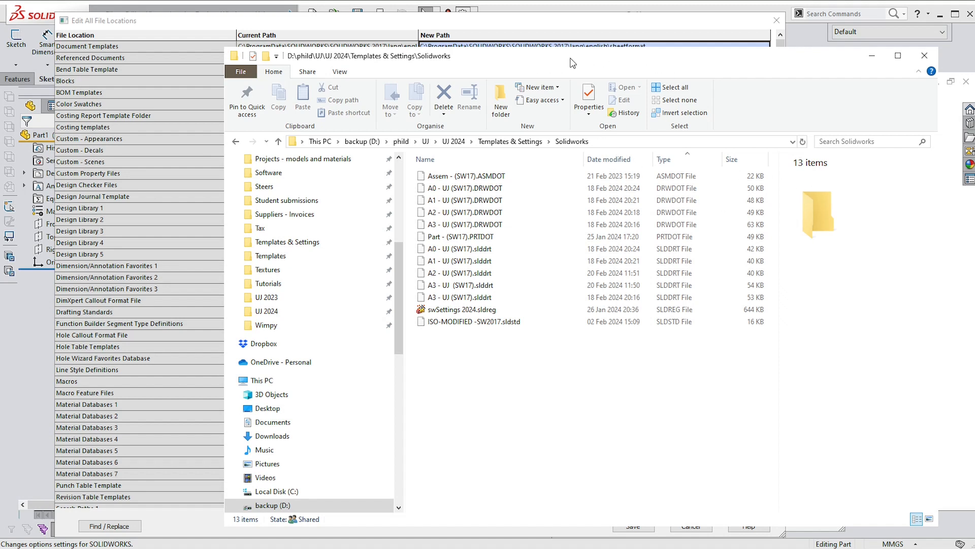
mouse_move(594, 144)
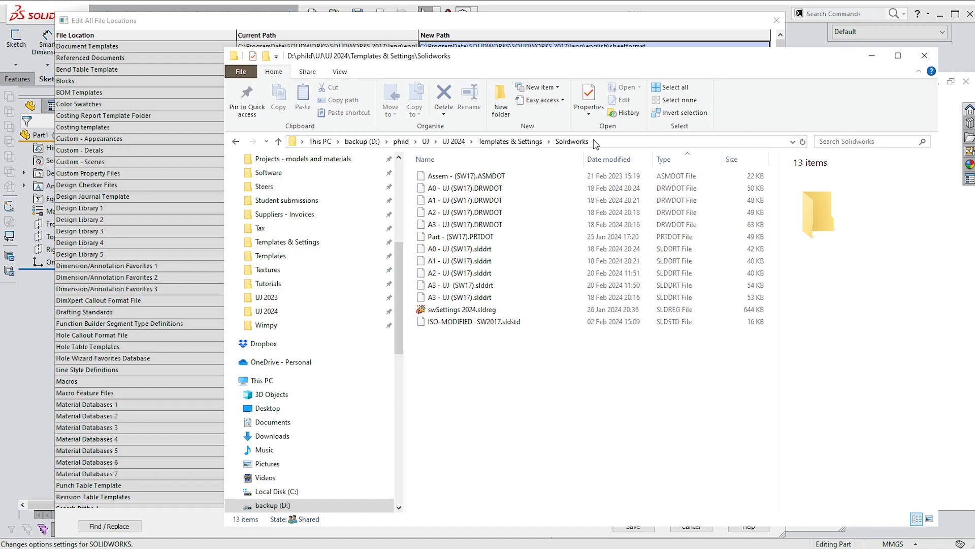
left_click(619, 142)
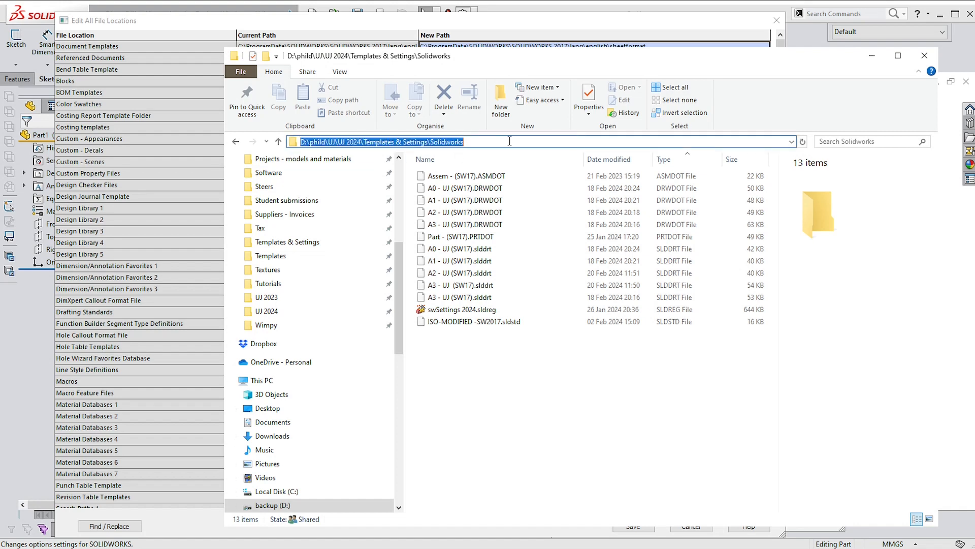
mouse_move(872, 65)
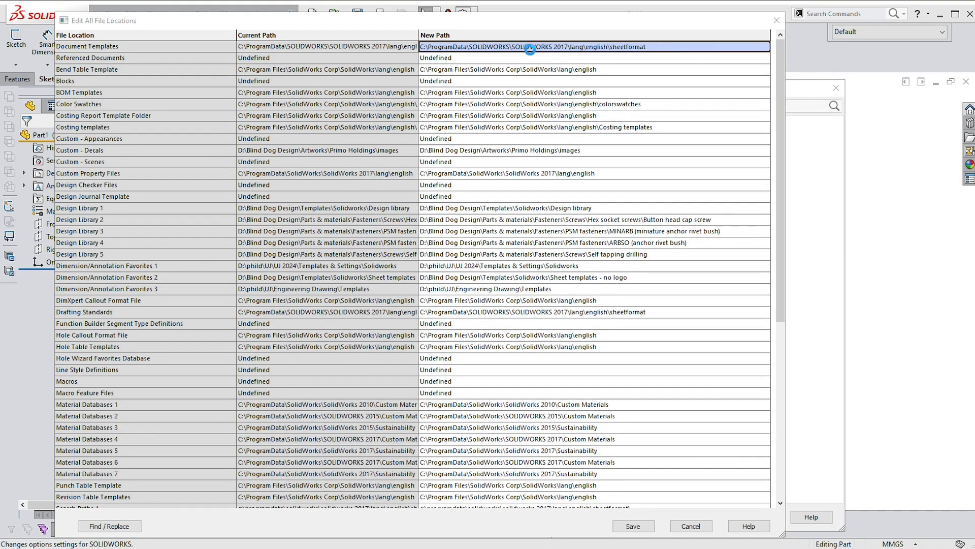
left_click(527, 47)
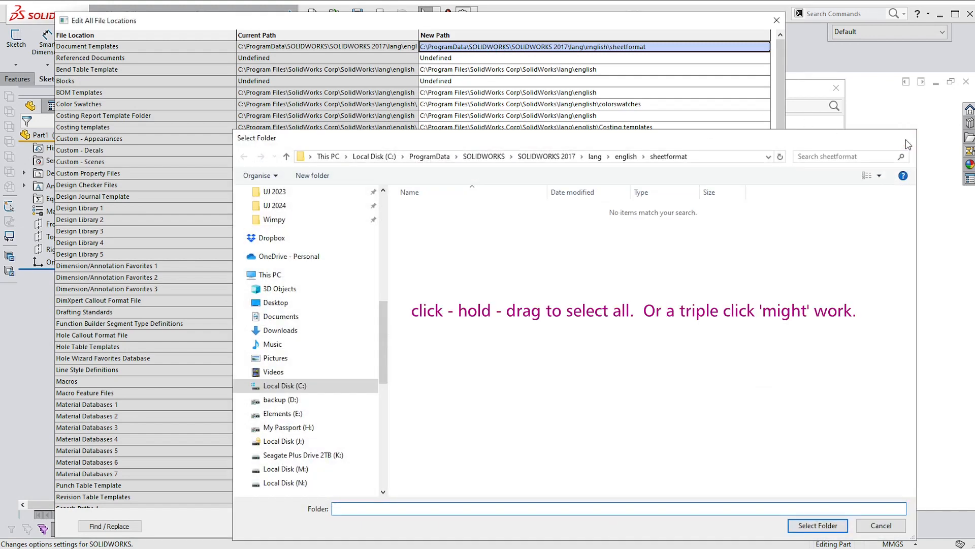
left_click(817, 525)
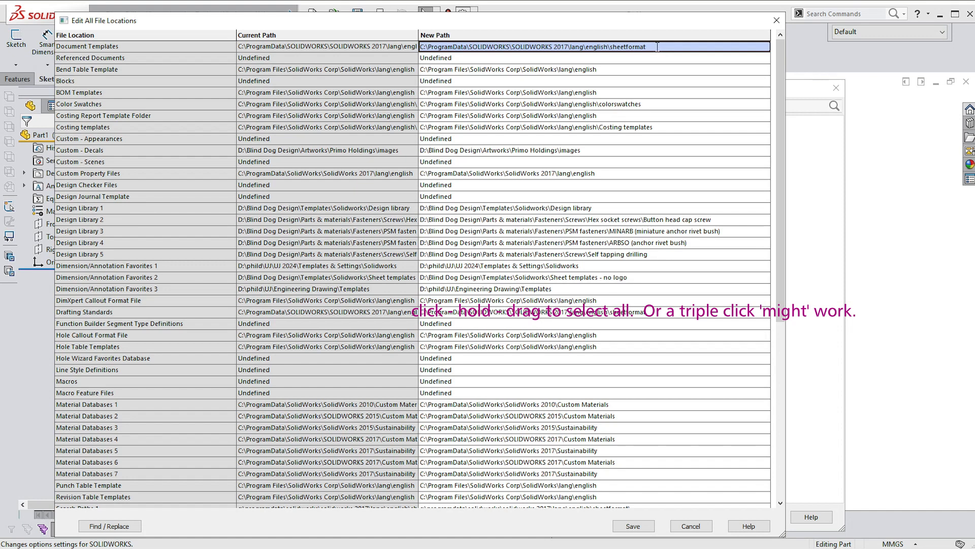
triple_click(533, 46)
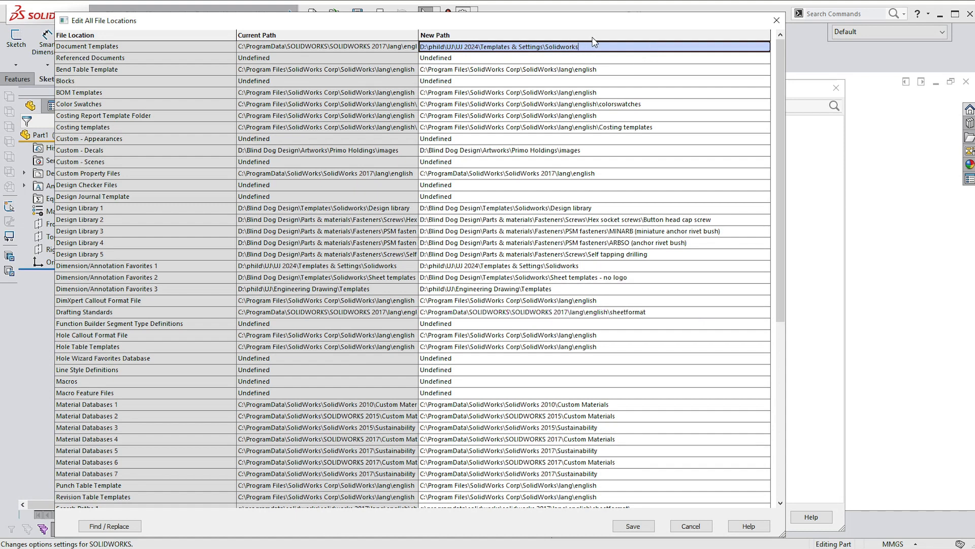
mouse_move(682, 76)
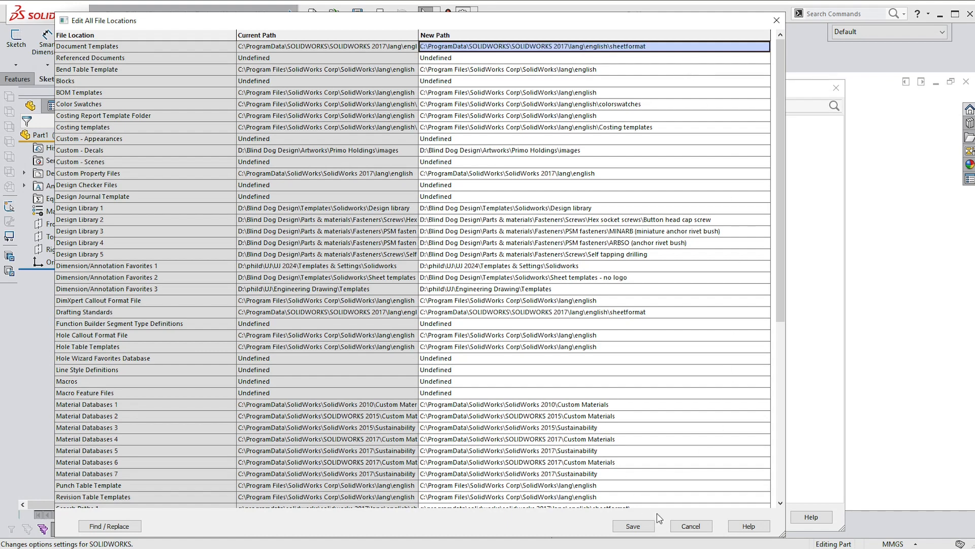
Step: Add the Templates & Settings\Solidworks folder to Document Templates and move it to first
left_click(634, 526)
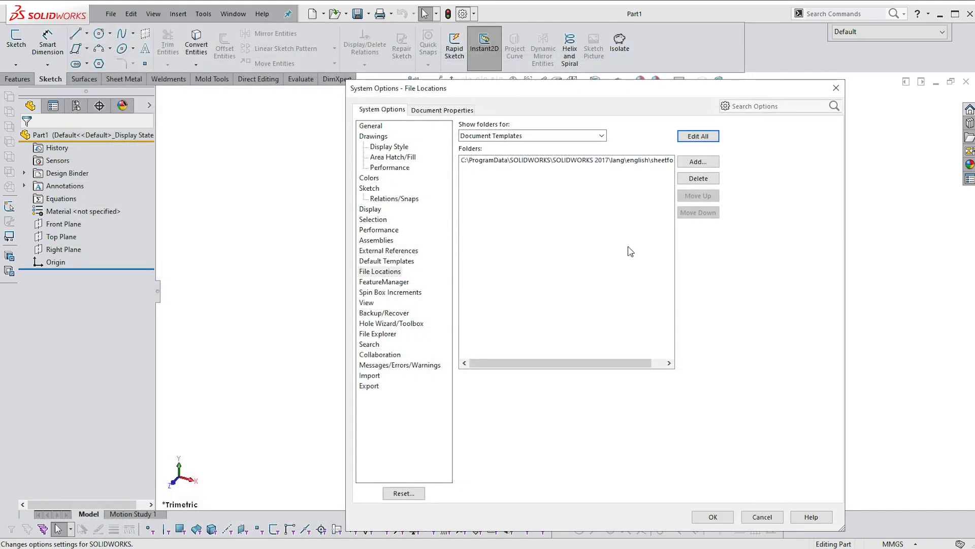
mouse_move(712, 177)
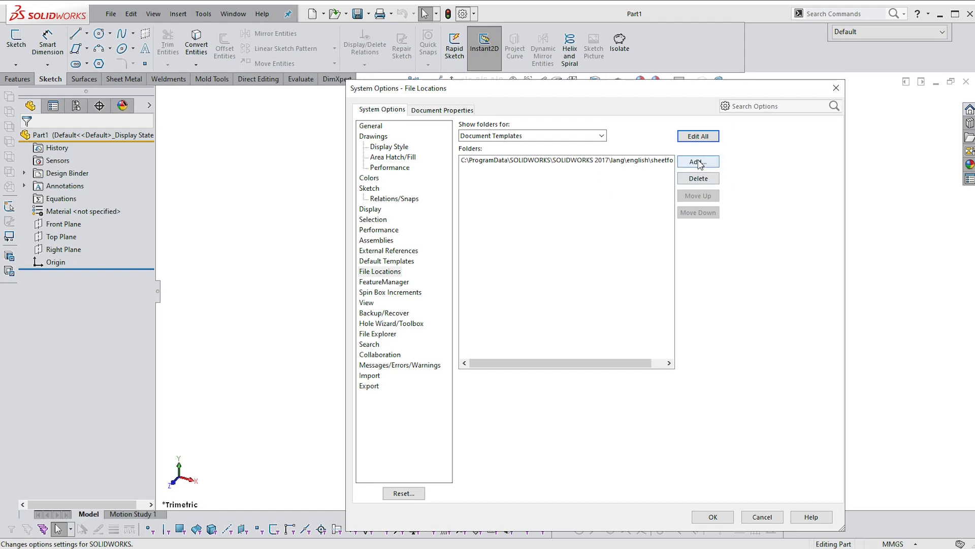
left_click(698, 161)
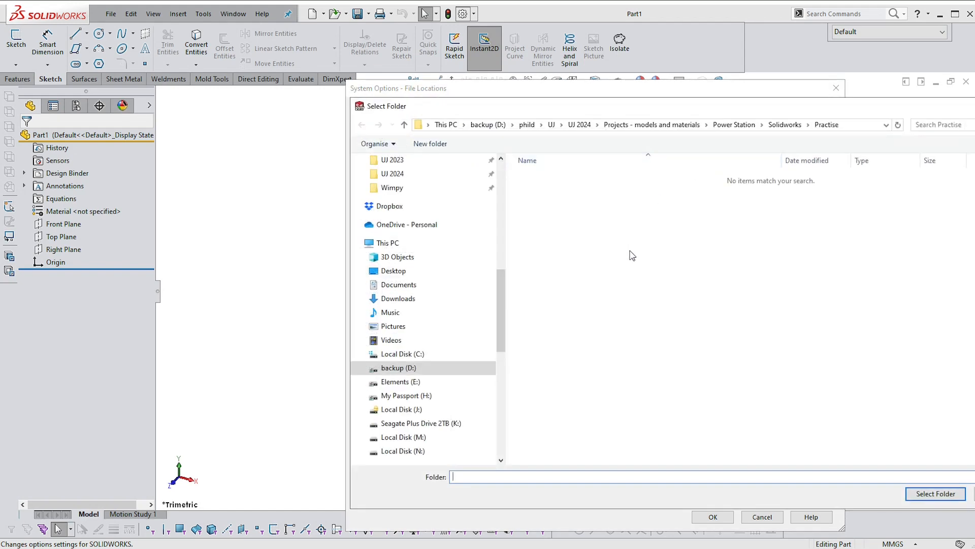
mouse_move(585, 116)
type("D:\\phild\\UJ\\UJ 2024\\Templates & Settings\\Solidworks")
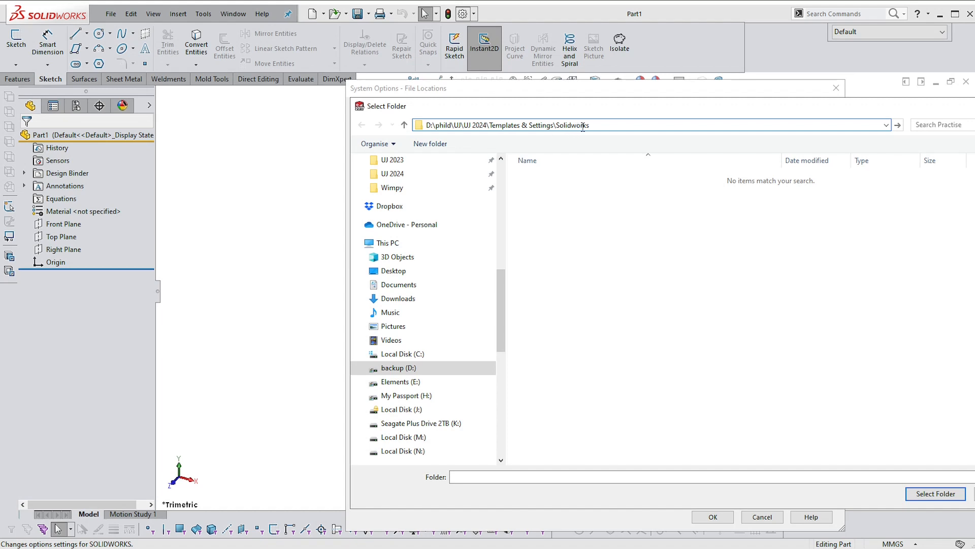
mouse_move(898, 126)
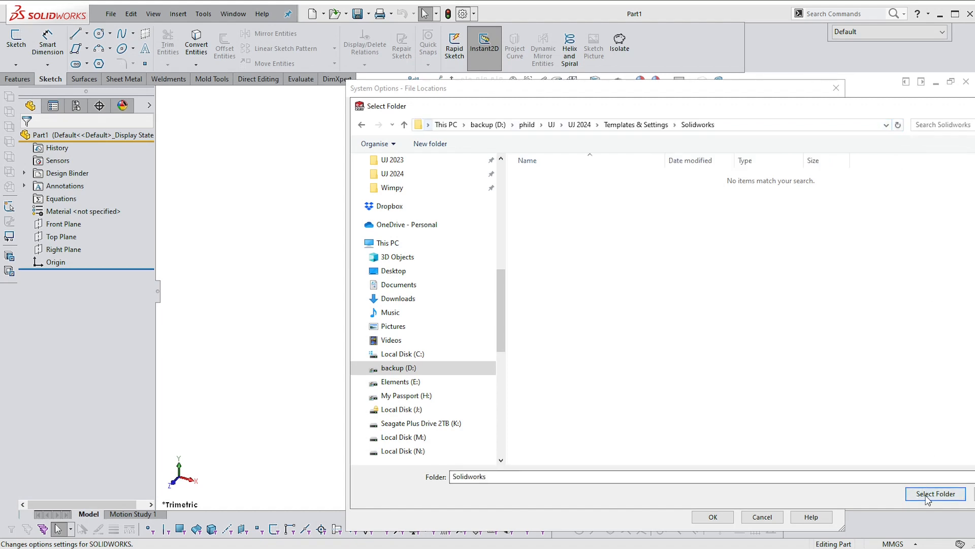
left_click(937, 494)
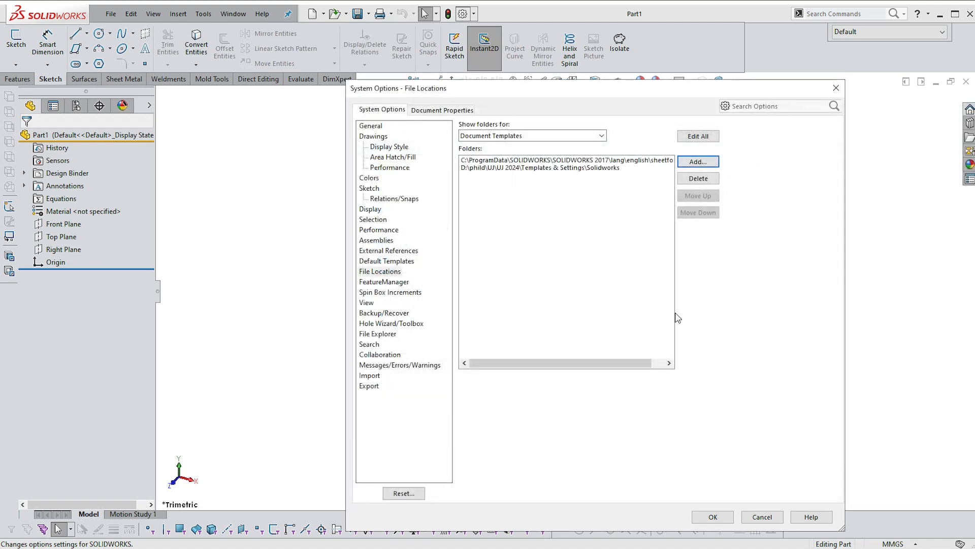
mouse_move(544, 174)
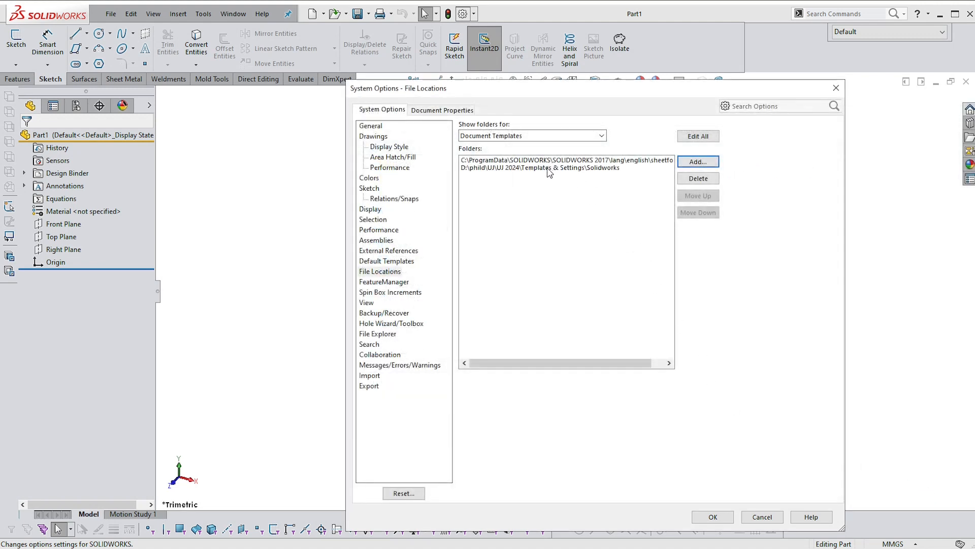
mouse_move(573, 180)
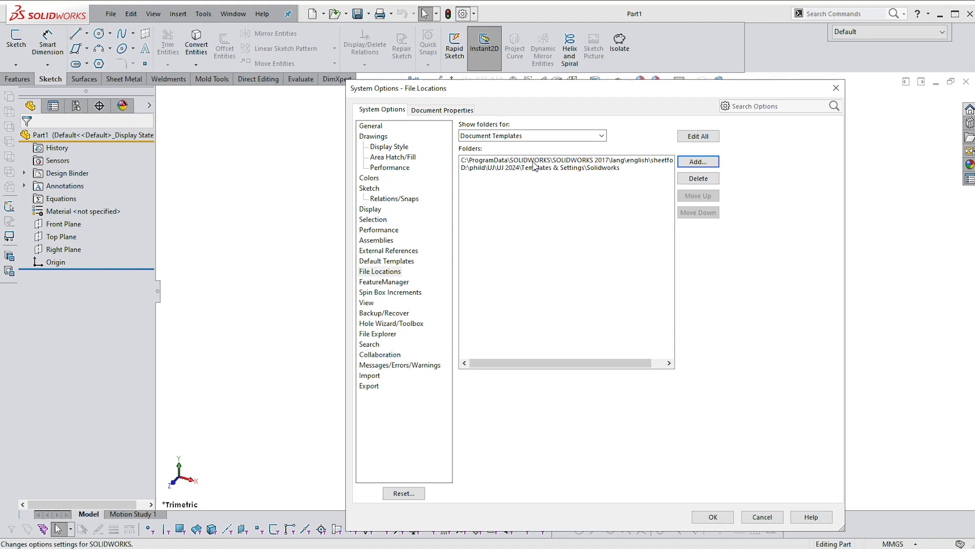
left_click(549, 160)
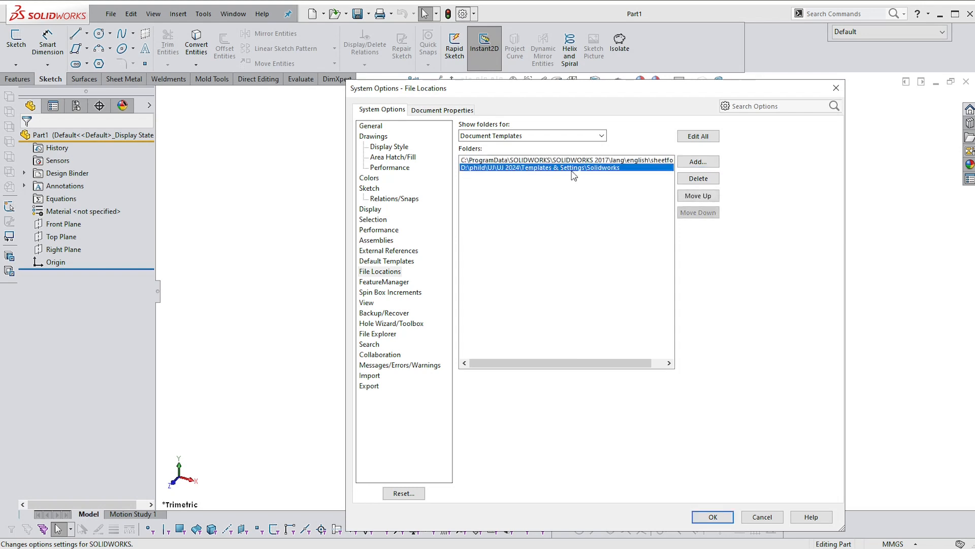
left_click(698, 196)
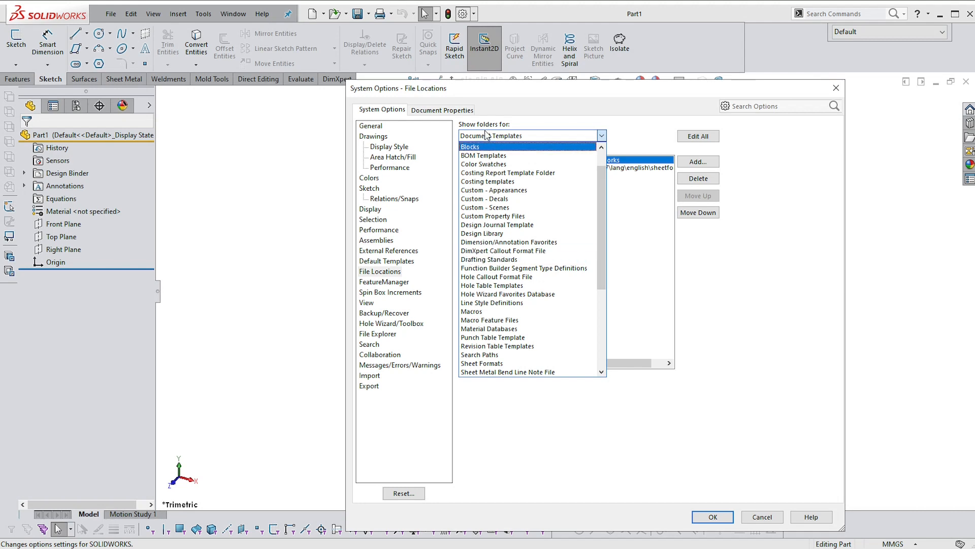
Step: Add Templates & Settings\Solidworks under Drafting Standards and move it above the default path
left_click(489, 259)
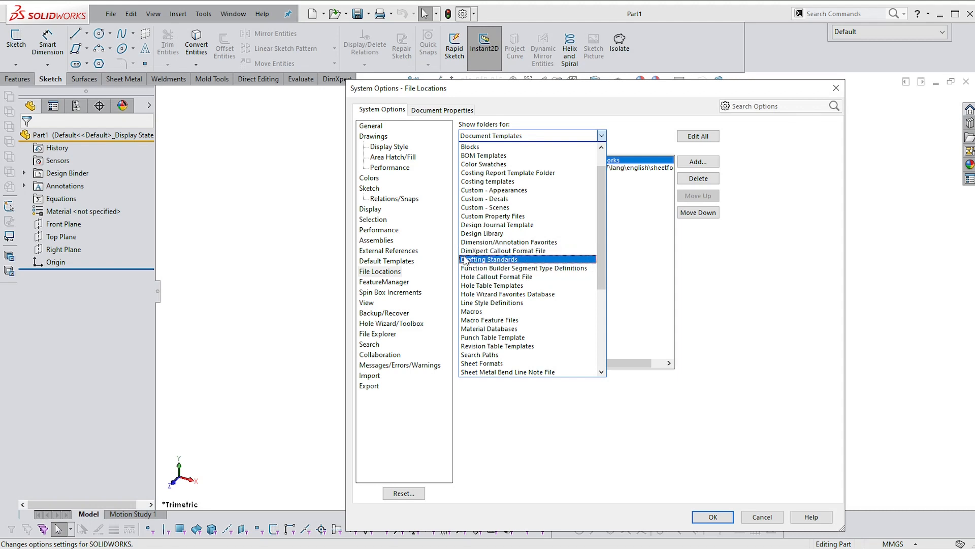
left_click(489, 259)
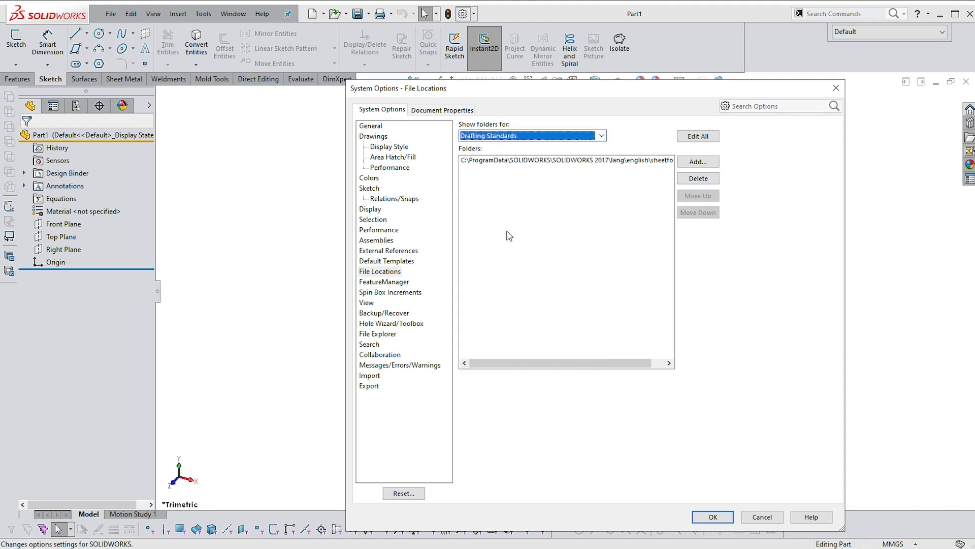
mouse_move(650, 159)
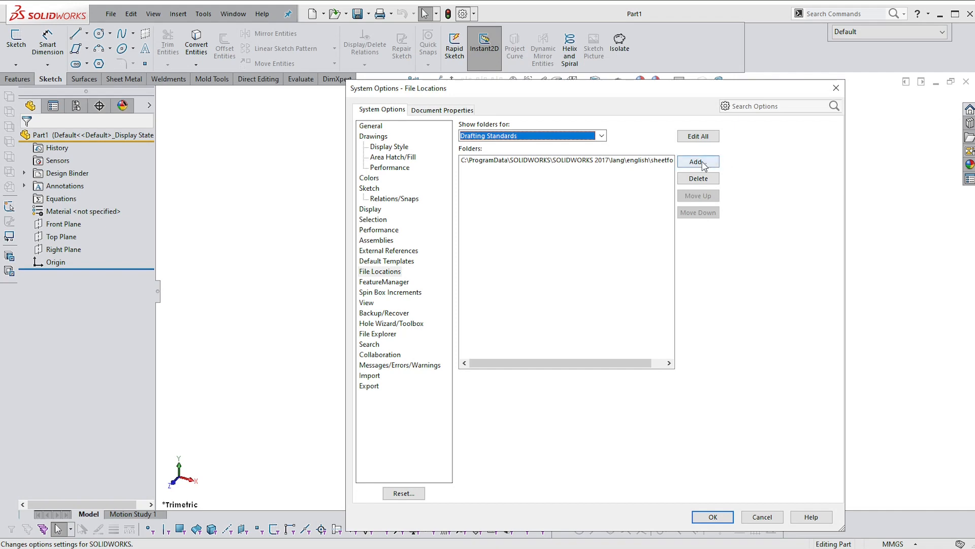
left_click(698, 161)
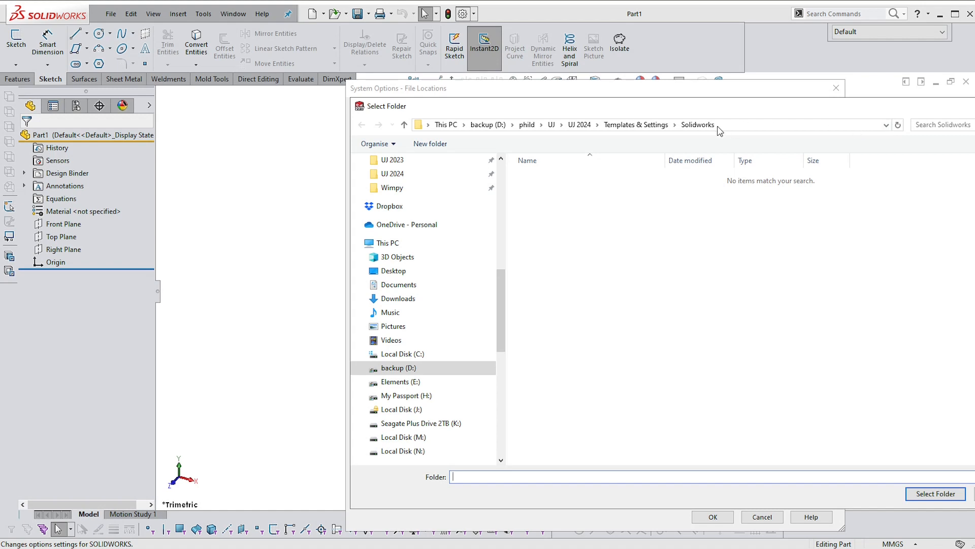
mouse_move(704, 132)
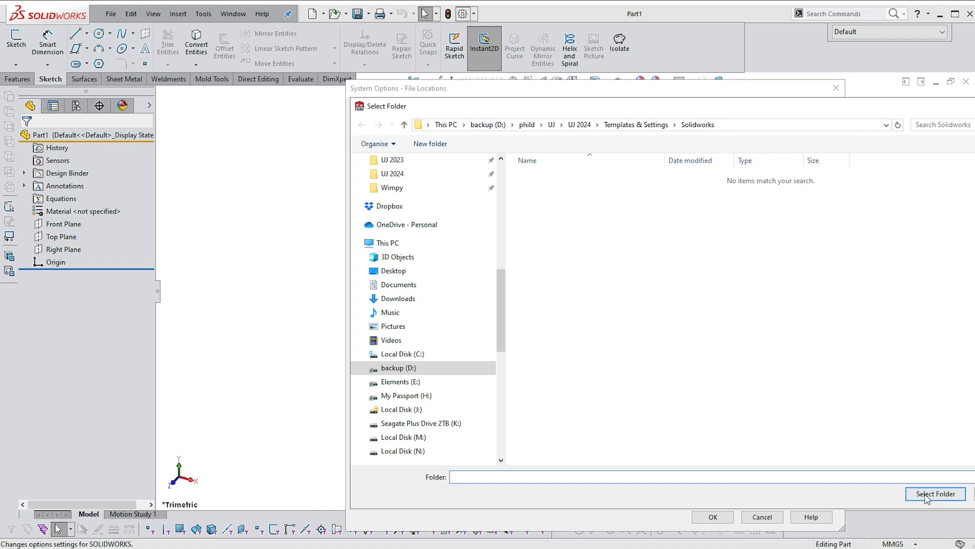
left_click(936, 493)
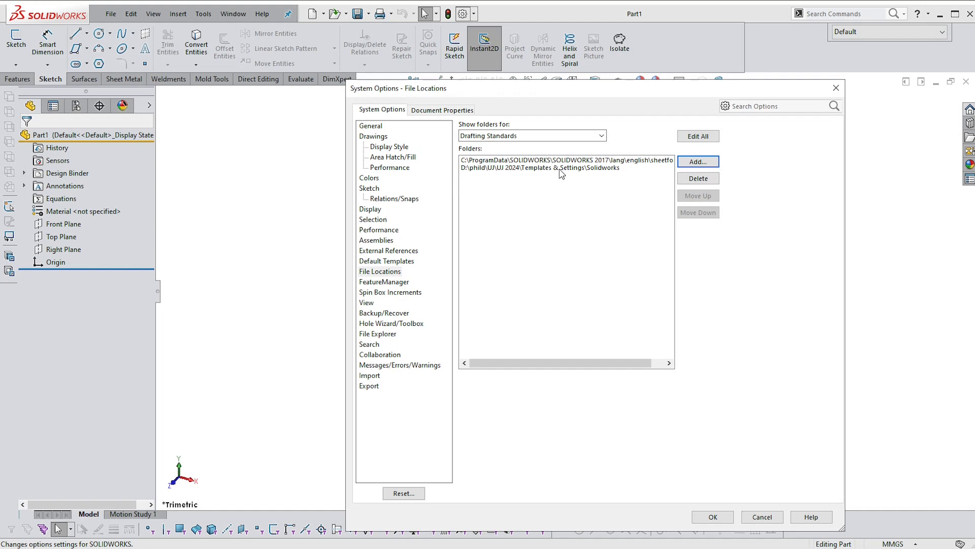
left_click(561, 167)
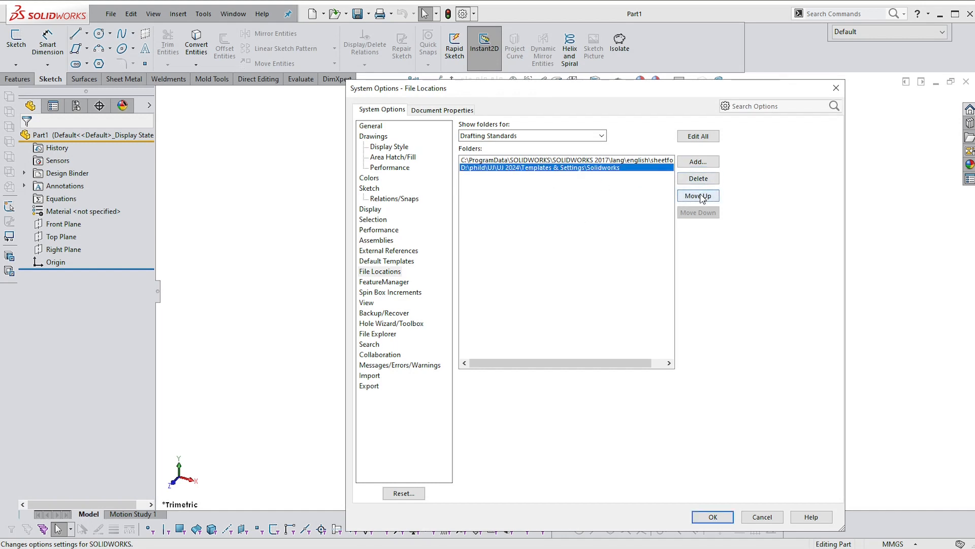
left_click(698, 196)
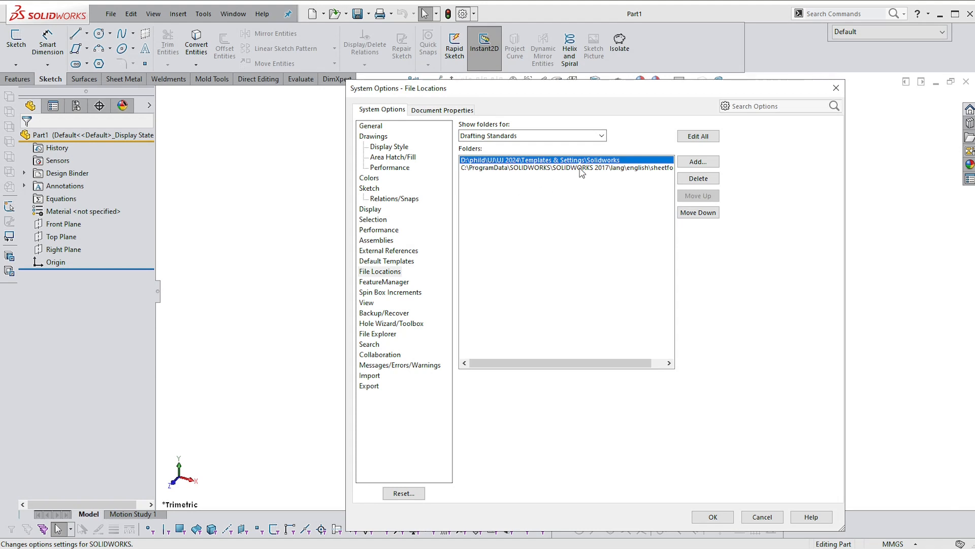
mouse_move(580, 146)
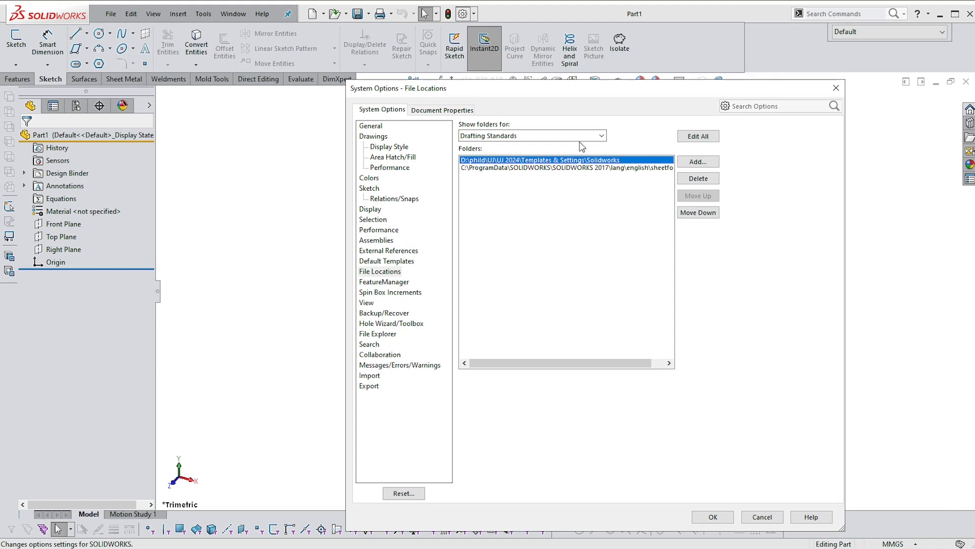
Step: Add Templates & Settings\Solidworks under Sheet Formats and move it above the default path
left_click(600, 136)
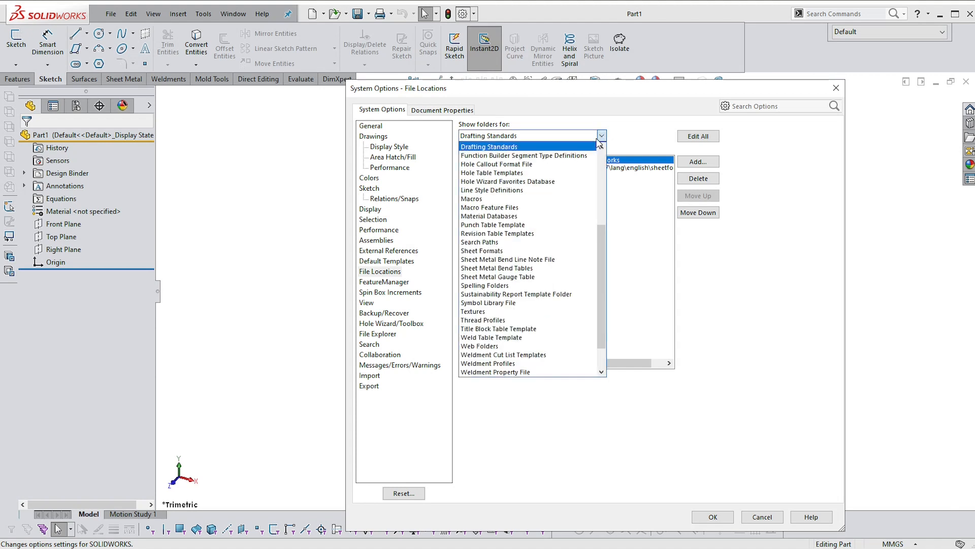
left_click(497, 276)
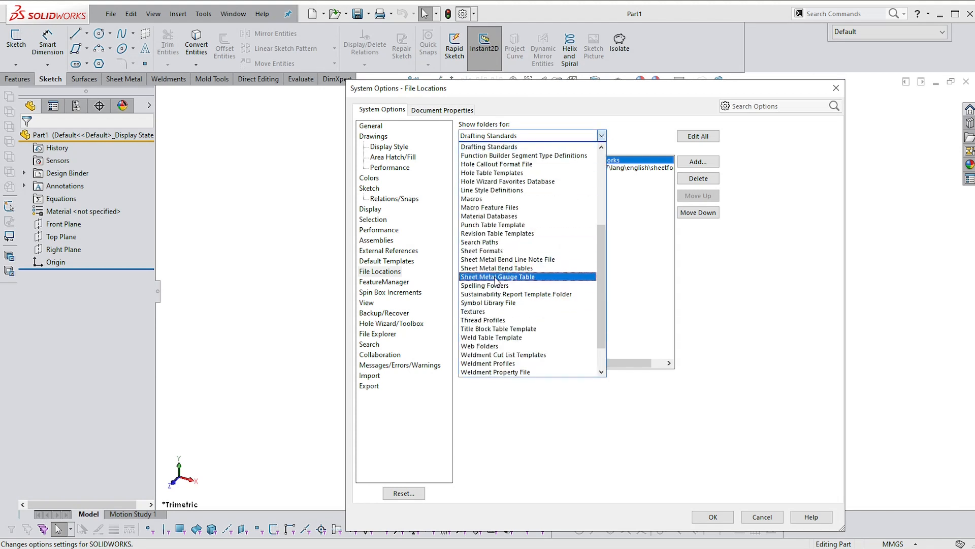
left_click(482, 251)
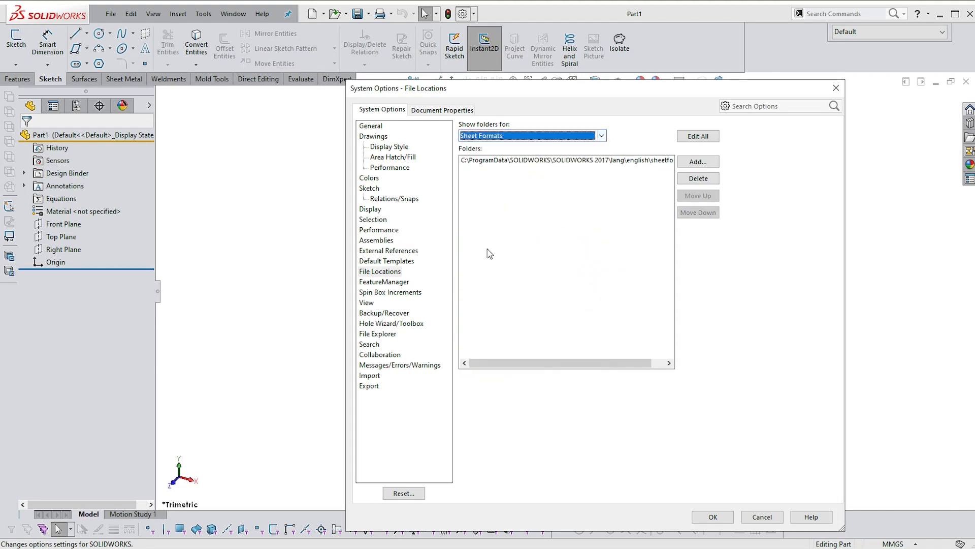
left_click(697, 161)
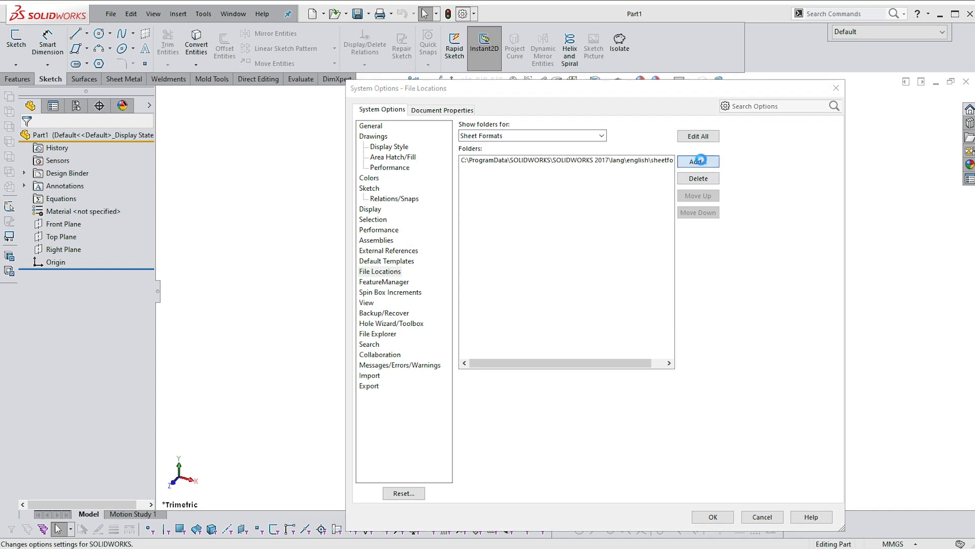
left_click(698, 161)
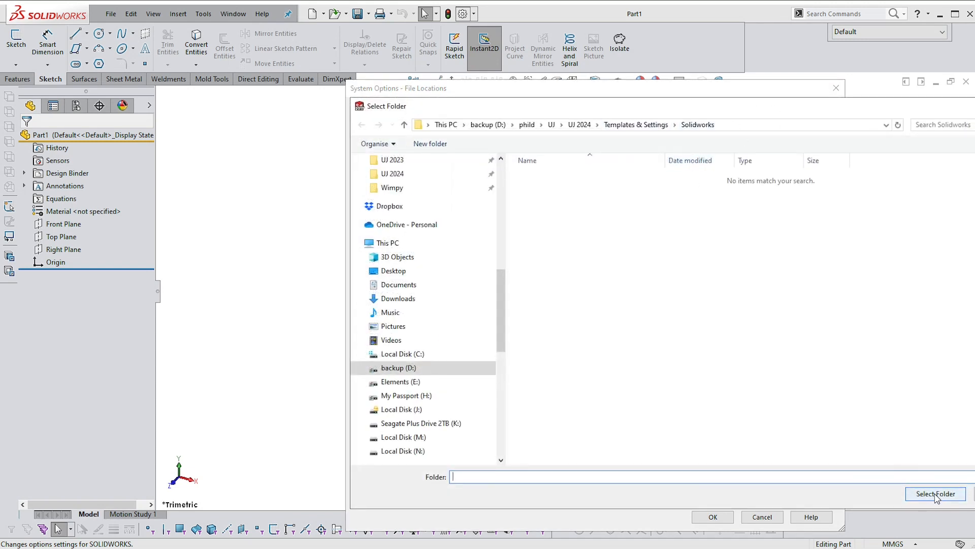
left_click(932, 493)
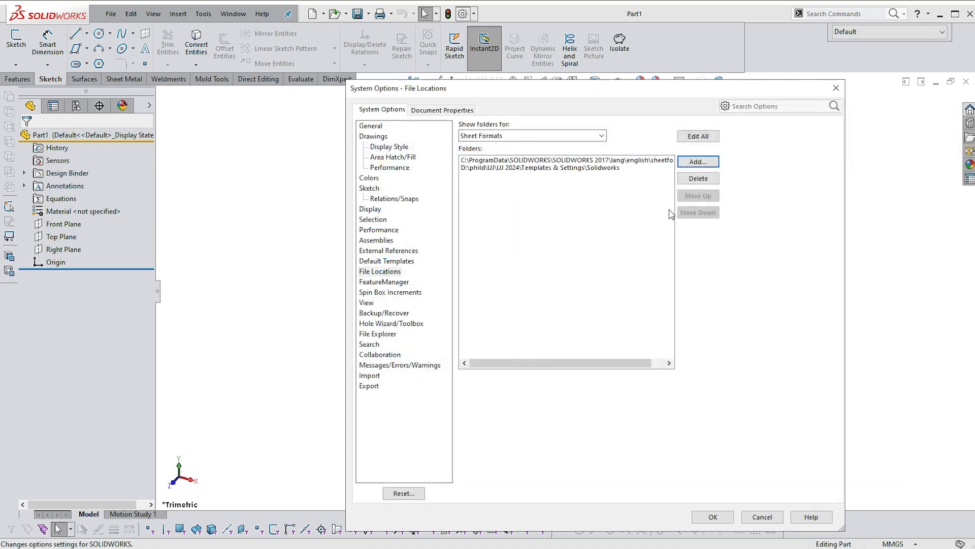
left_click(539, 168)
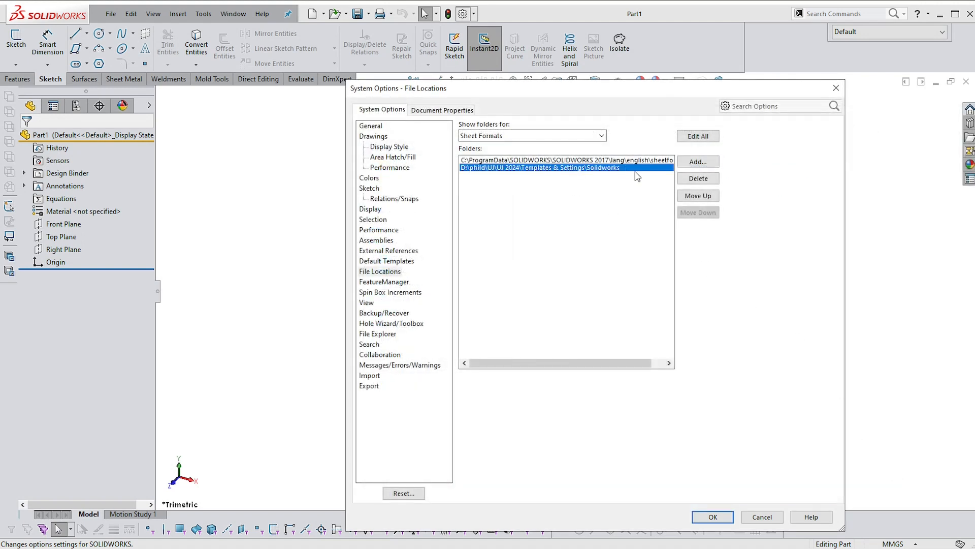
left_click(698, 195)
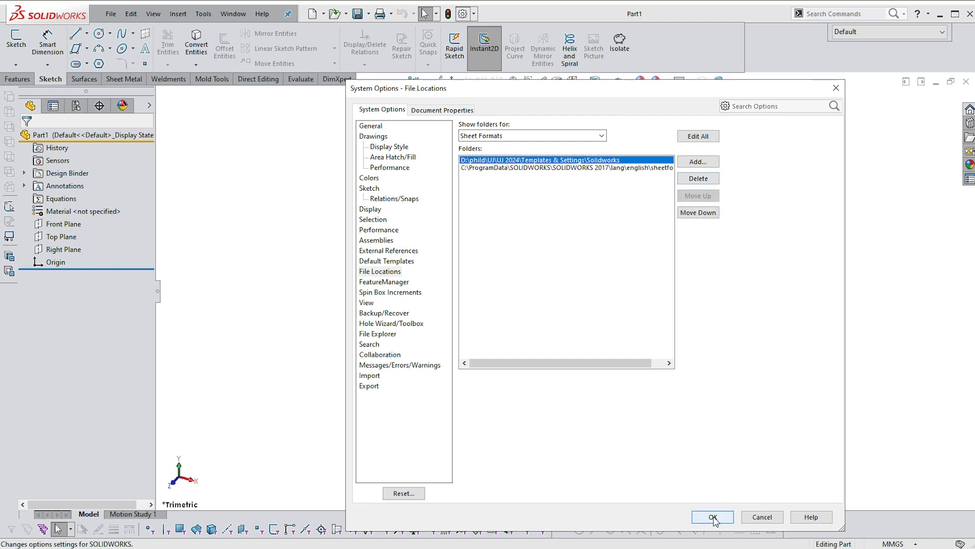
Step: Confirm System Options with OK, accept the search path prompt with Yes, and close
left_click(712, 517)
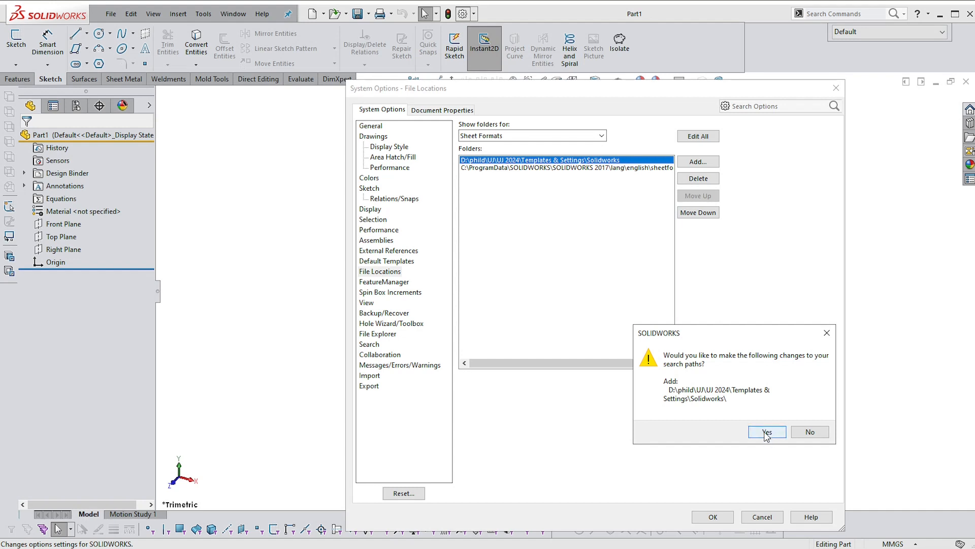
left_click(767, 431)
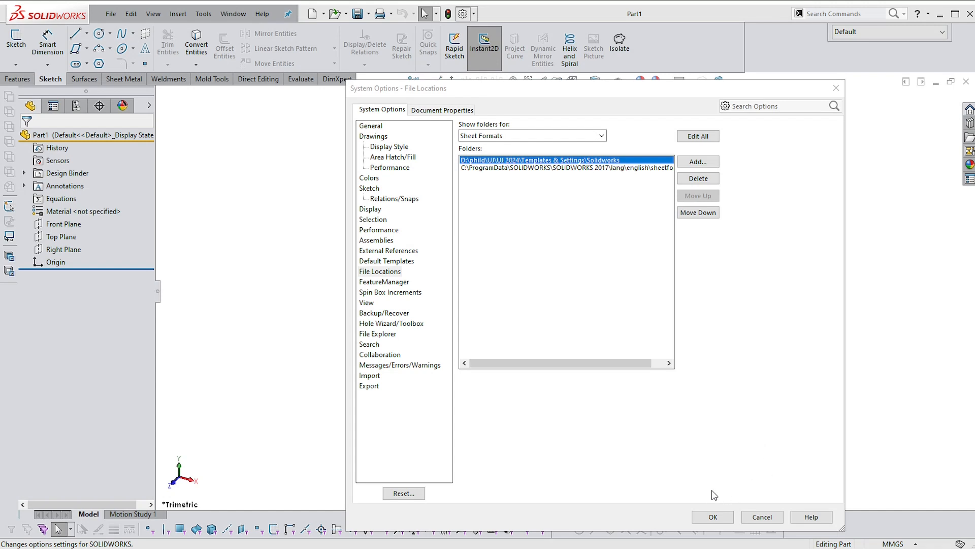
mouse_move(674, 488)
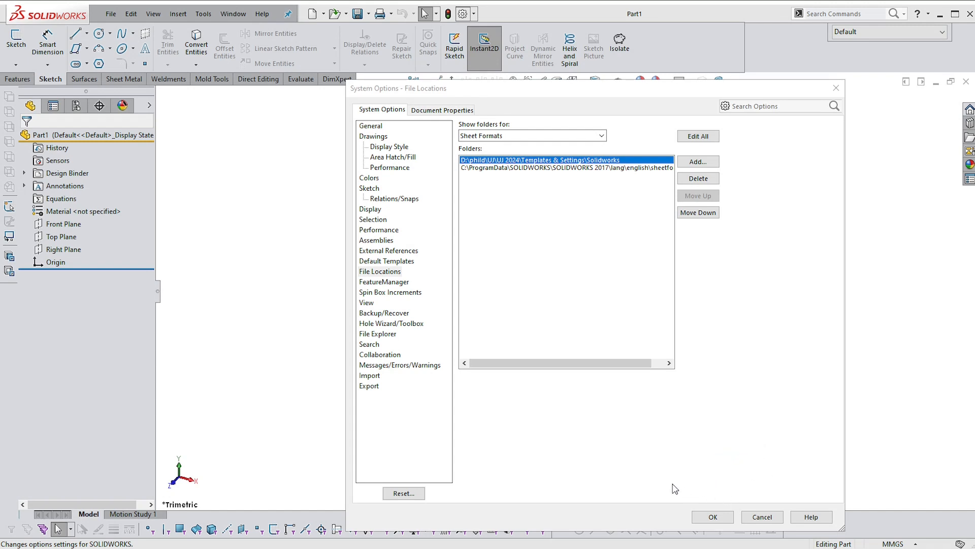
left_click(713, 516)
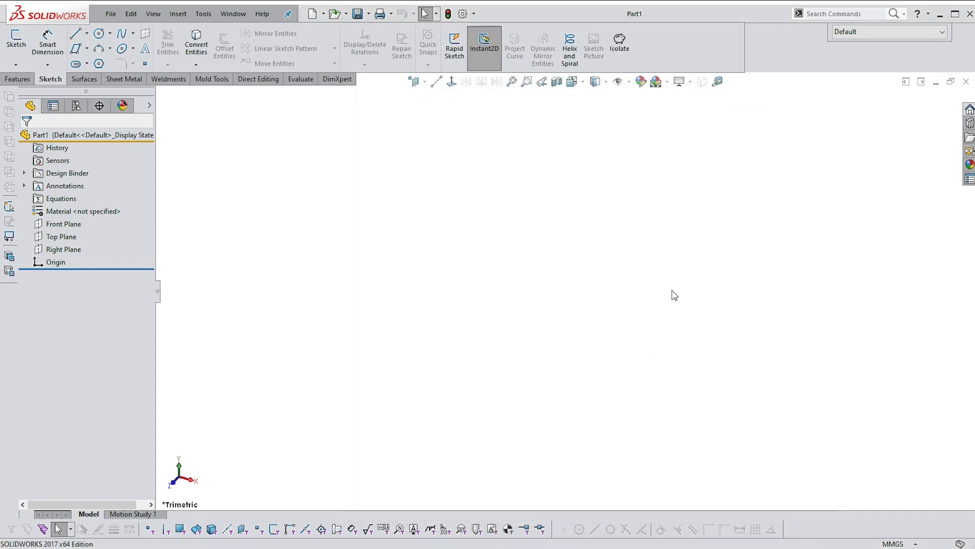
mouse_move(706, 299)
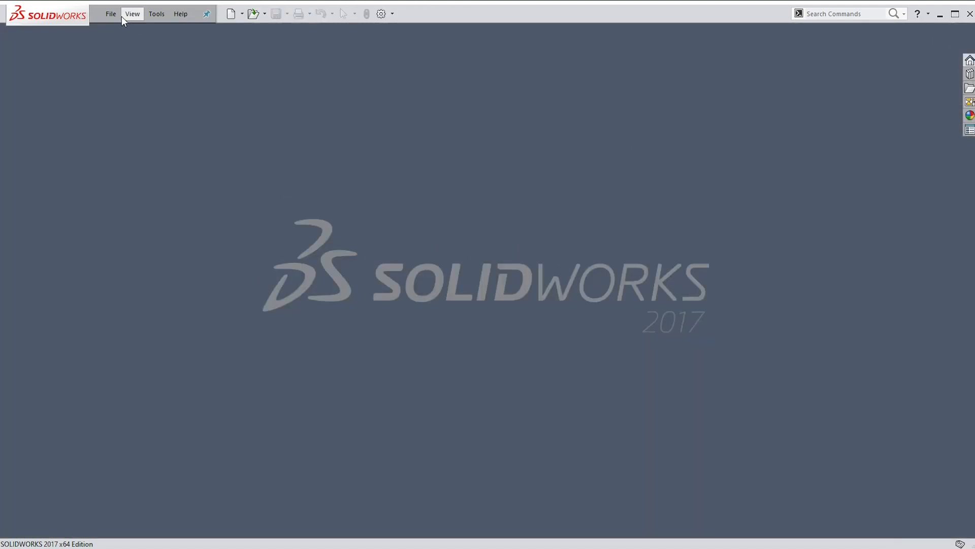
Step: Create Part2 from the Part - (SW17) template on the custom Solidworks templates tab
left_click(110, 14)
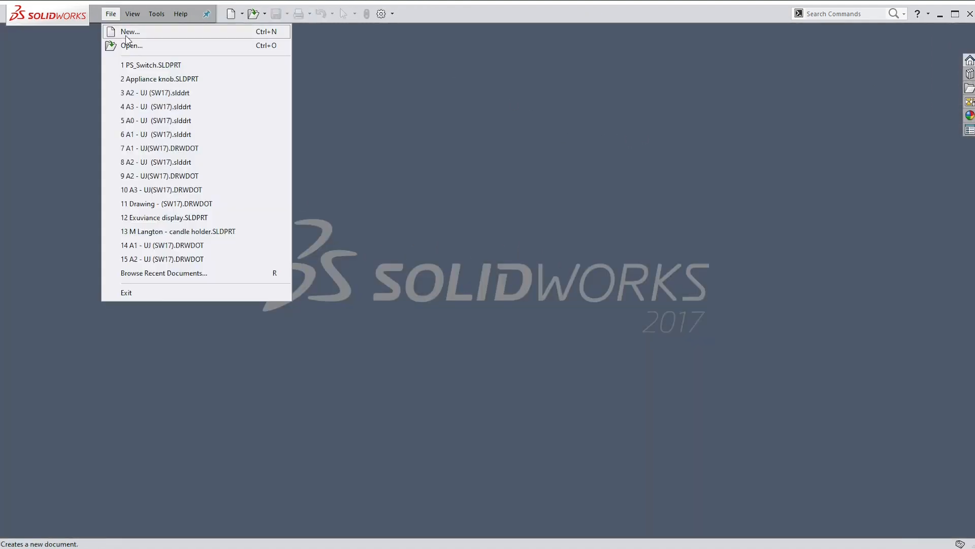
left_click(130, 31)
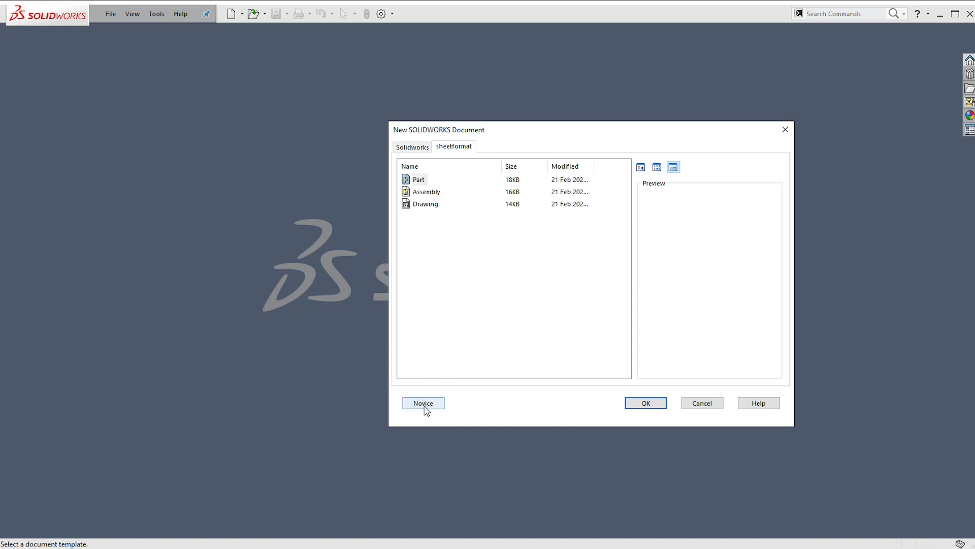
left_click(423, 403)
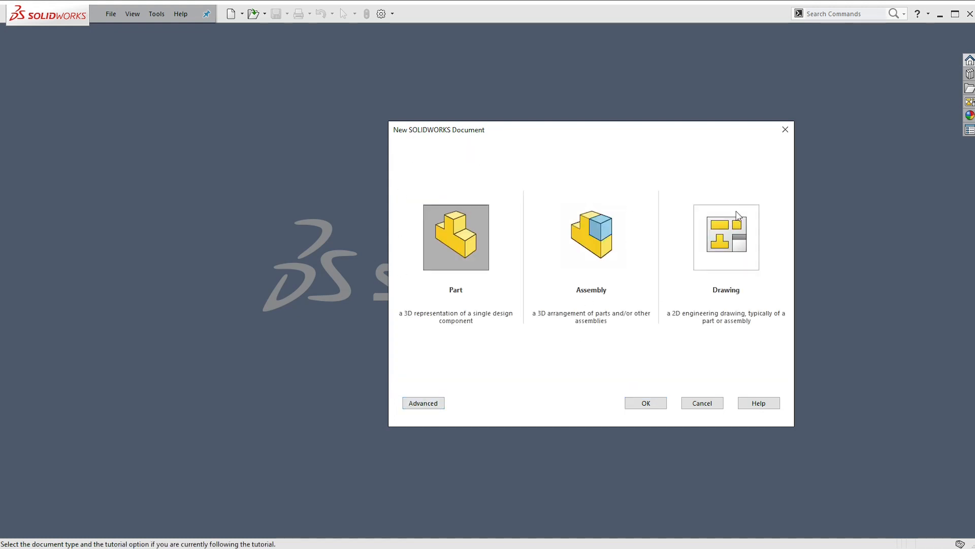
left_click(423, 403)
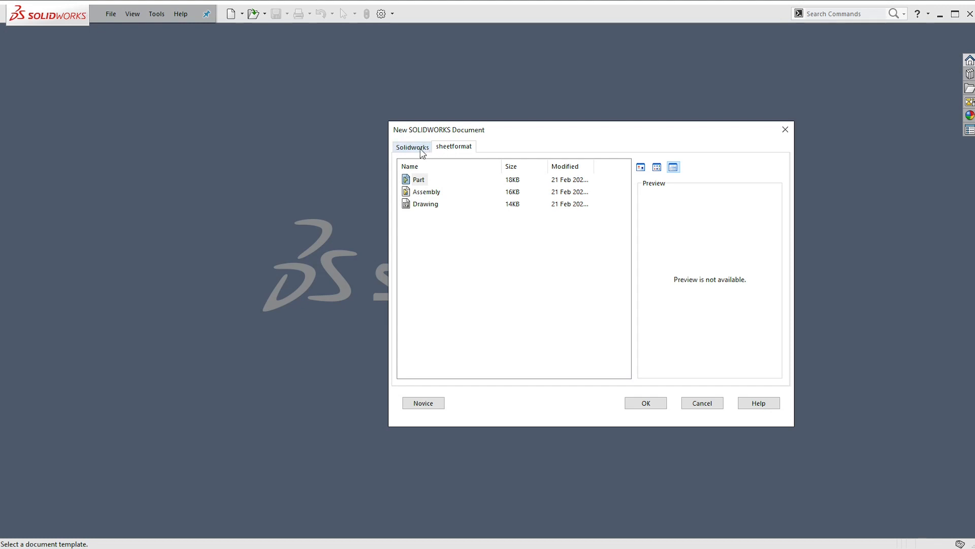
mouse_move(416, 154)
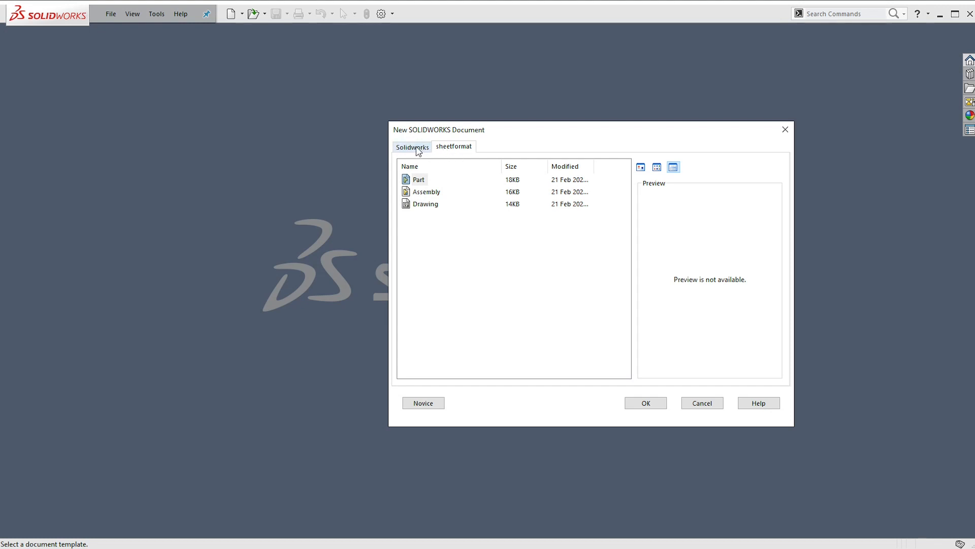
left_click(413, 147)
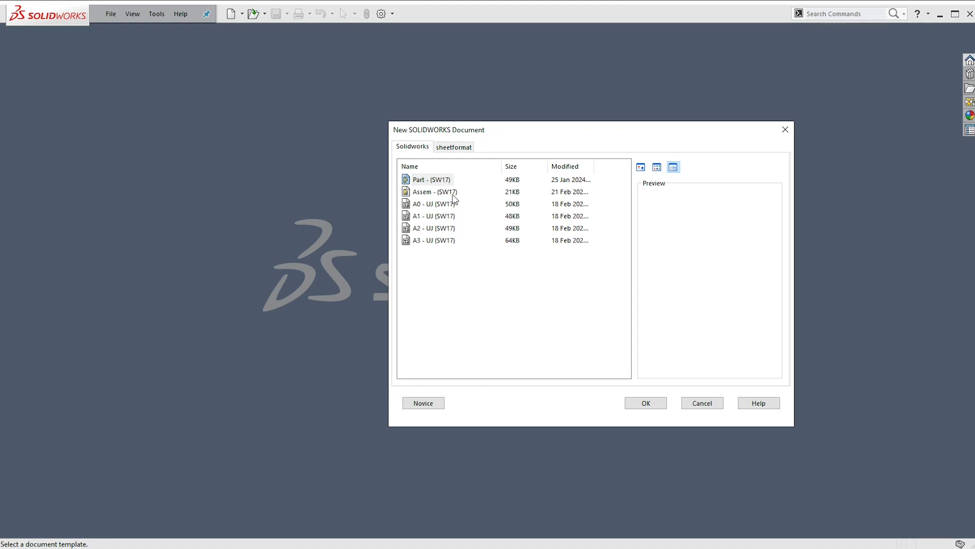
mouse_move(463, 218)
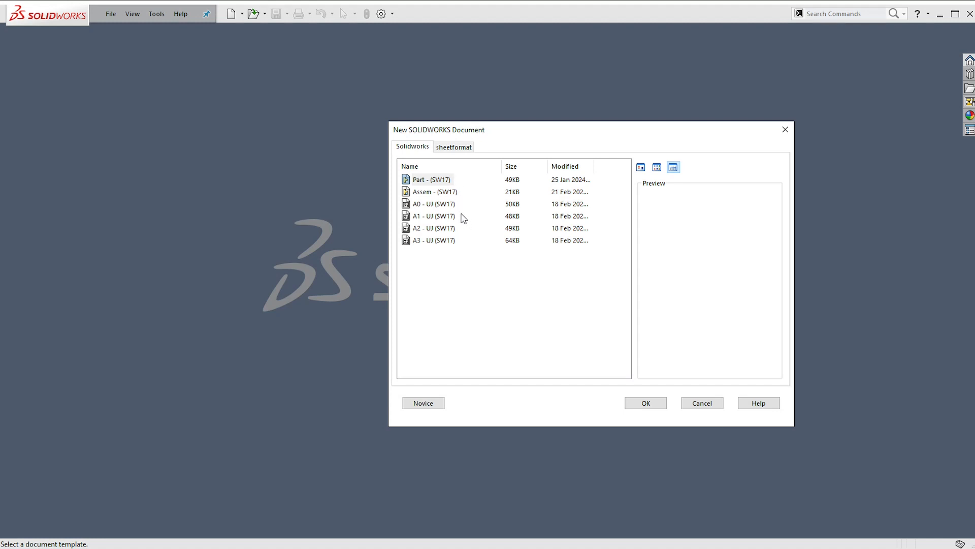
mouse_move(434, 185)
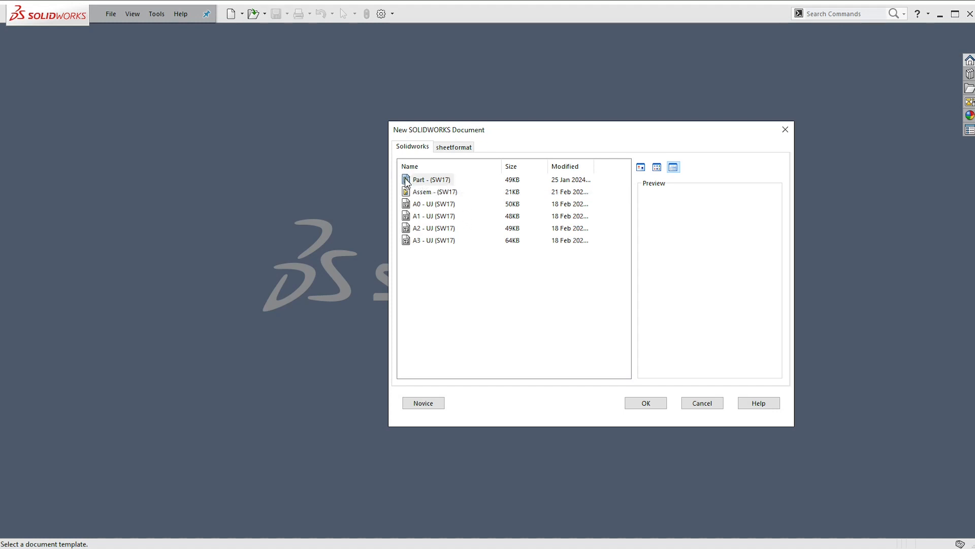
left_click(454, 147)
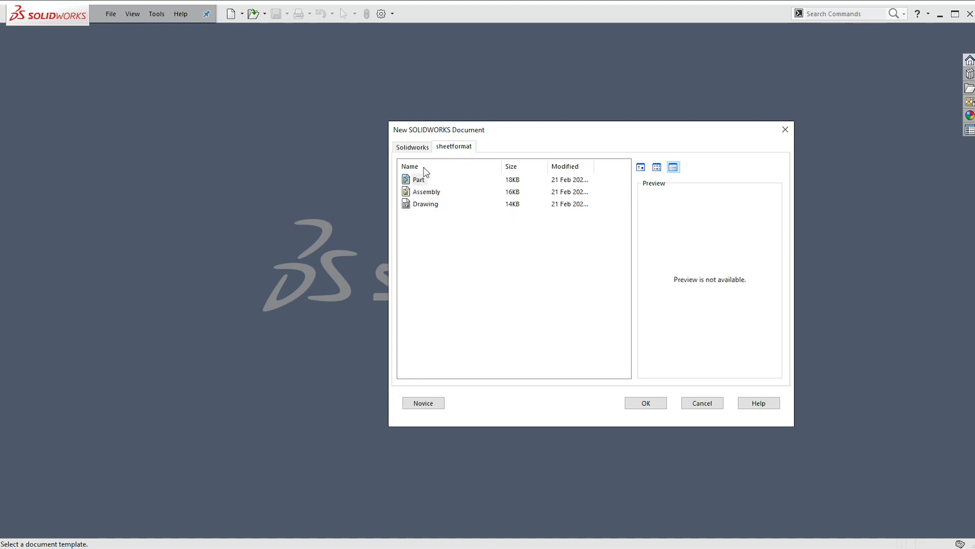
left_click(412, 146)
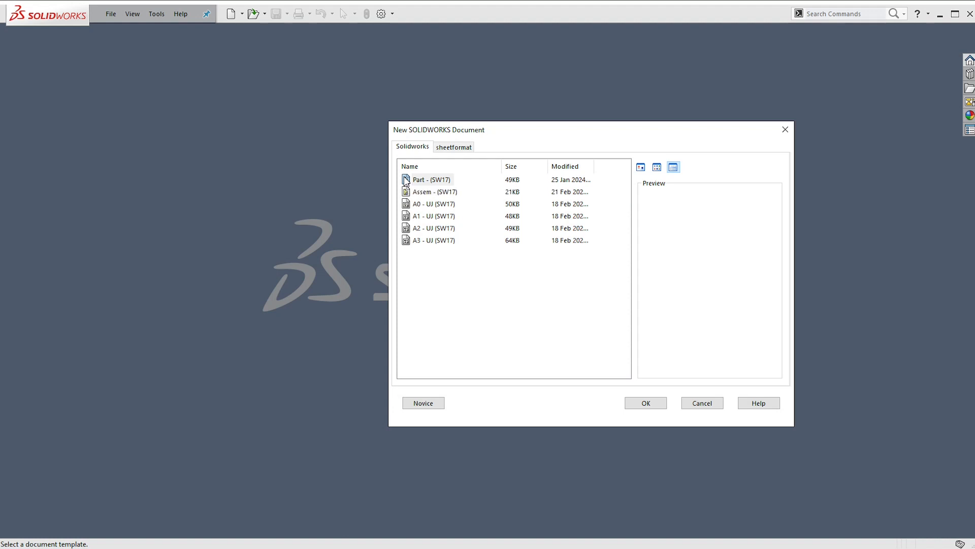
left_click(428, 179)
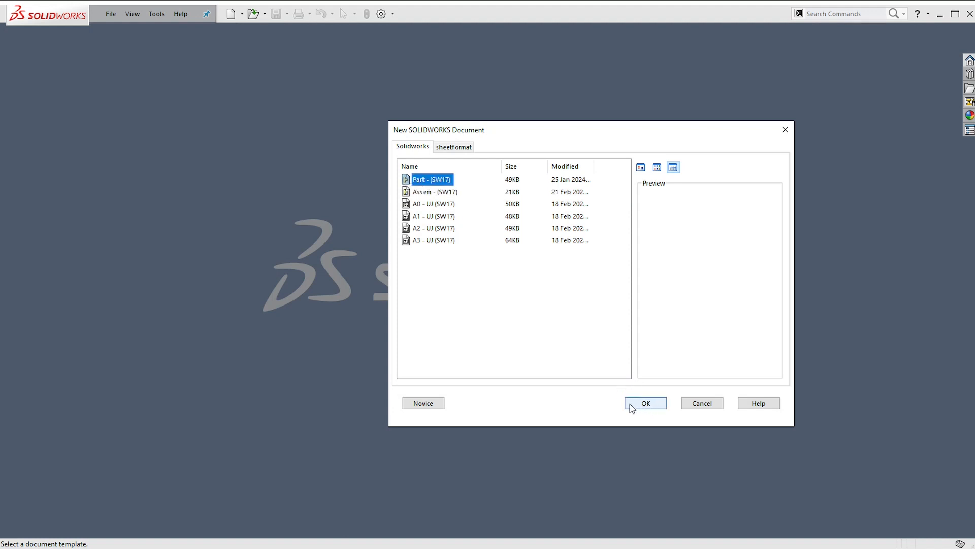
left_click(645, 403)
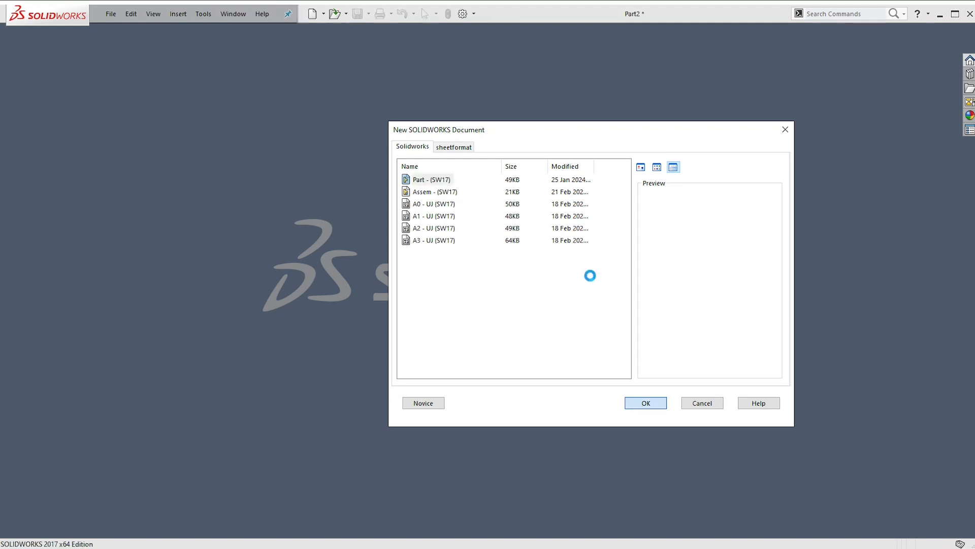
left_click(645, 403)
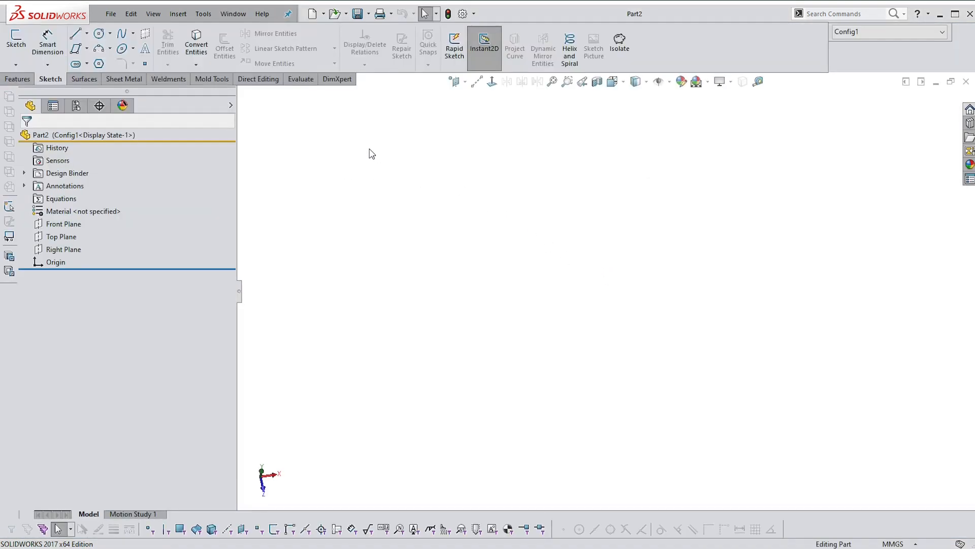
mouse_move(421, 193)
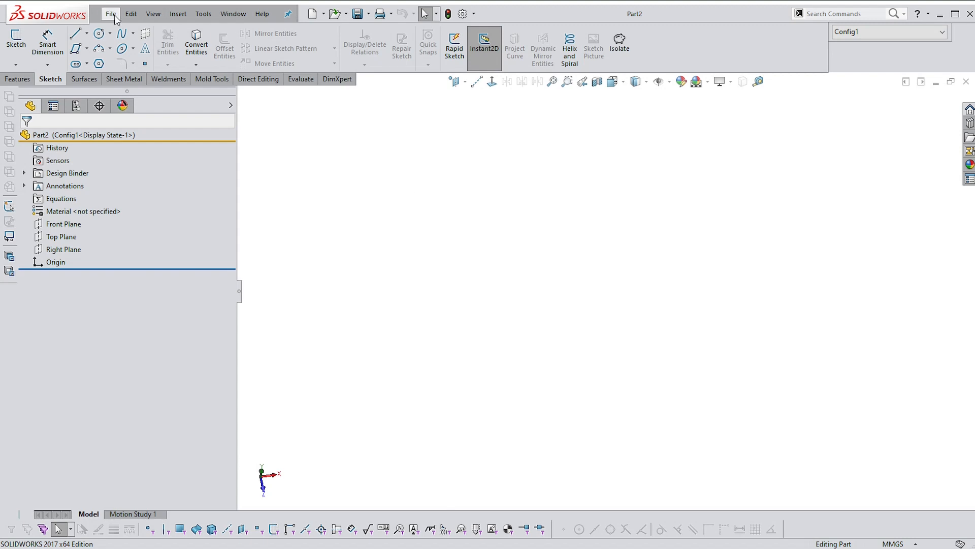
left_click(111, 13)
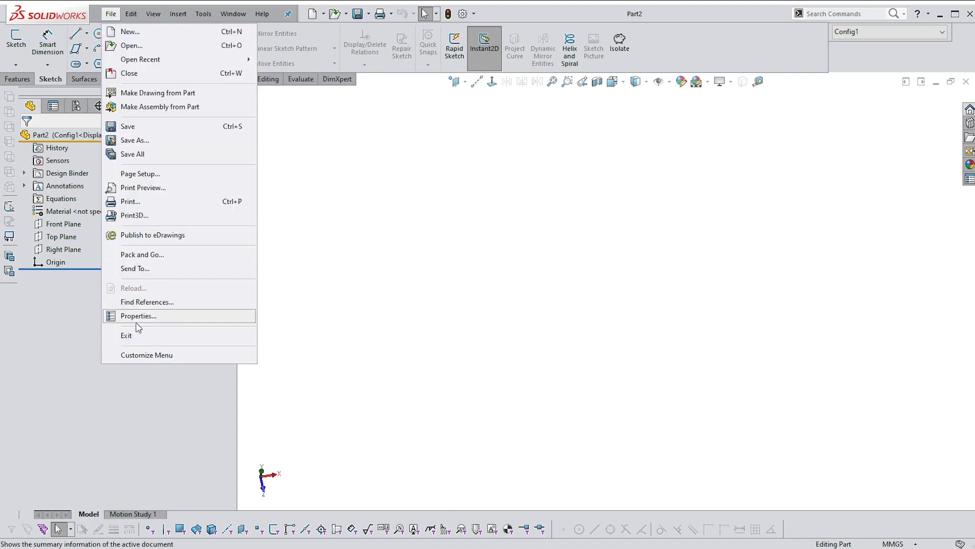
left_click(138, 316)
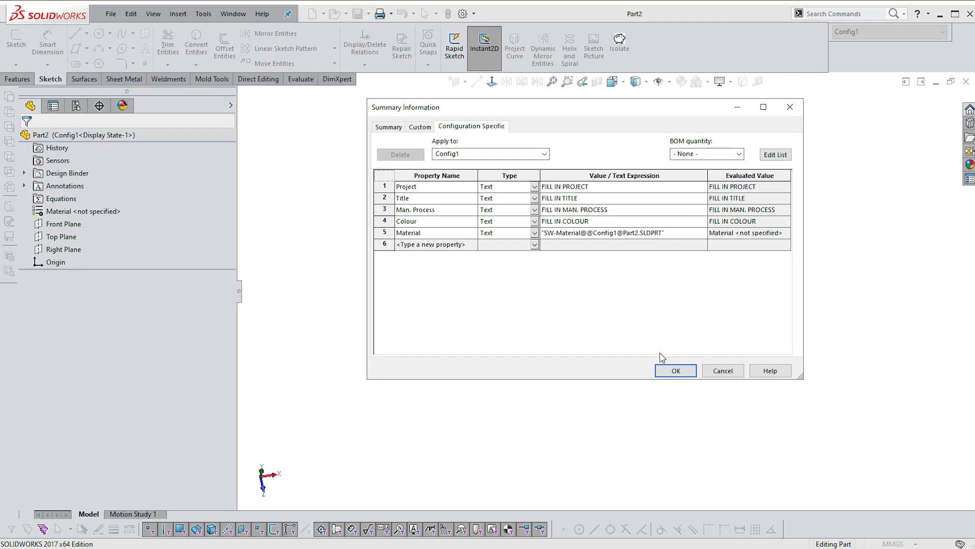
left_click(675, 371)
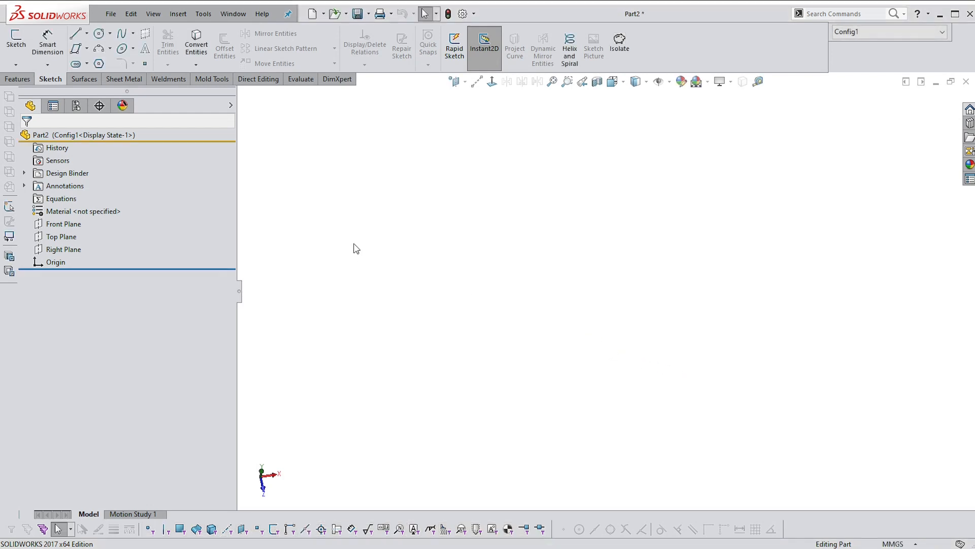
mouse_move(425, 194)
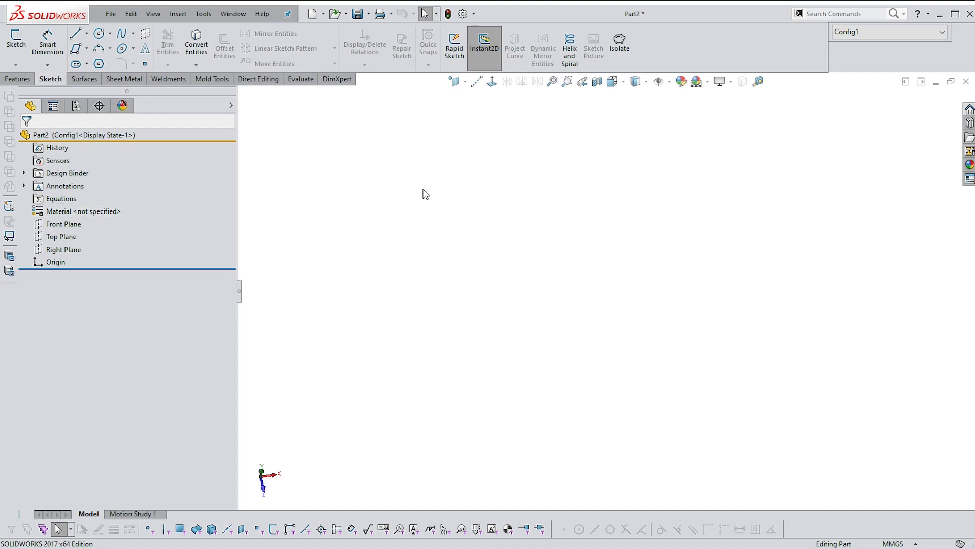
mouse_move(436, 199)
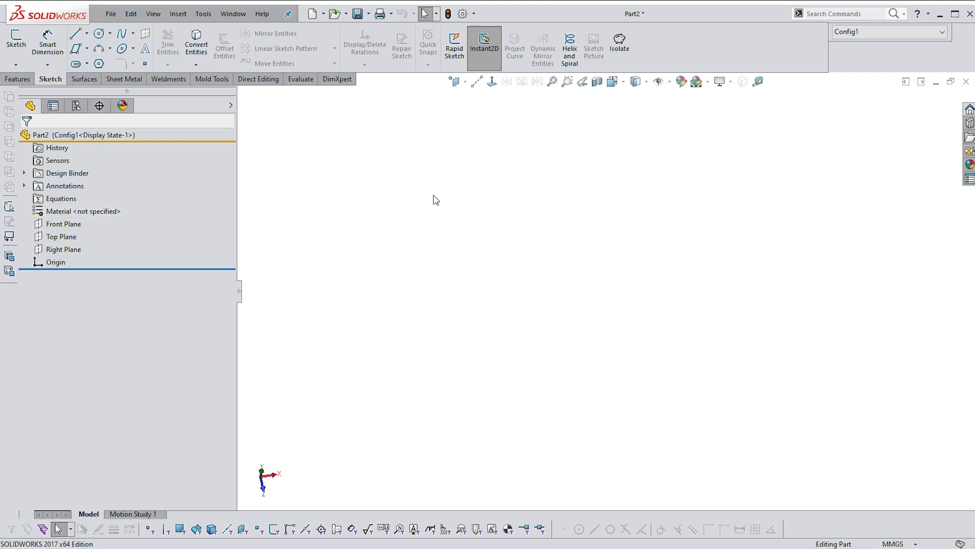
mouse_move(451, 199)
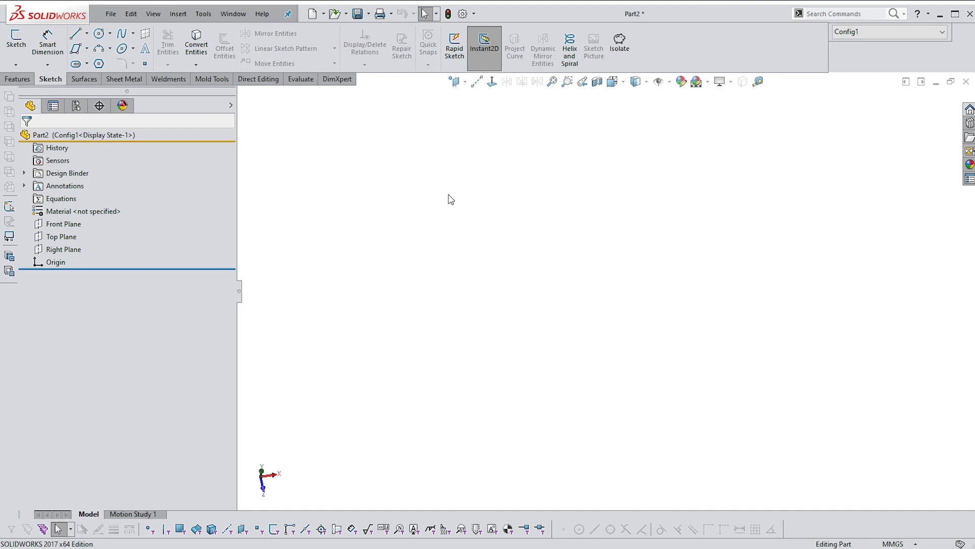
mouse_move(381, 188)
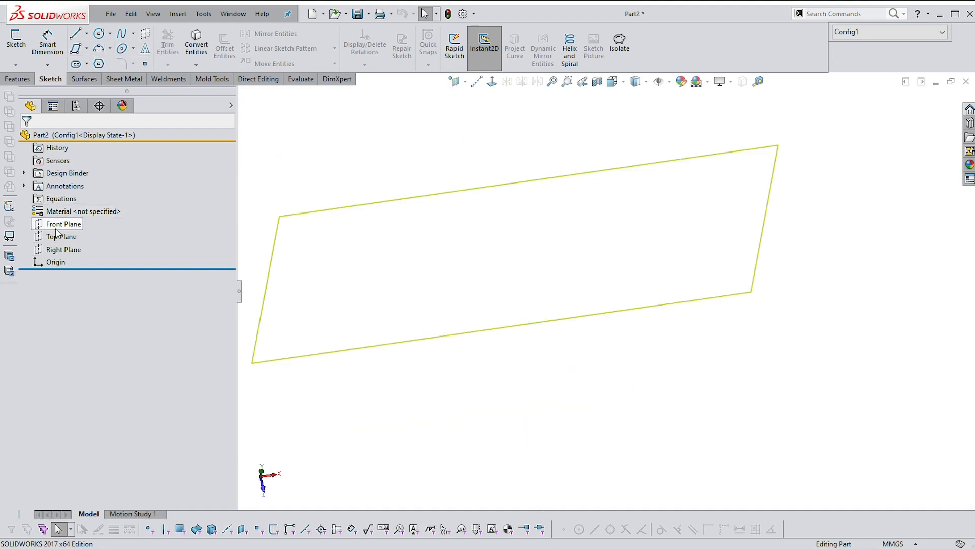
Step: Sketch a center rectangle from the origin on Front Plane with a 60 mm side
left_click(60, 236)
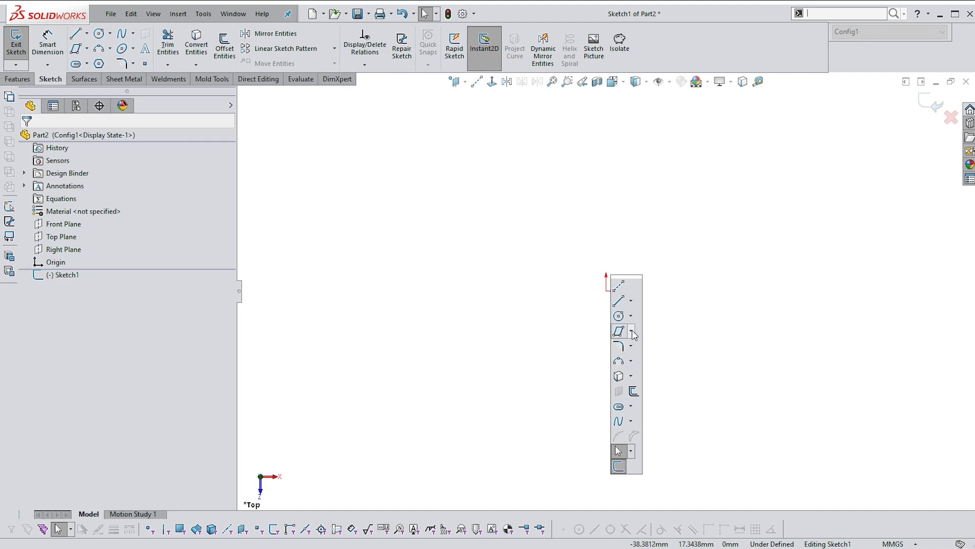
left_click(618, 332)
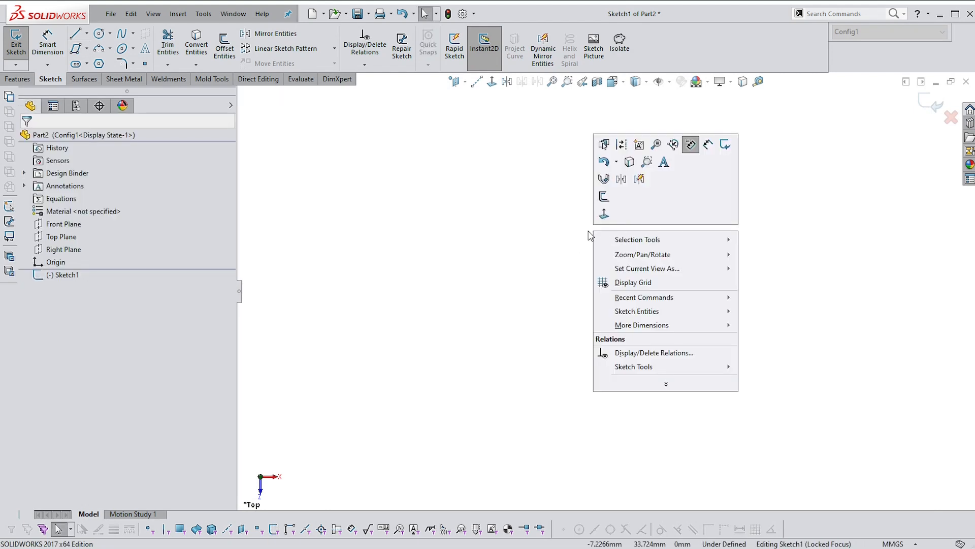
left_click(636, 311)
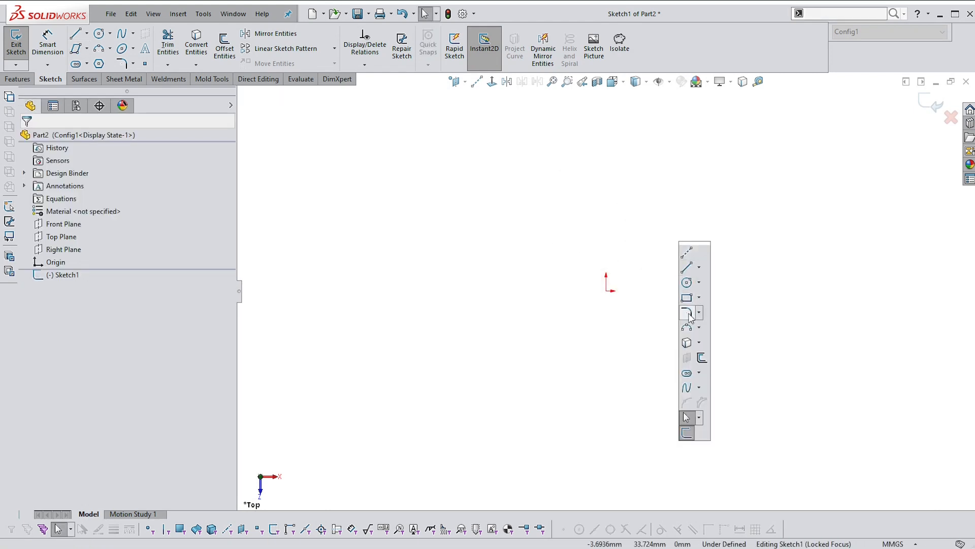
left_click(698, 297)
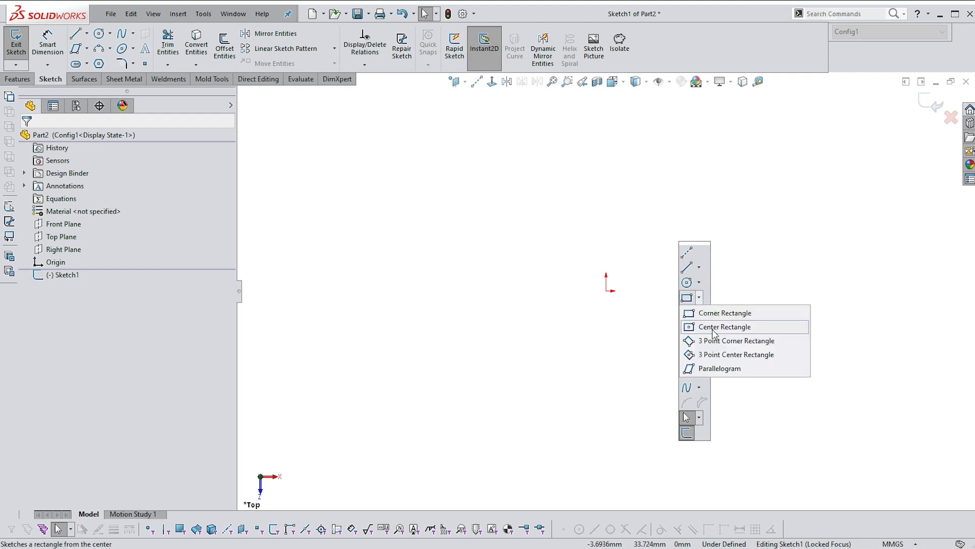
left_click(725, 327)
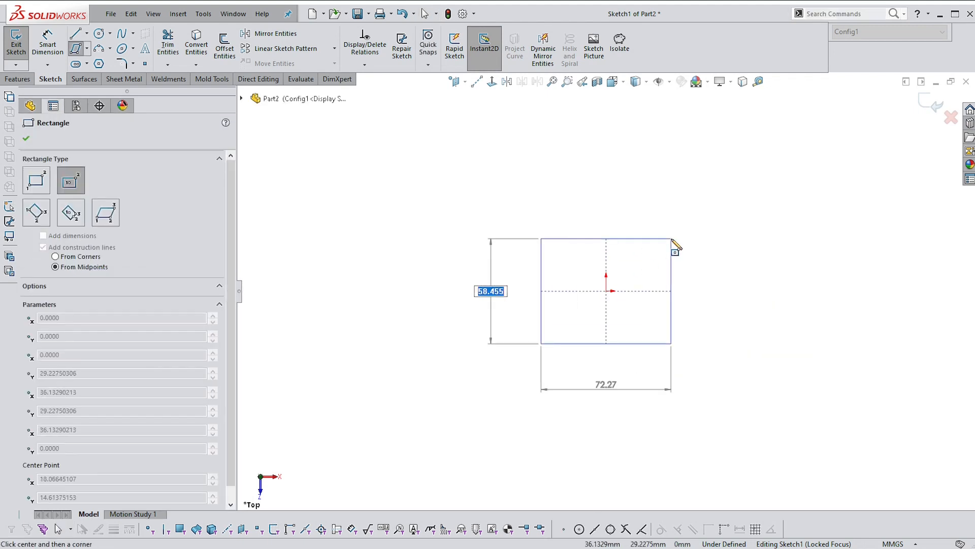
type("60")
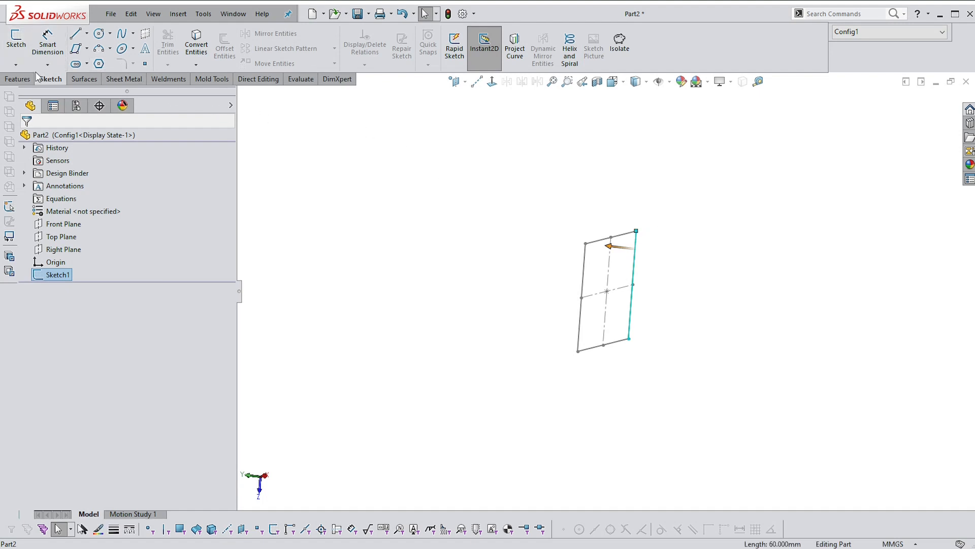
Step: Extrude the rectangle sketch 20 mm blind into Boss-Extrude1 and orbit to inspect it
left_click(18, 79)
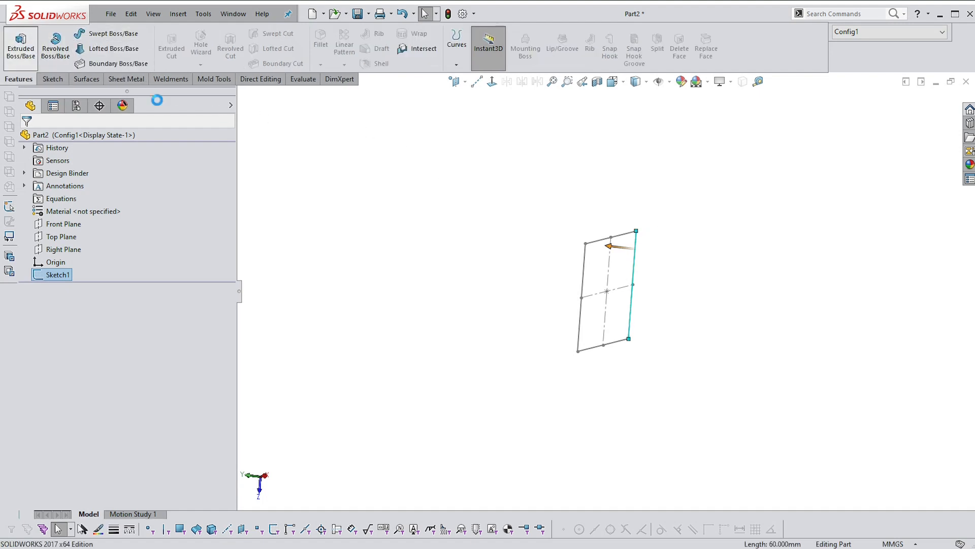
left_click(19, 43)
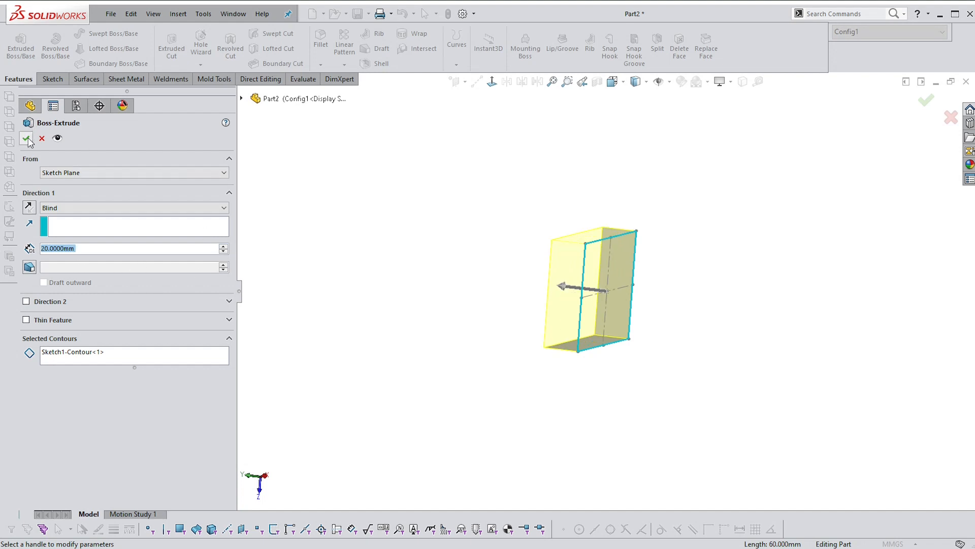
left_click(25, 139)
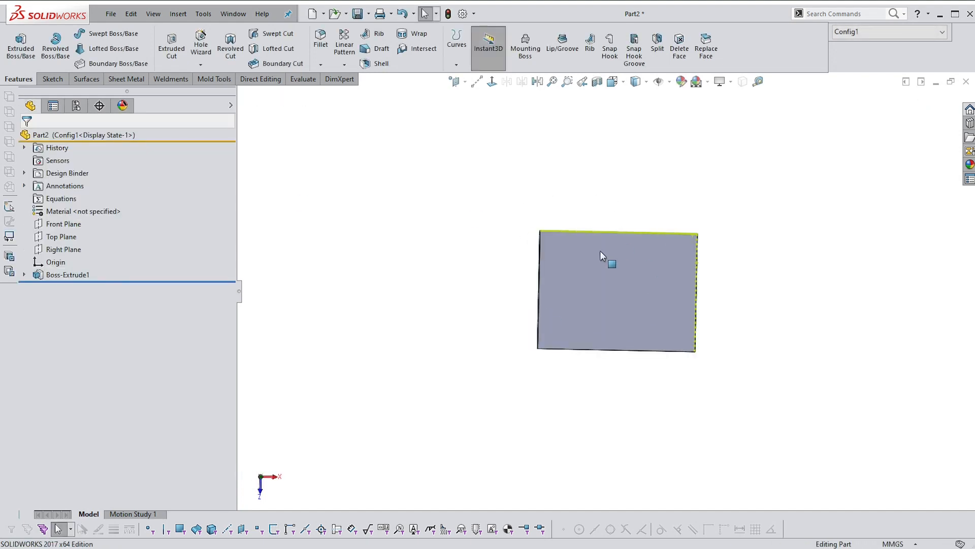
left_click_drag(603, 258, 762, 239)
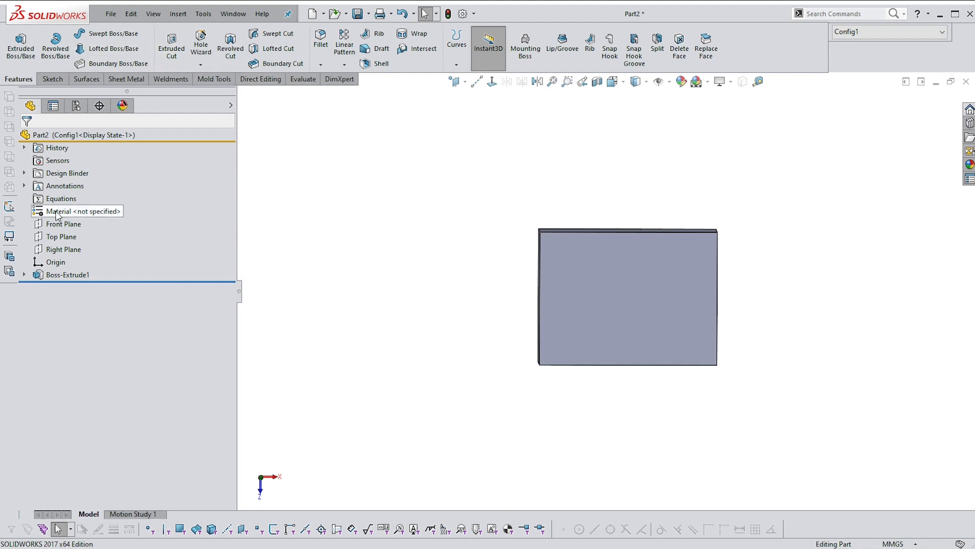
left_click(109, 14)
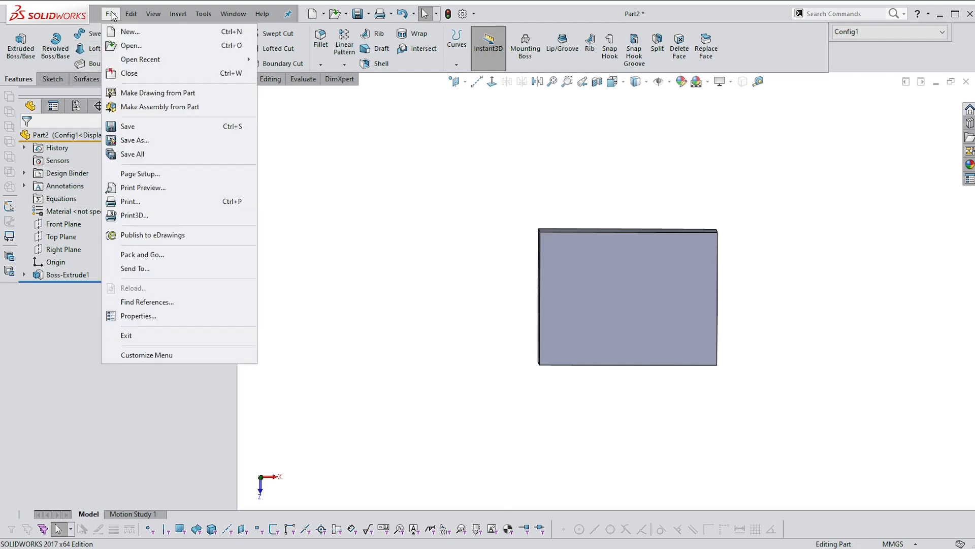
left_click(138, 316)
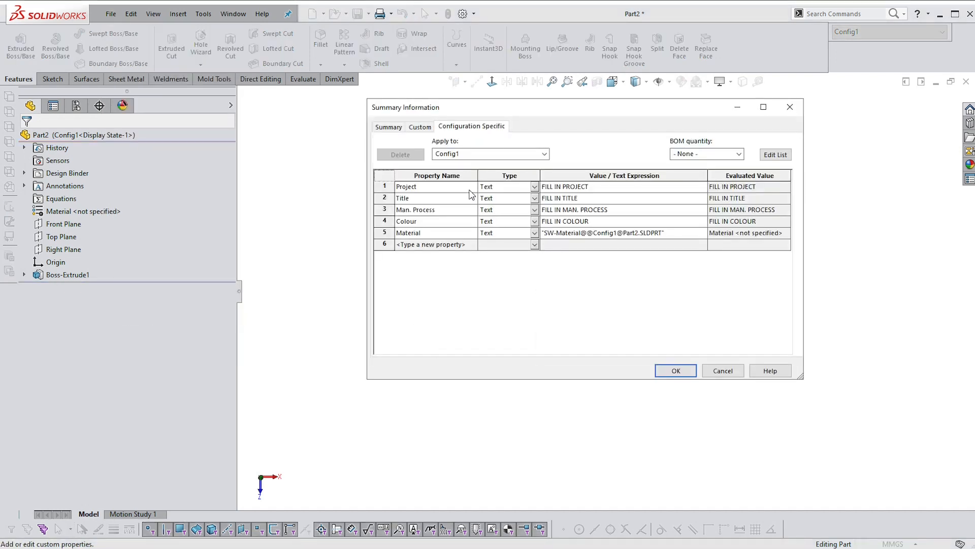
mouse_move(565, 230)
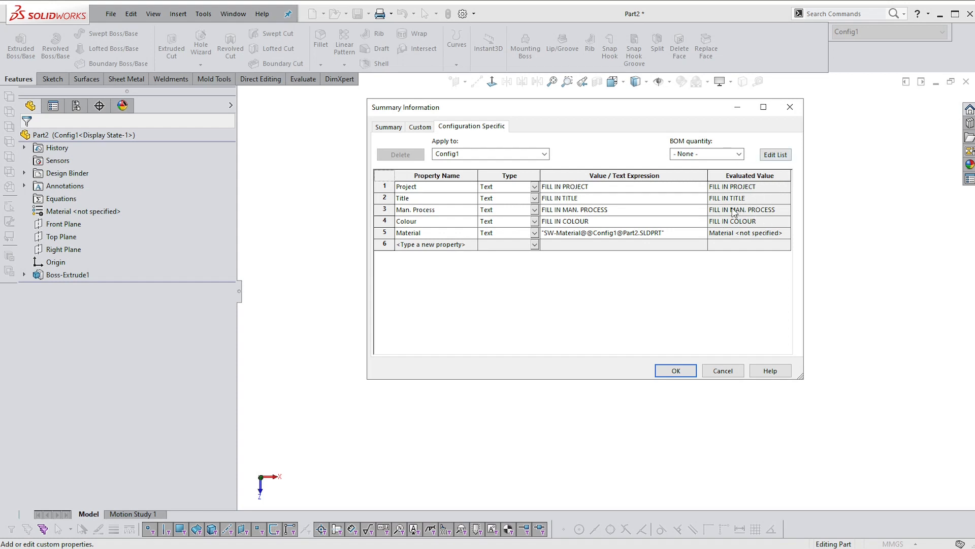
mouse_move(740, 216)
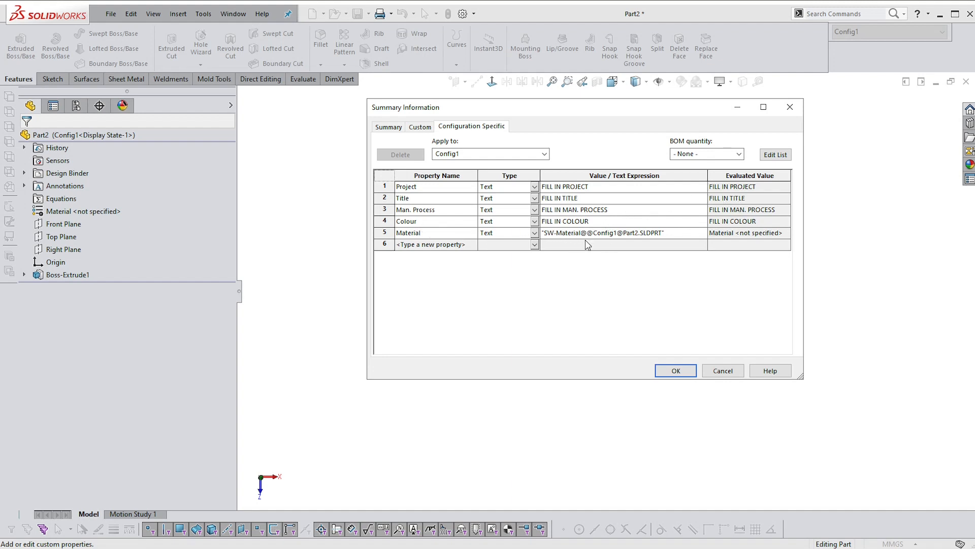
mouse_move(438, 234)
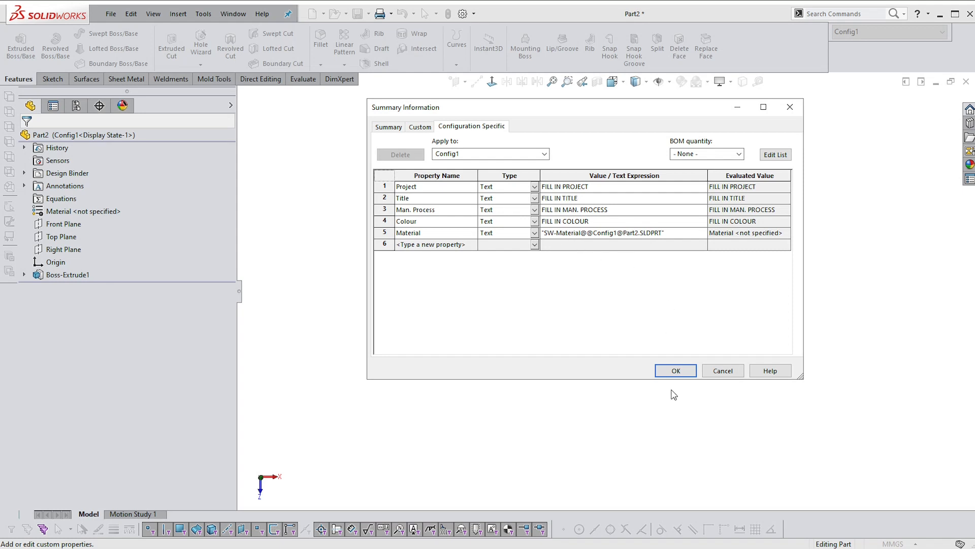
left_click(675, 370)
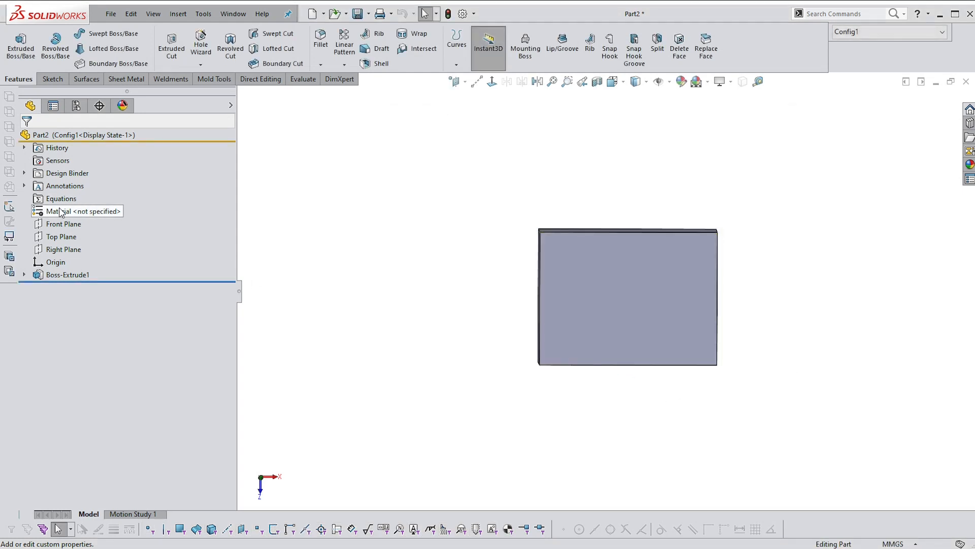
Step: Assign PET as the part's material from the Material favourites list
right_click(61, 211)
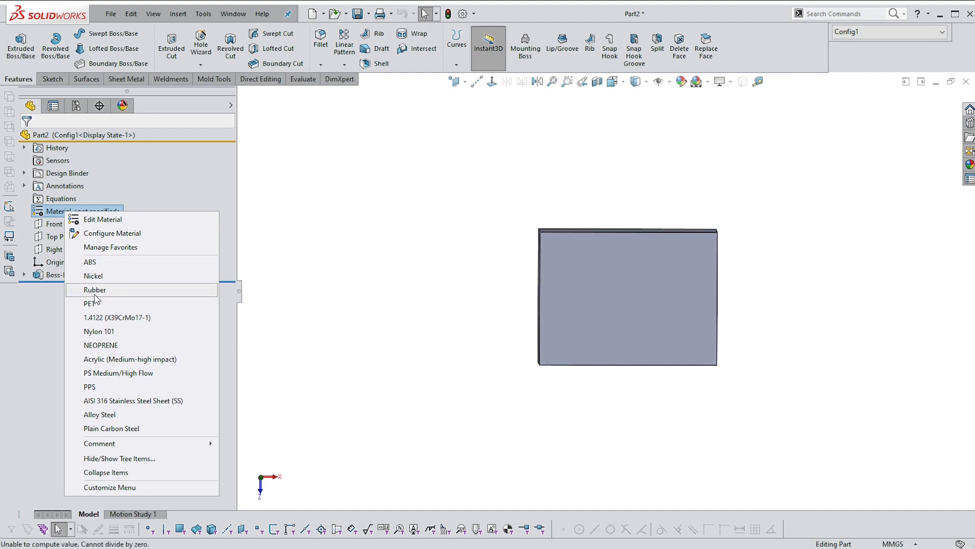
left_click(88, 303)
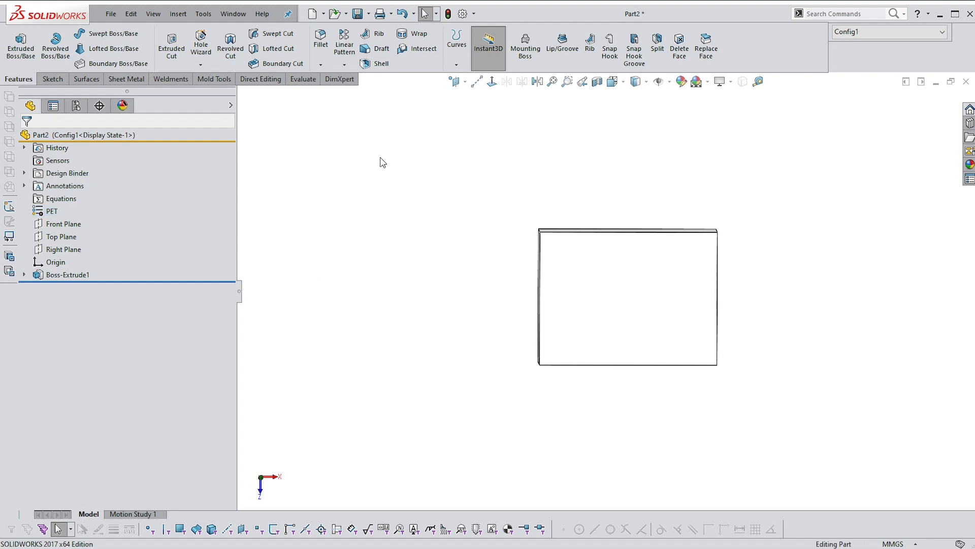
left_click(119, 14)
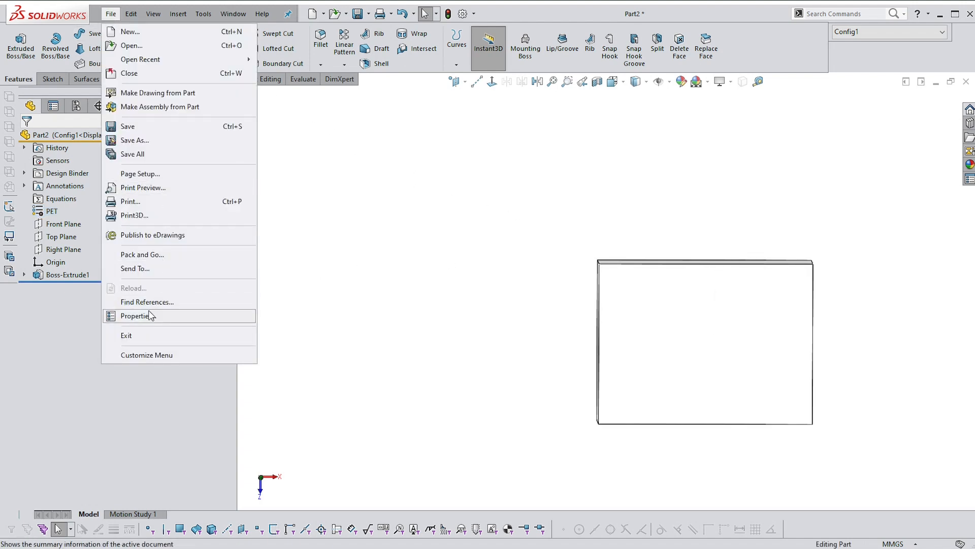
Step: In the part's custom properties, set Project to MASTER and Title to BLOCK
left_click(136, 315)
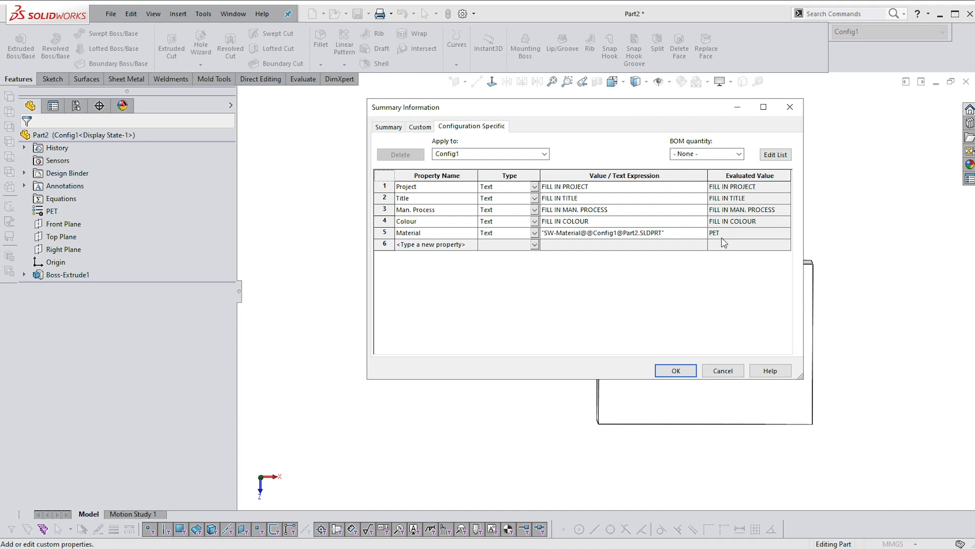
mouse_move(583, 194)
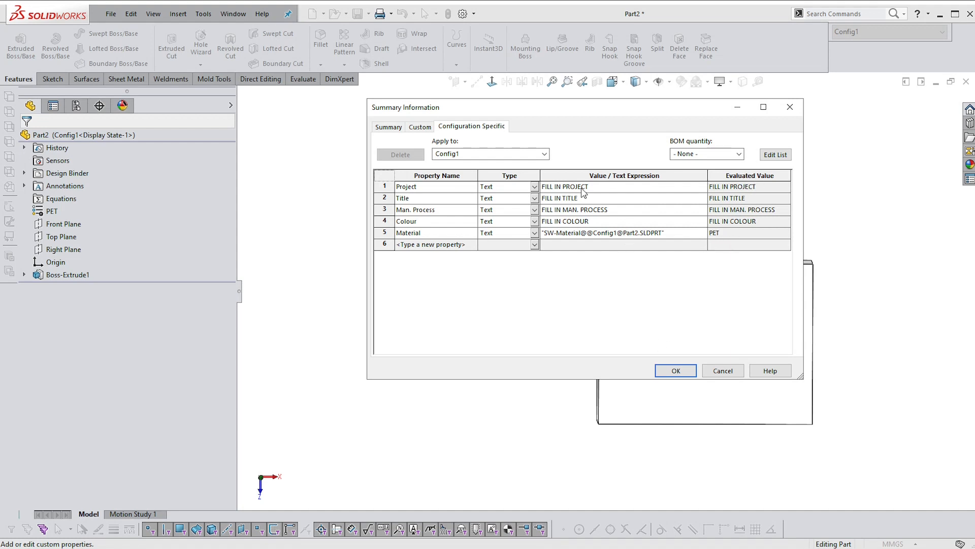
double_click(565, 186)
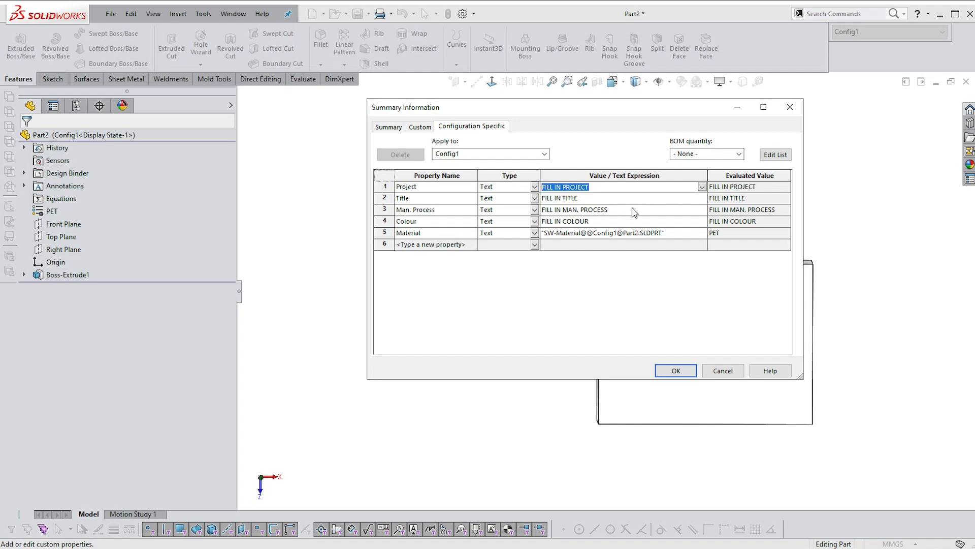
type("<")
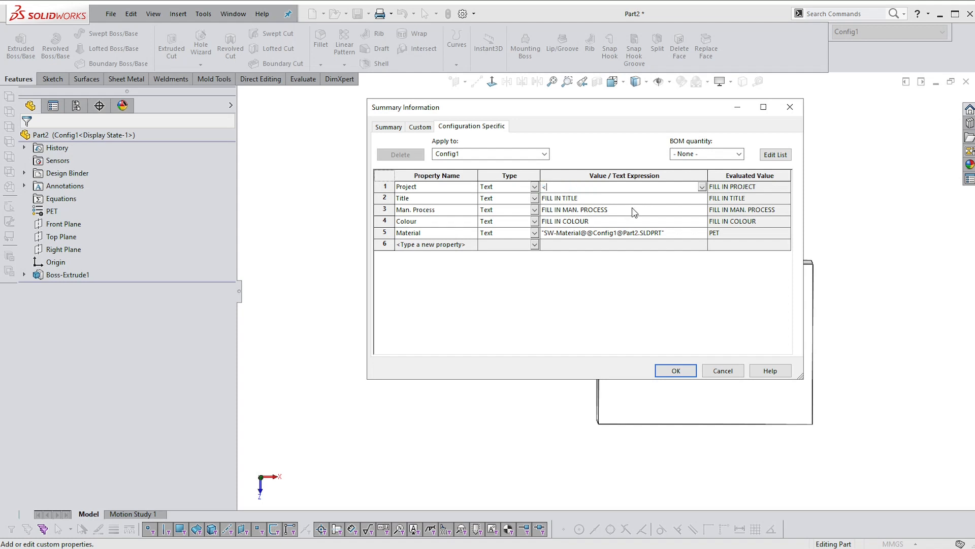
type(",ma")
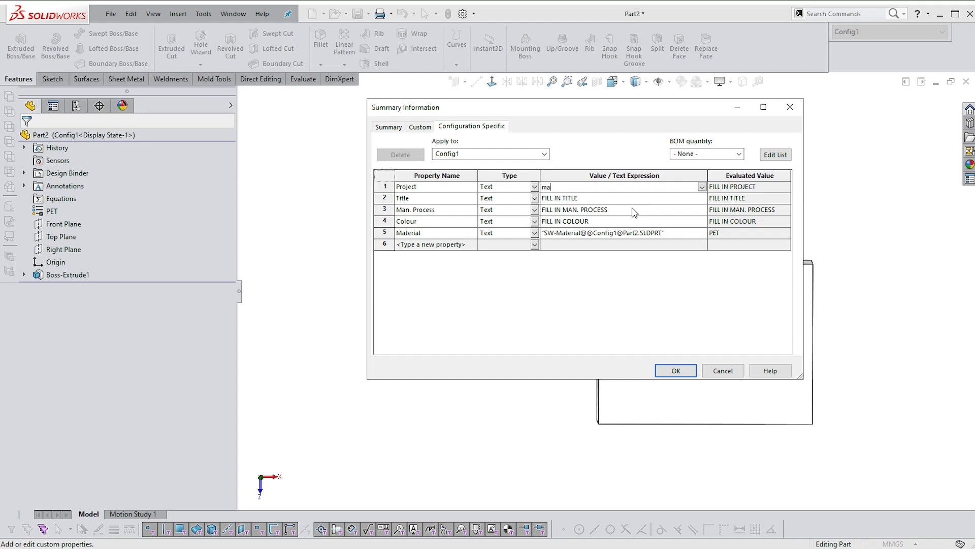
type("ste")
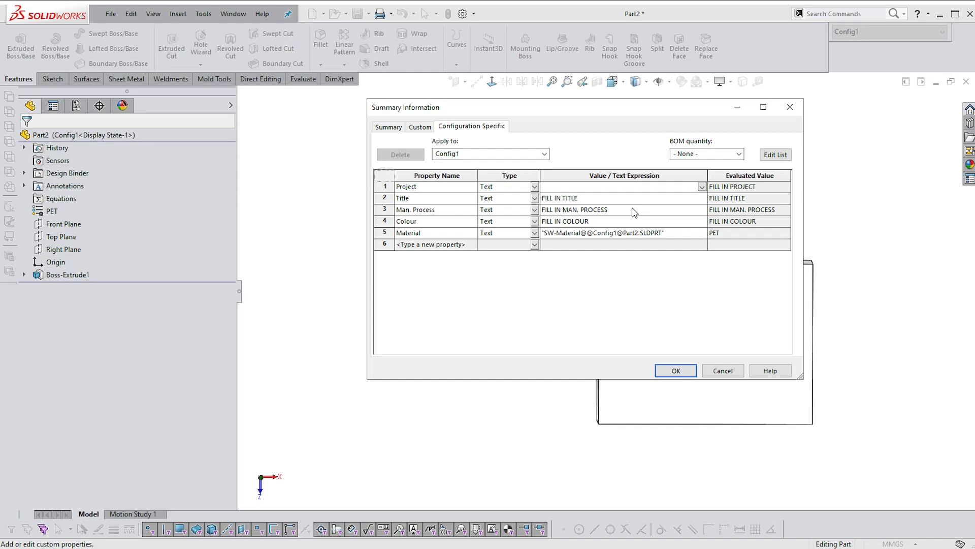
type("MA")
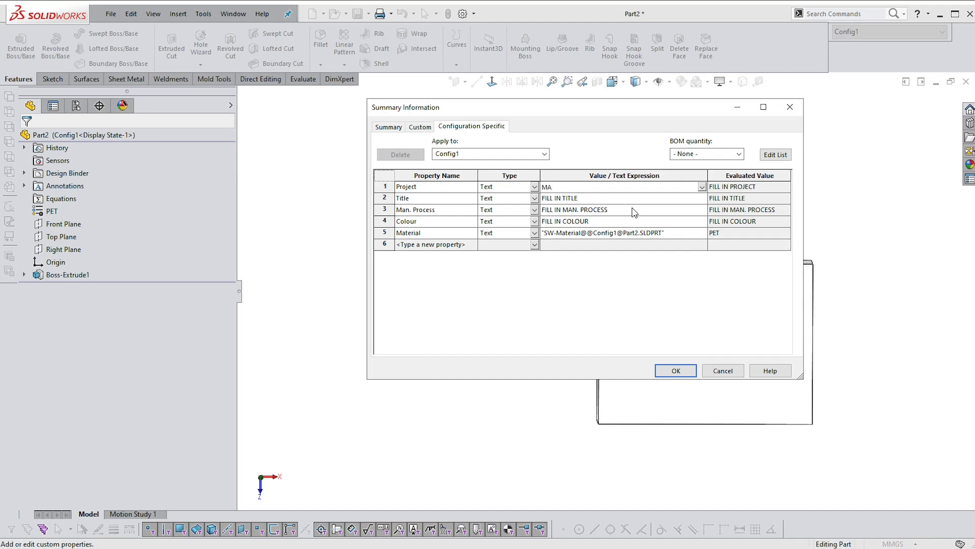
type("SE")
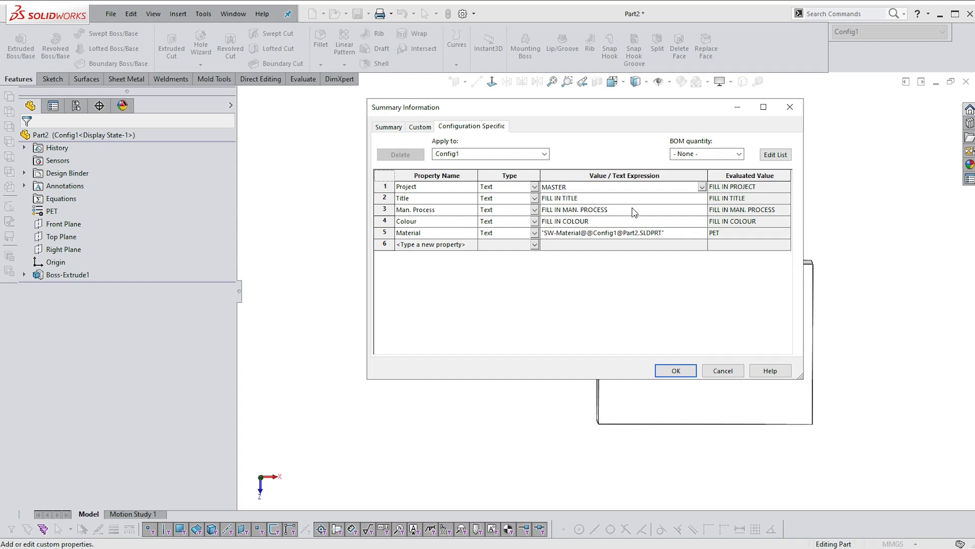
left_click(560, 198)
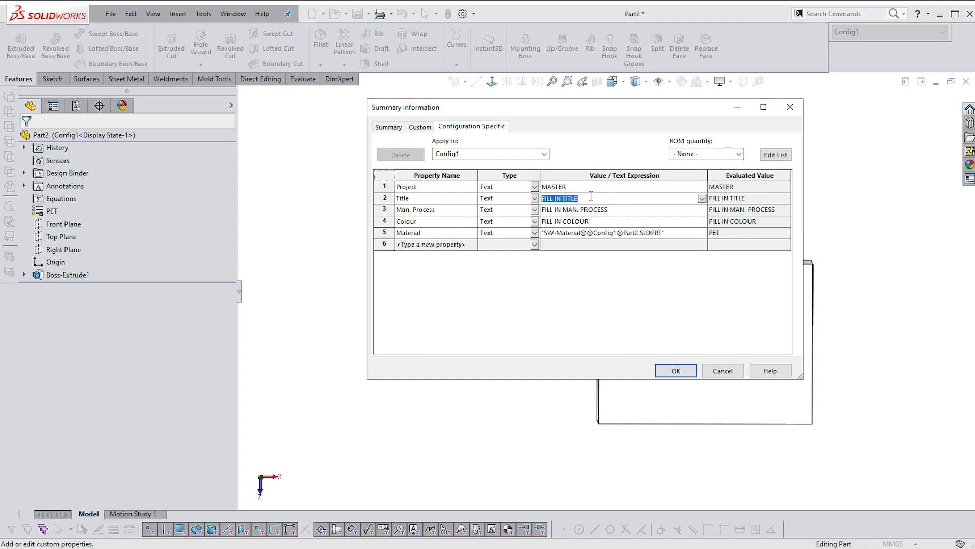
type("TITL")
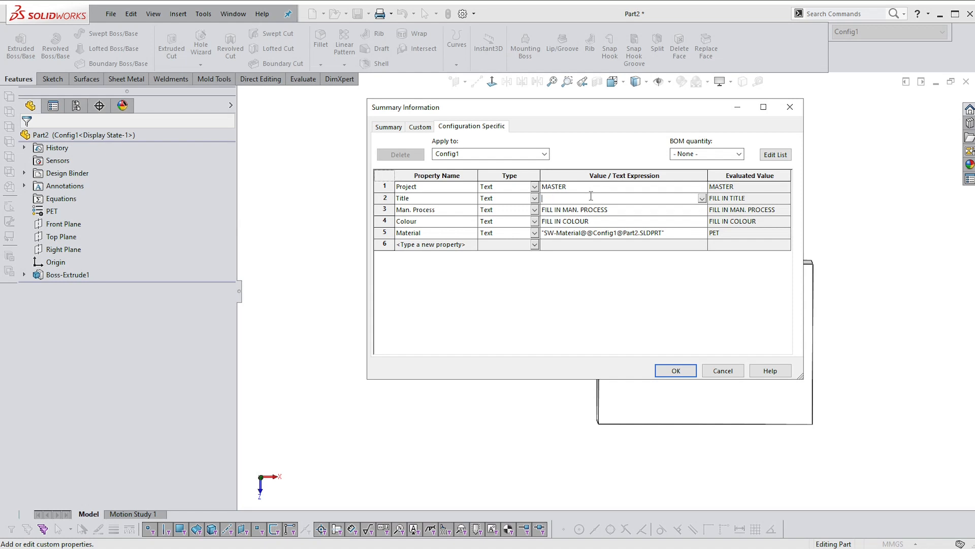
type("Bl")
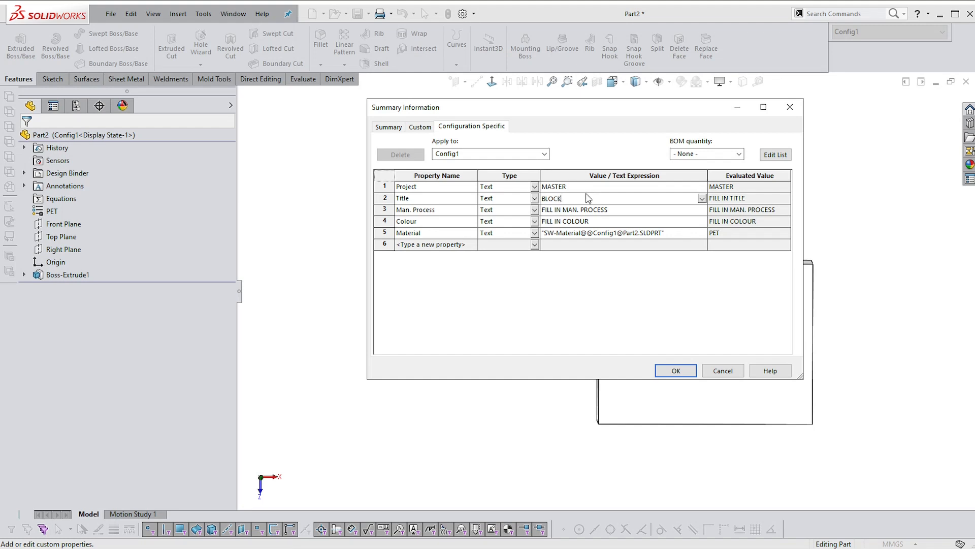
Step: Set the Man. Process property to INJ. MOULDING and Colour to BROWN
left_click(574, 210)
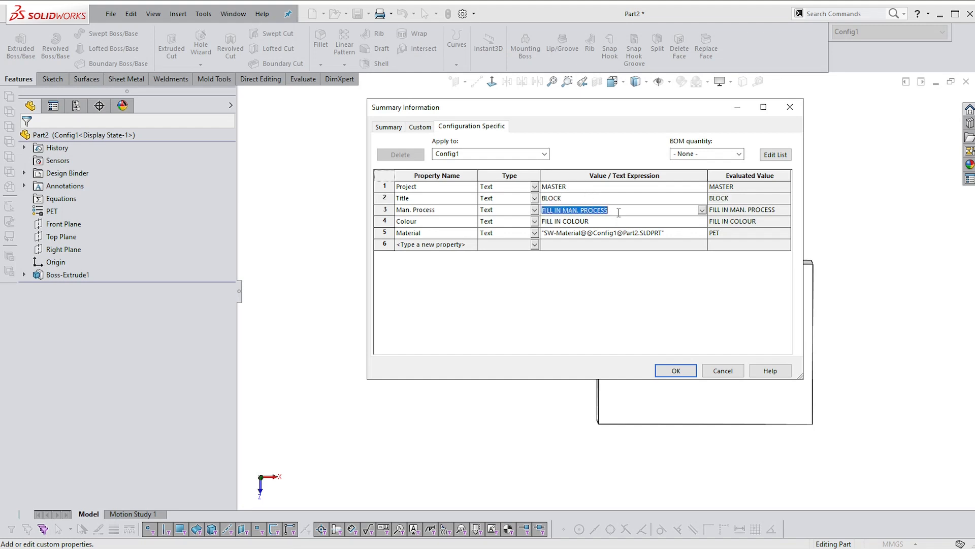
key("Delete")
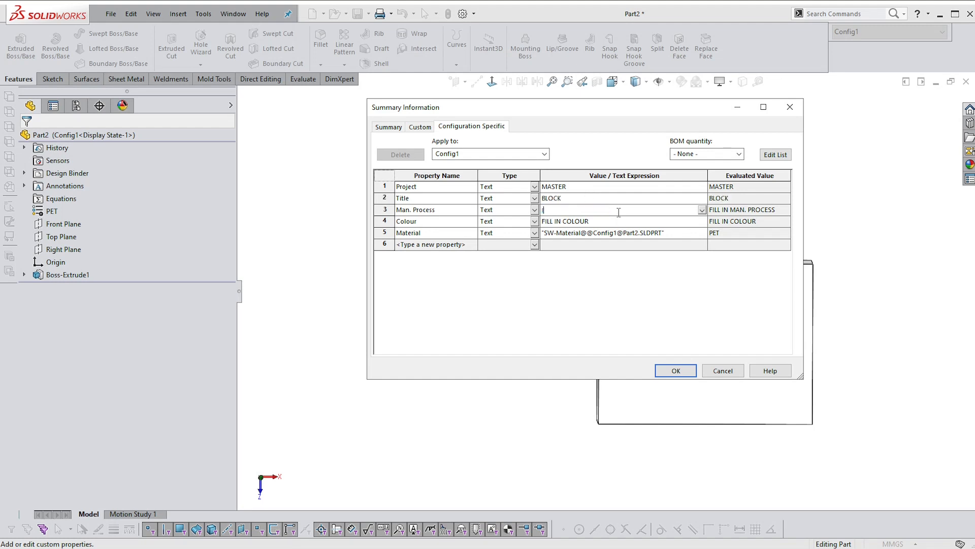
type("INJ.")
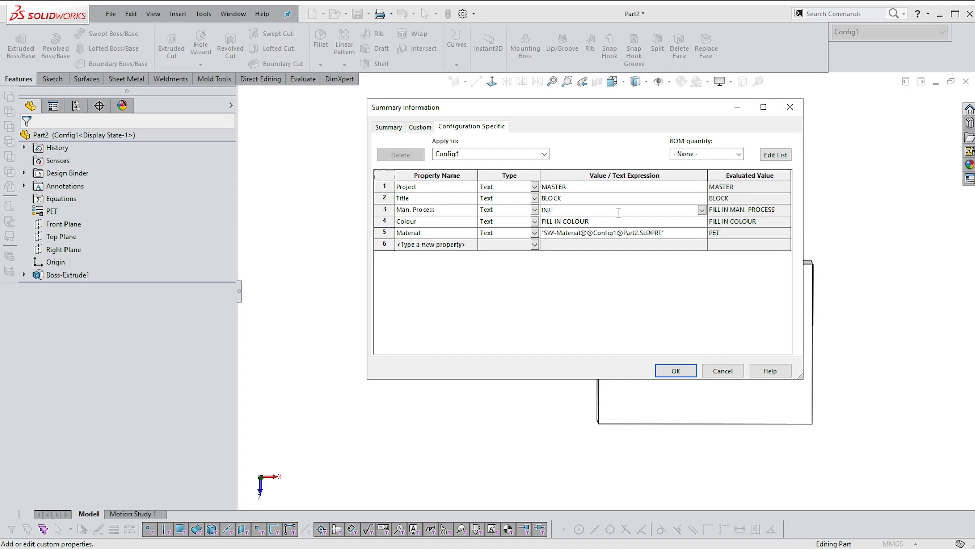
type("MPOULD")
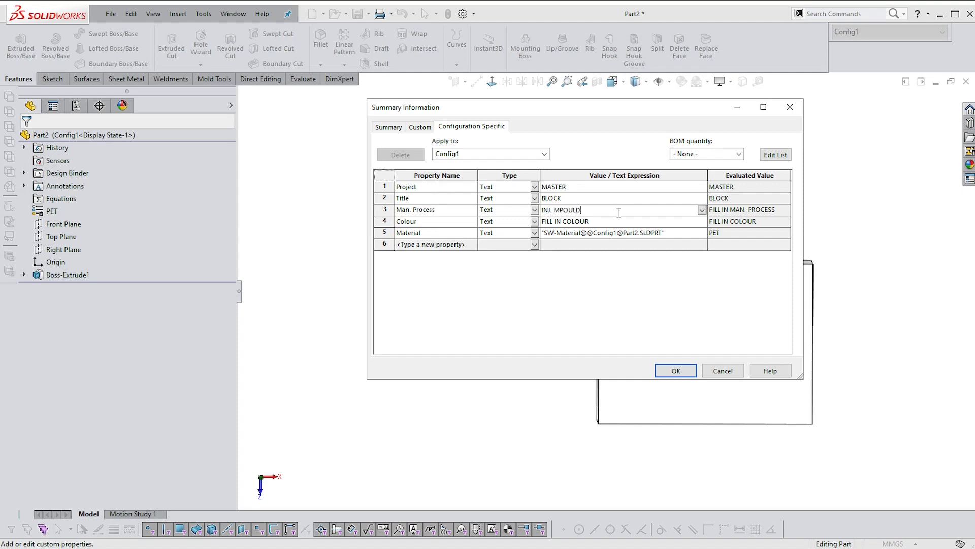
type("ING")
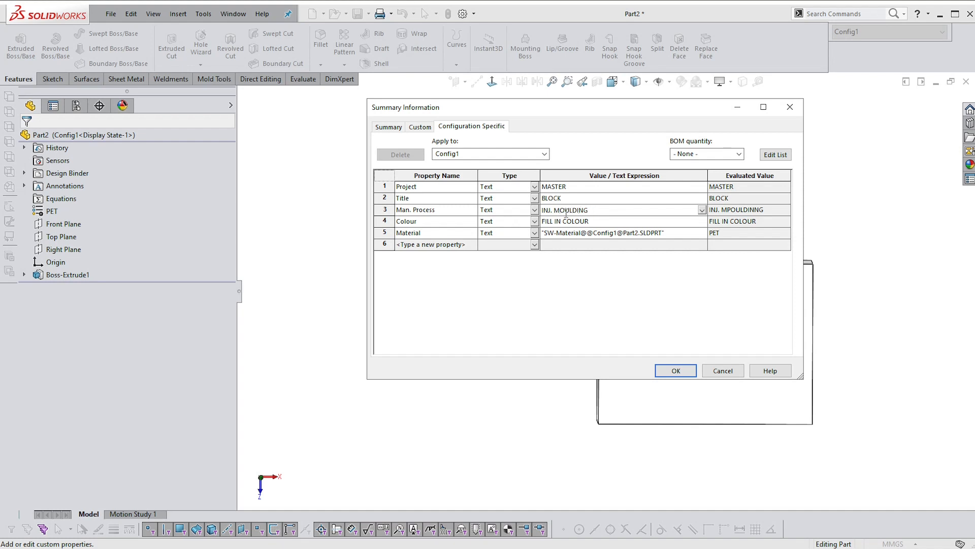
left_click(594, 222)
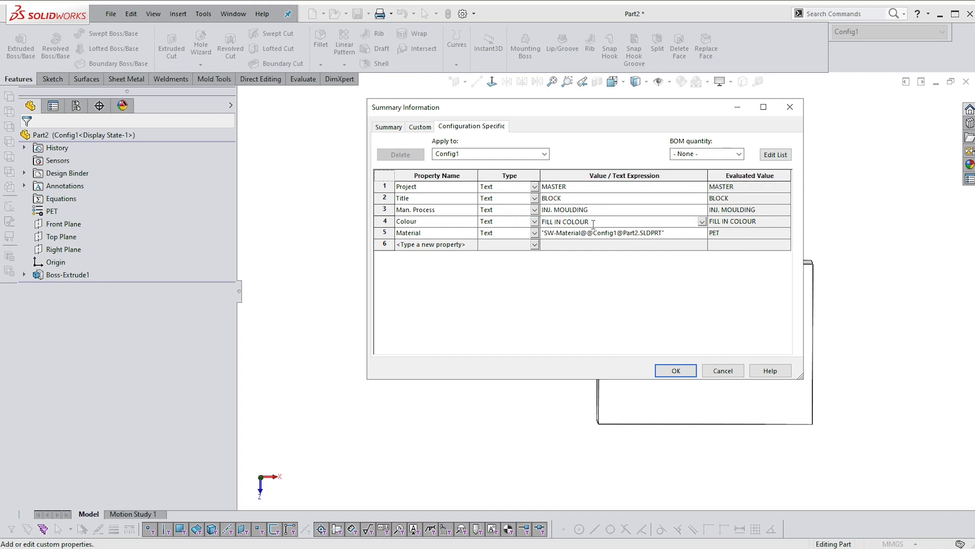
type("VO")
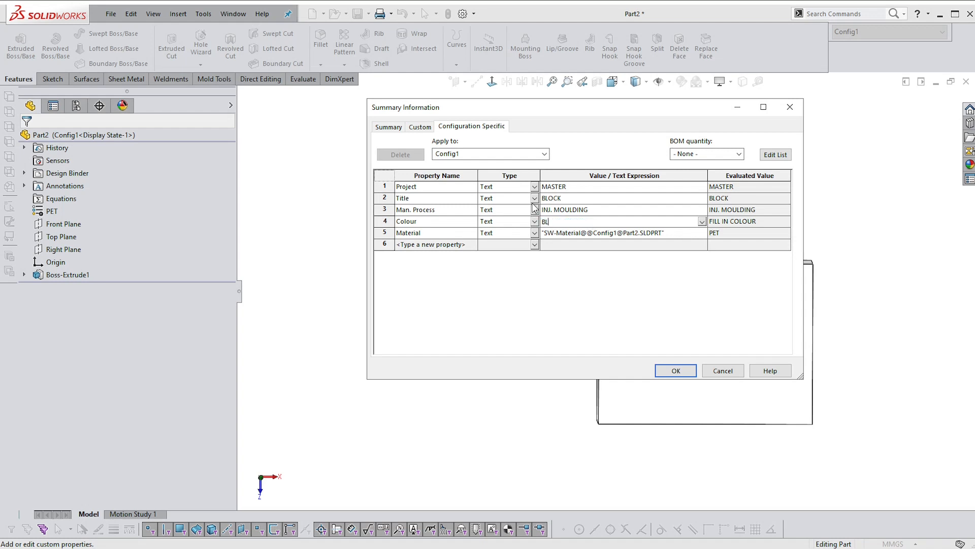
type("RO")
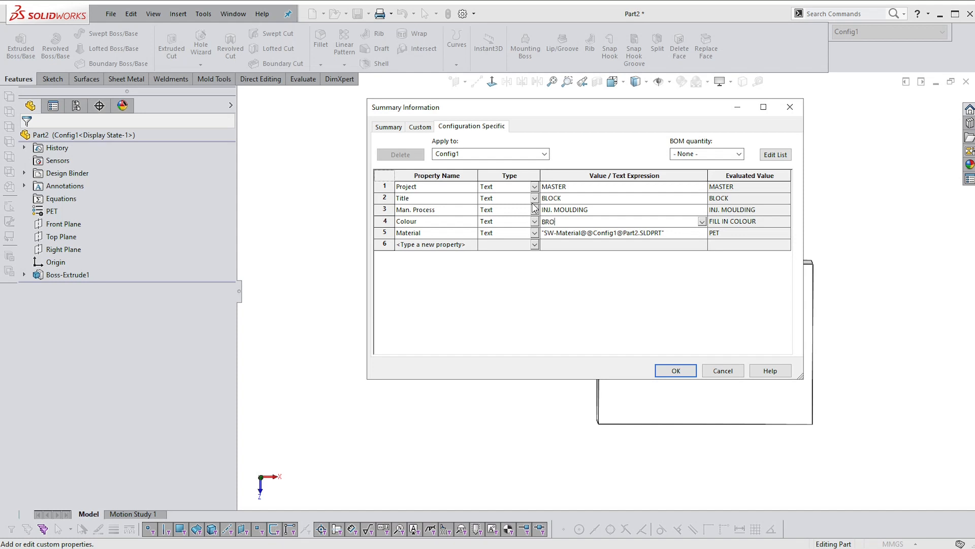
type("WN")
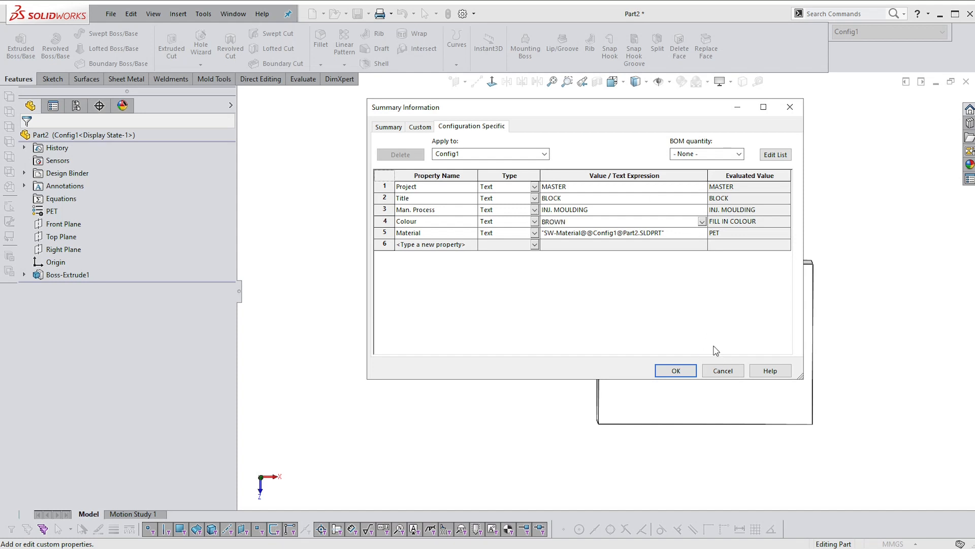
left_click(676, 371)
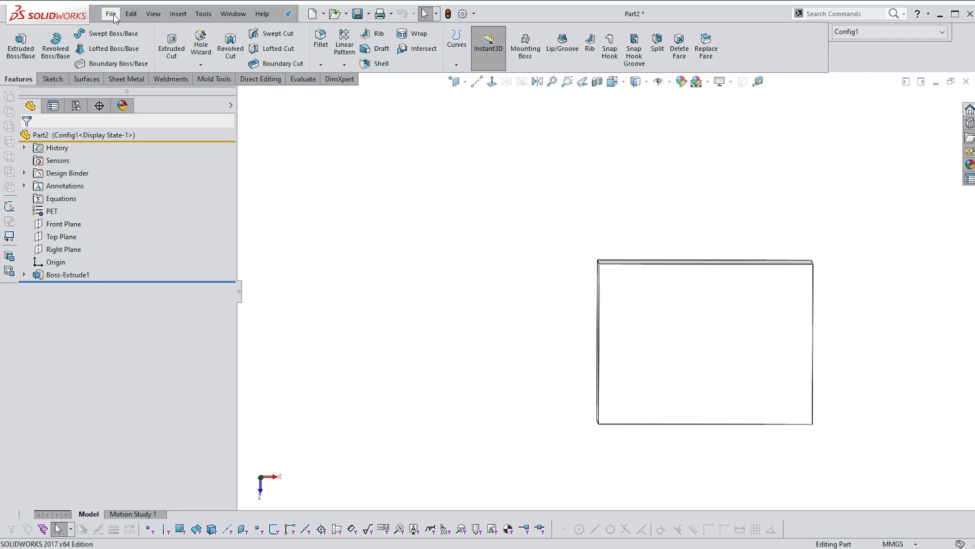
Step: Save the block part as TEST 2.SLDPRT
left_click(110, 14)
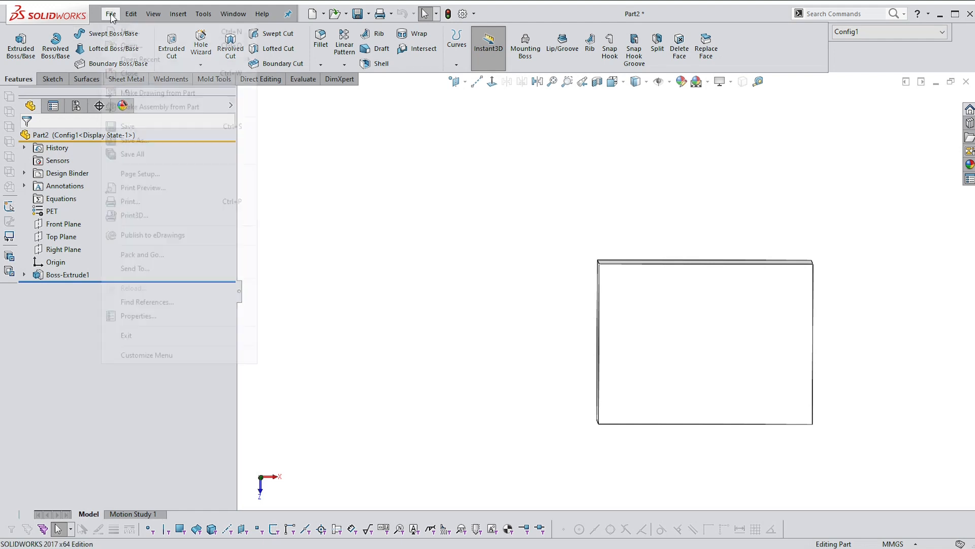
left_click(593, 192)
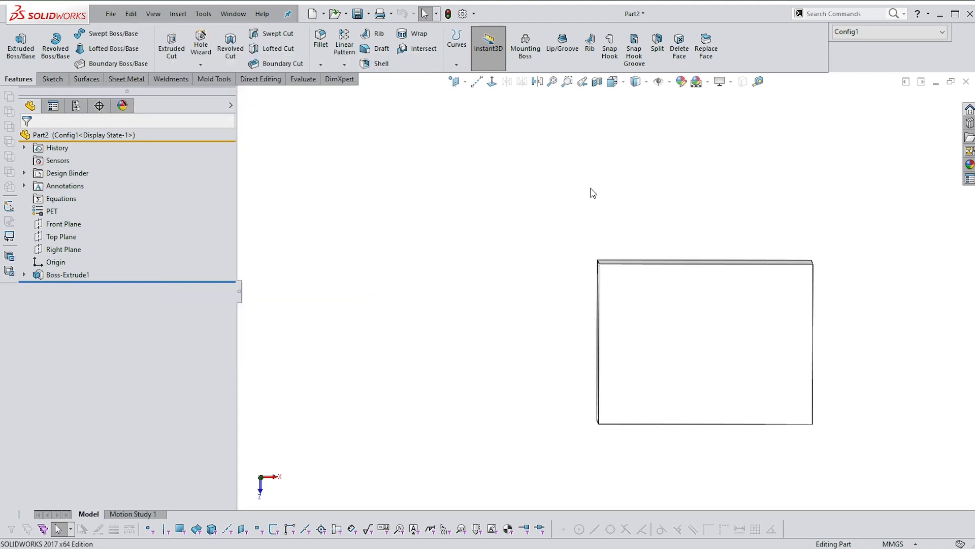
mouse_move(542, 177)
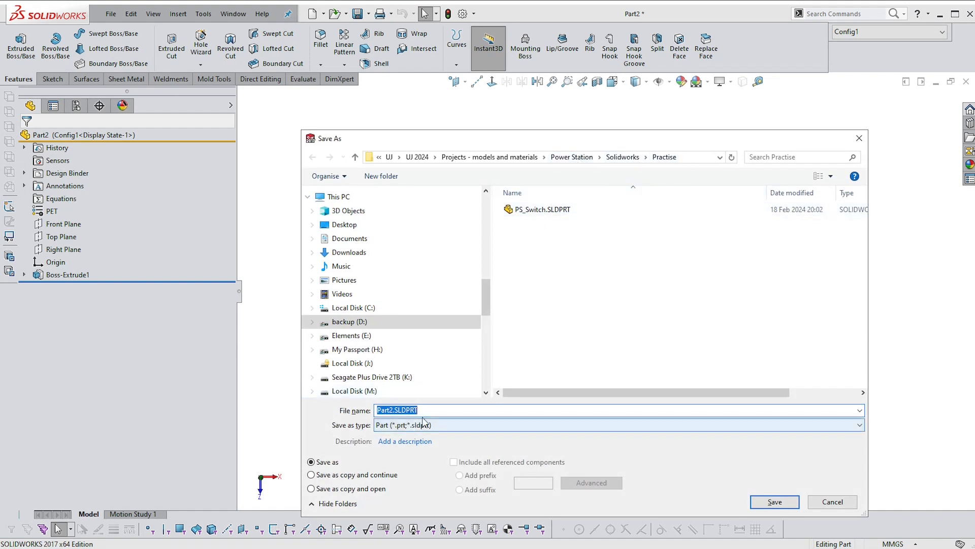
type("TEST 2")
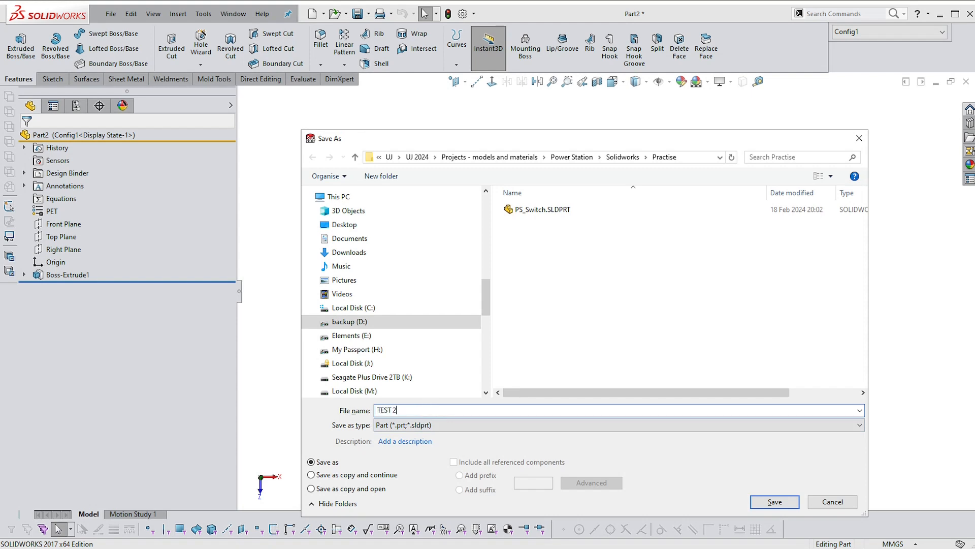
left_click(774, 501)
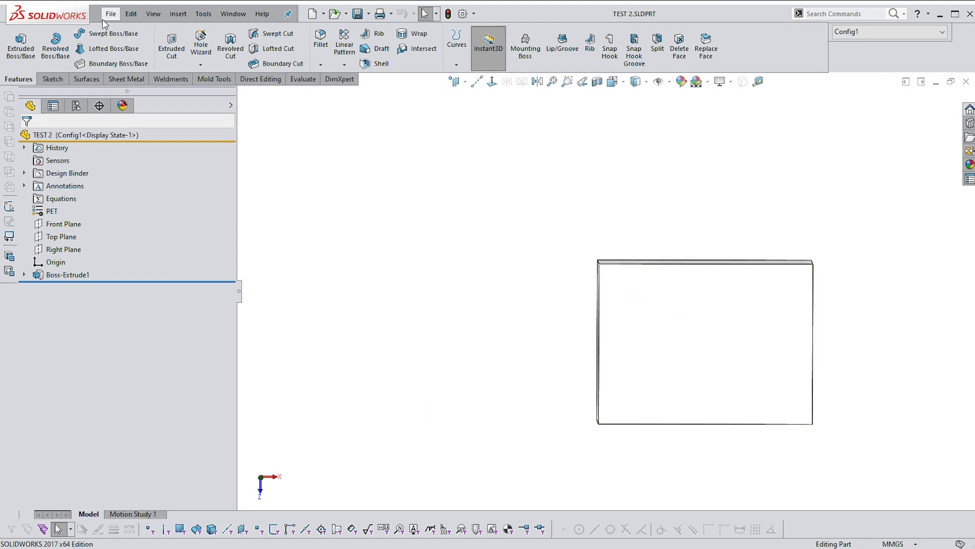
left_click(111, 14)
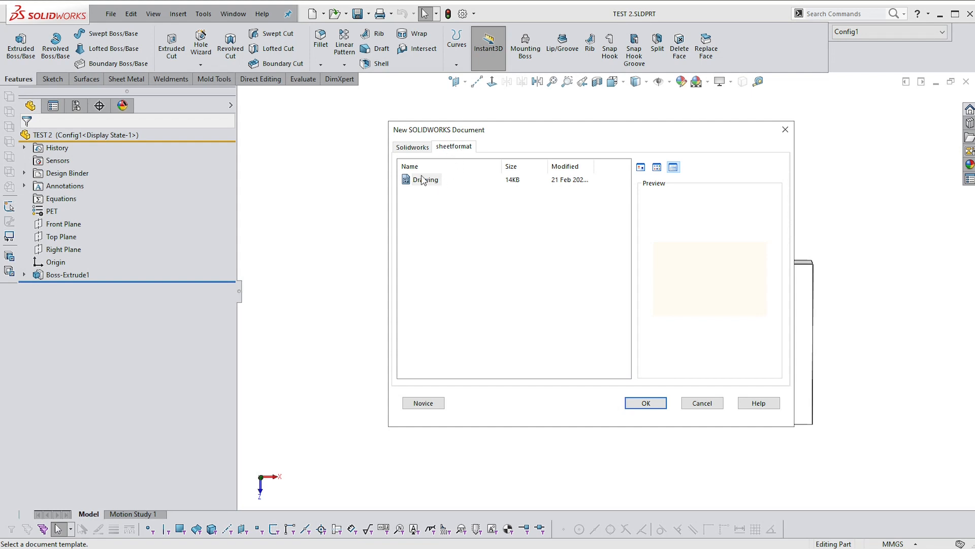
left_click(412, 146)
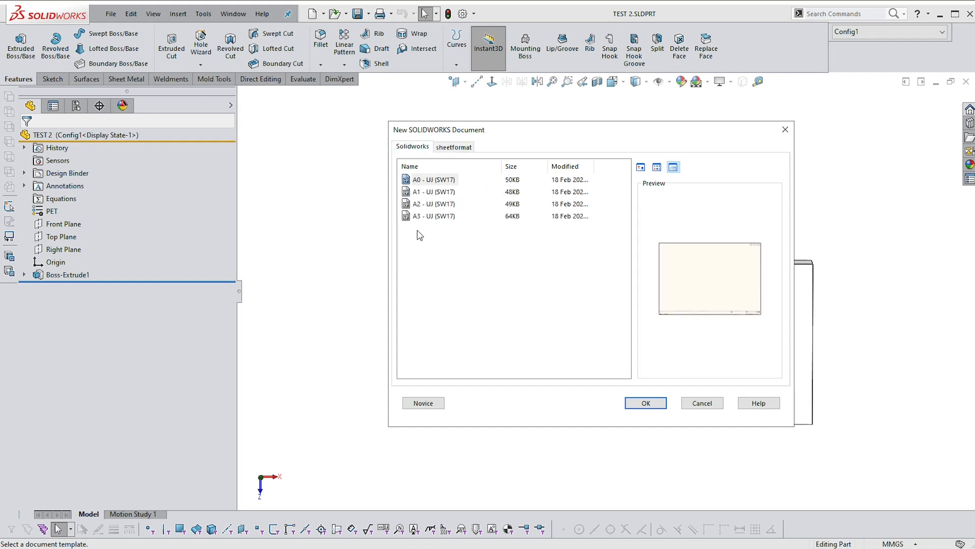
mouse_move(434, 214)
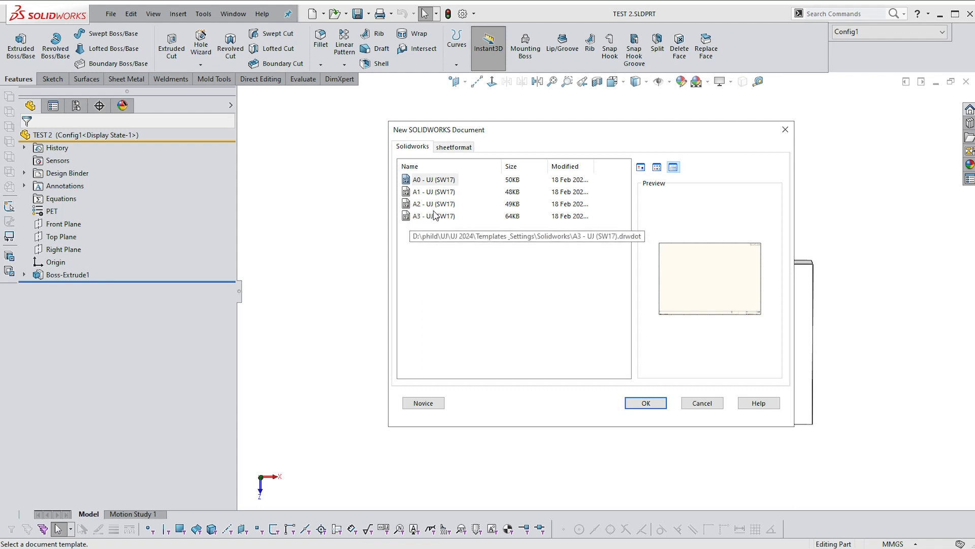
mouse_move(454, 240)
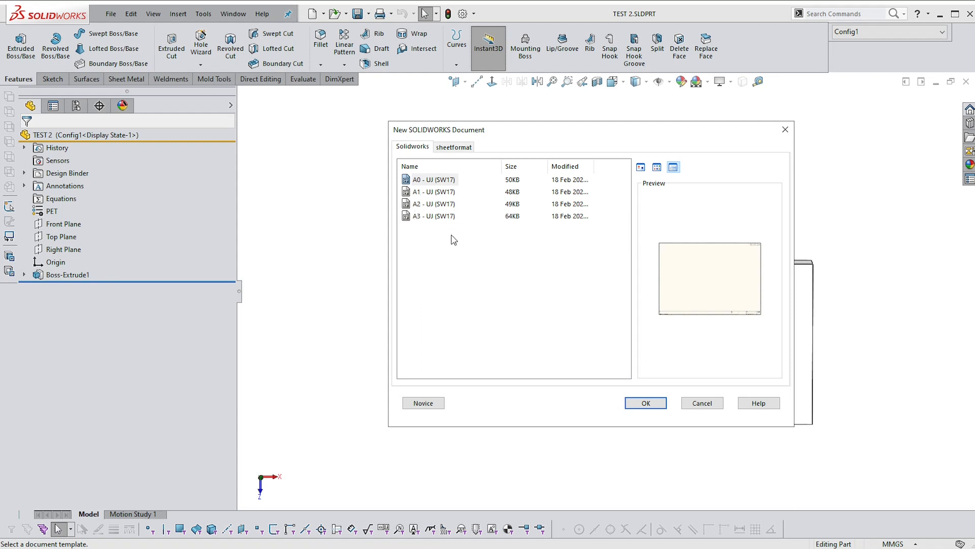
left_click(431, 216)
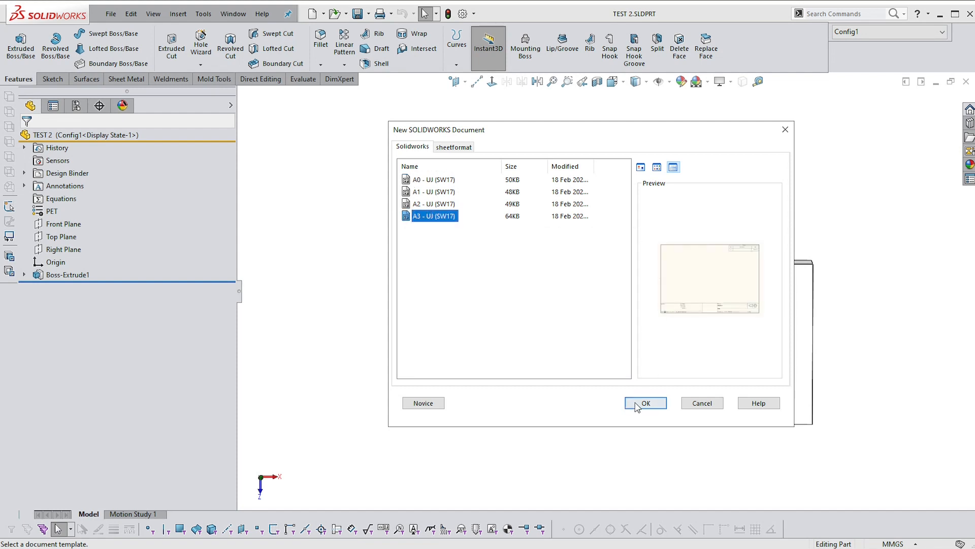
left_click(646, 402)
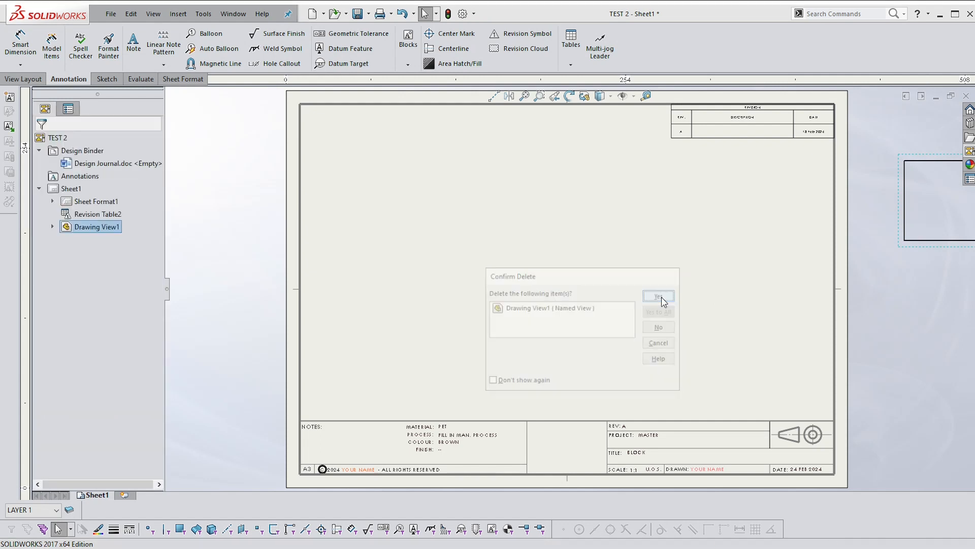
left_click(659, 297)
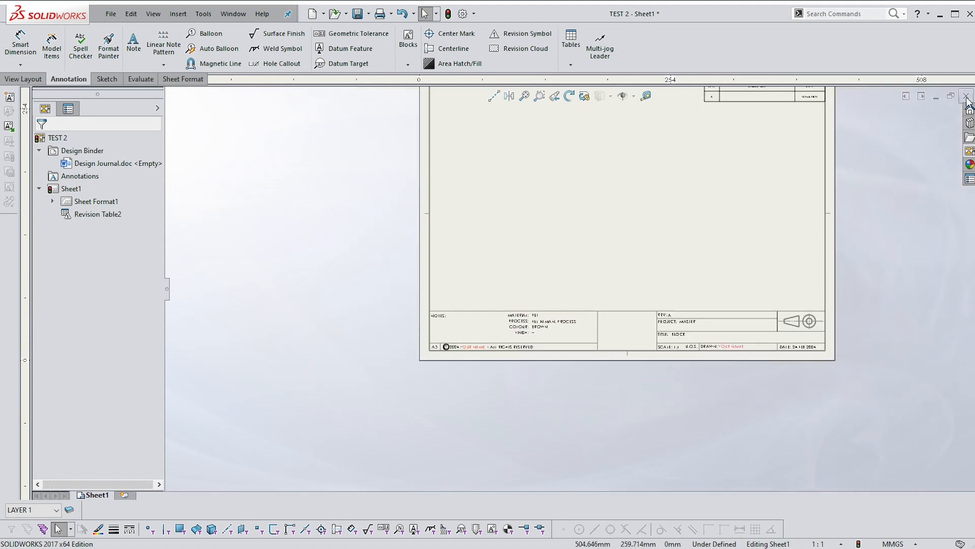
left_click(966, 96)
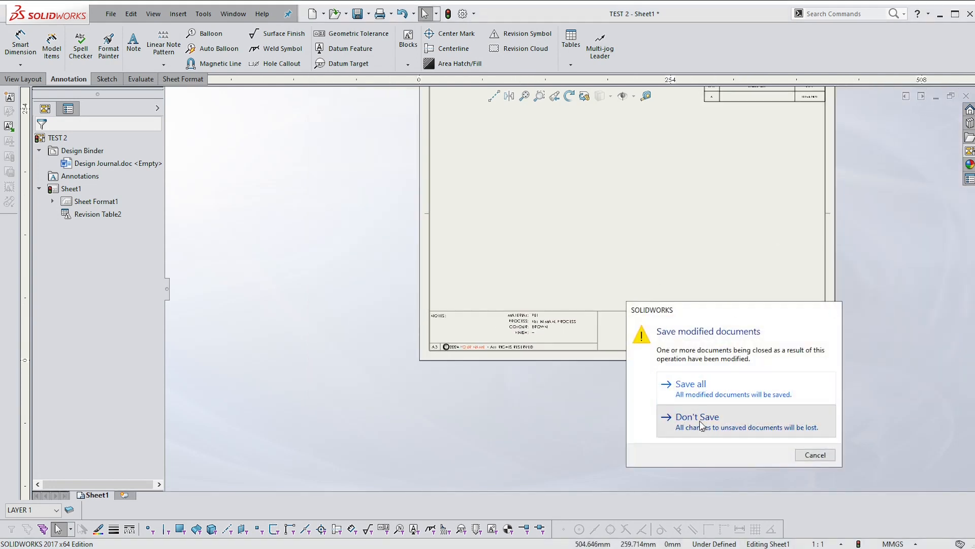
left_click(698, 416)
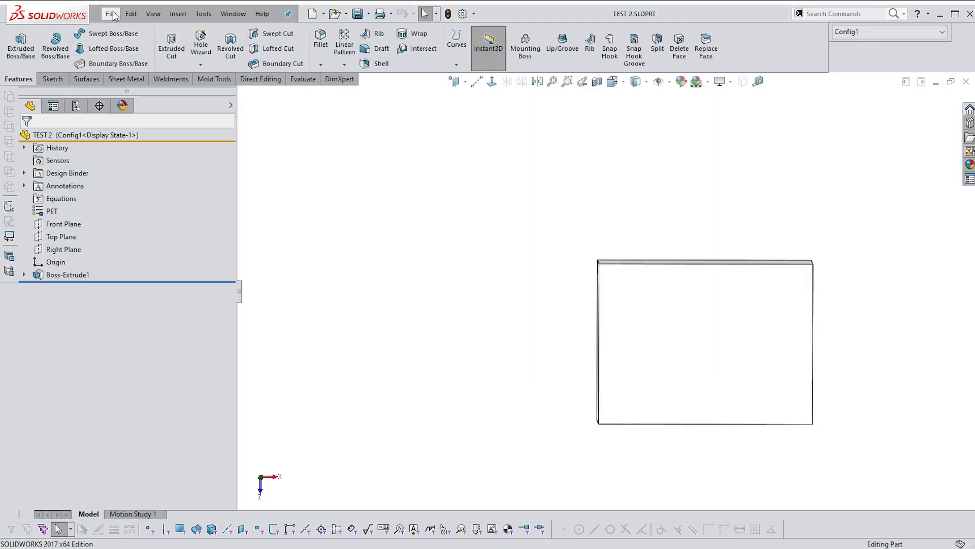
Step: Make an A3 - UJ (SW17) drawing of TEST 2 with a top view and projected side view
left_click(113, 13)
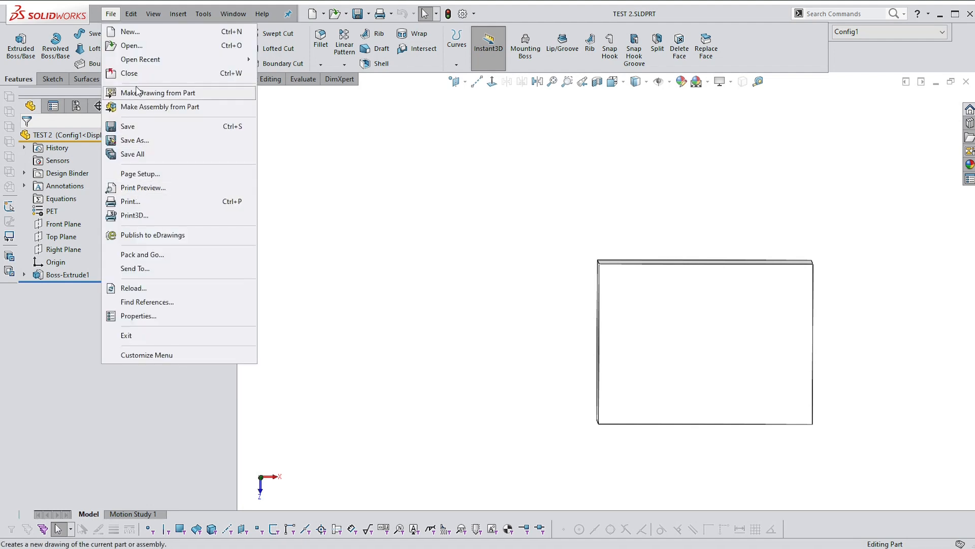
left_click(158, 92)
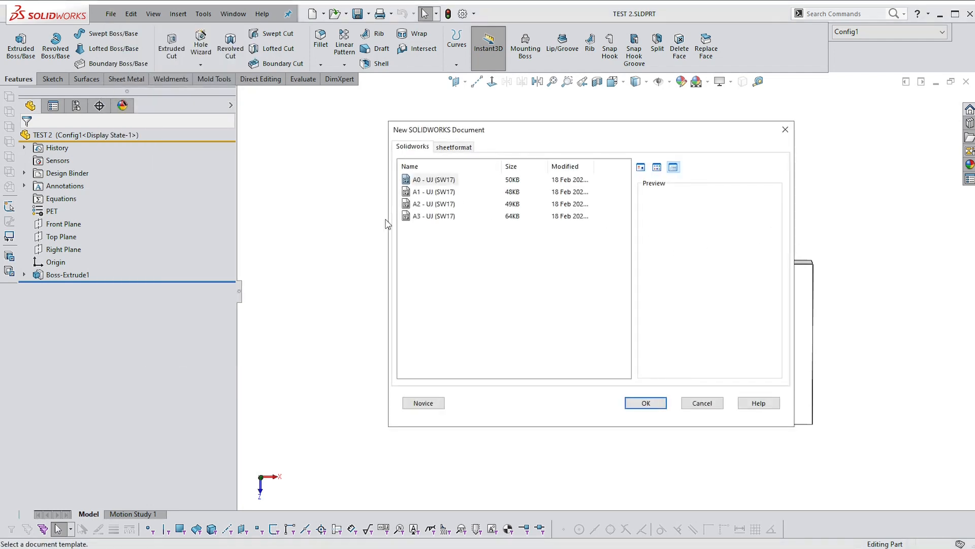
left_click(645, 403)
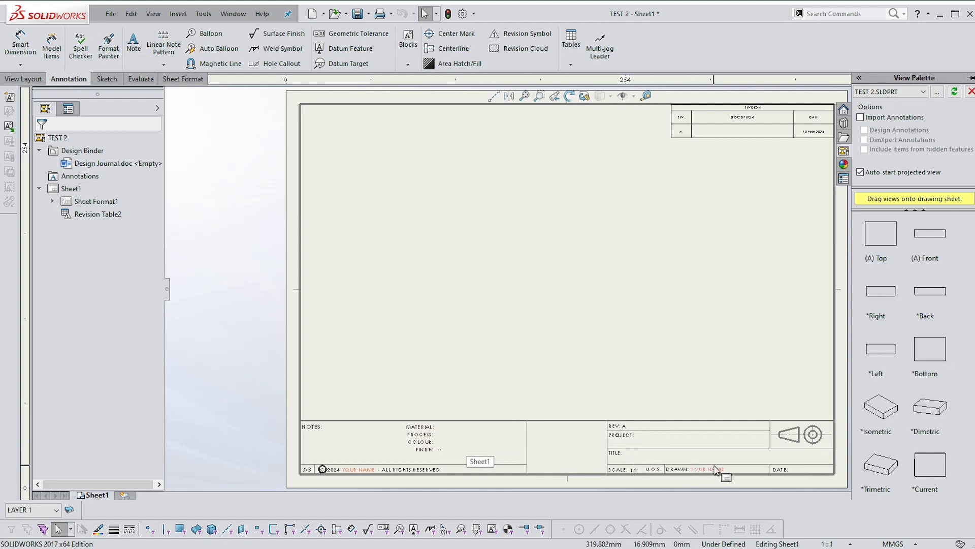
mouse_move(747, 442)
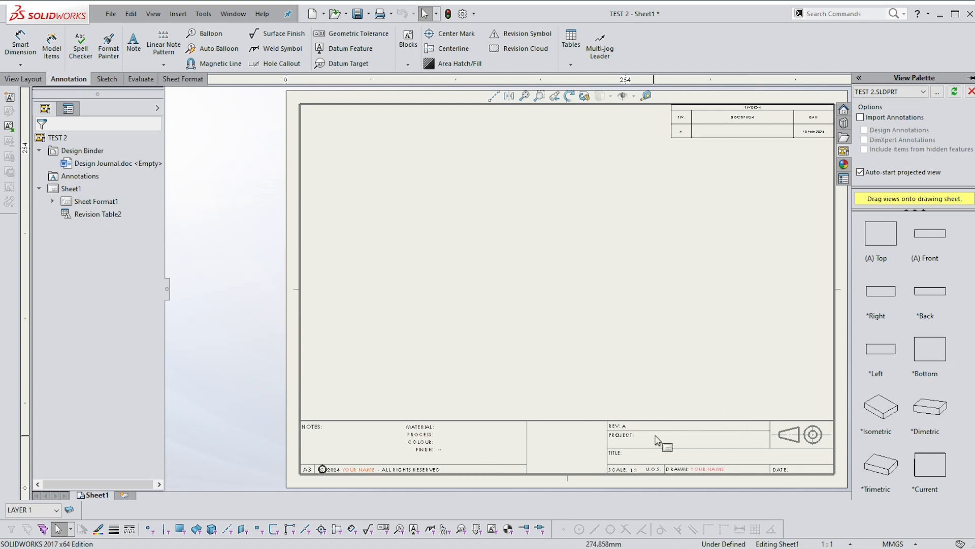
mouse_move(881, 235)
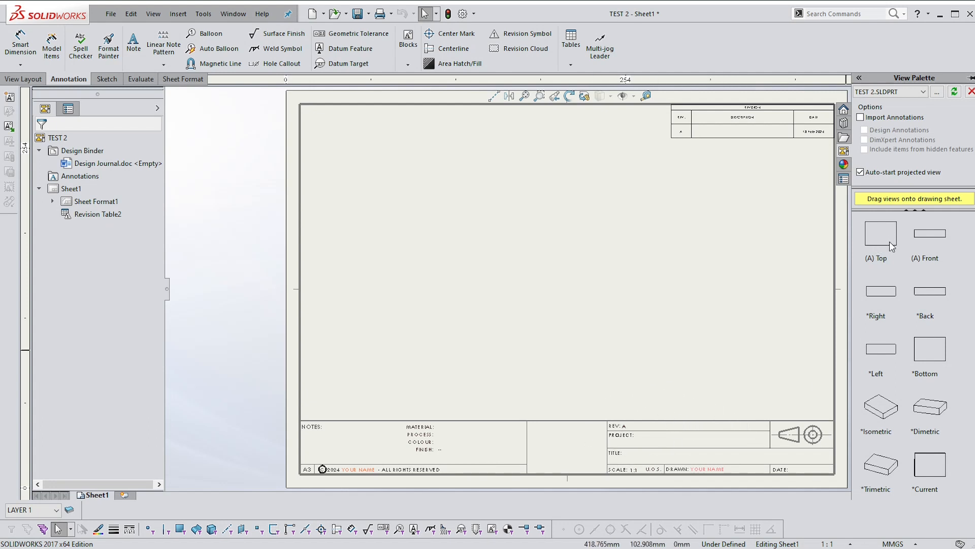
left_click_drag(879, 233, 446, 242)
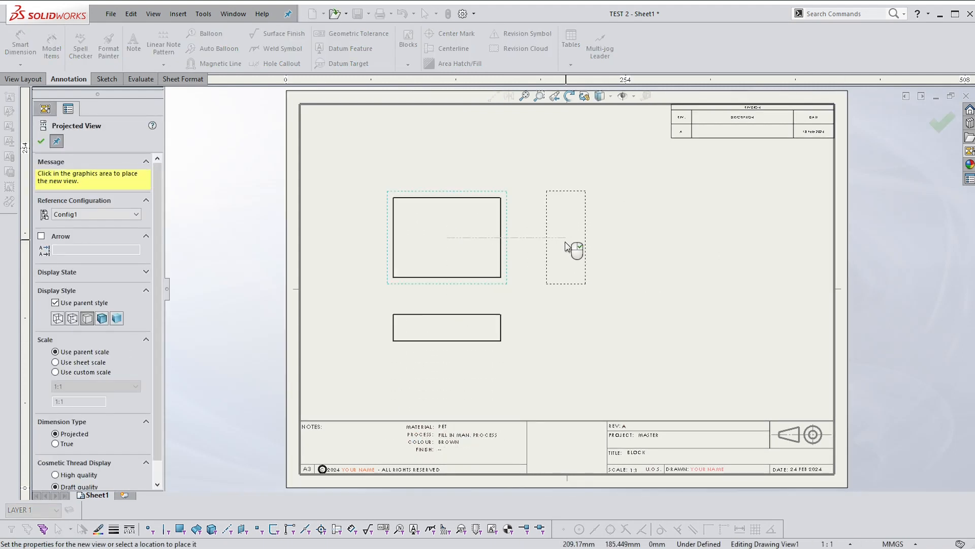
left_click(566, 237)
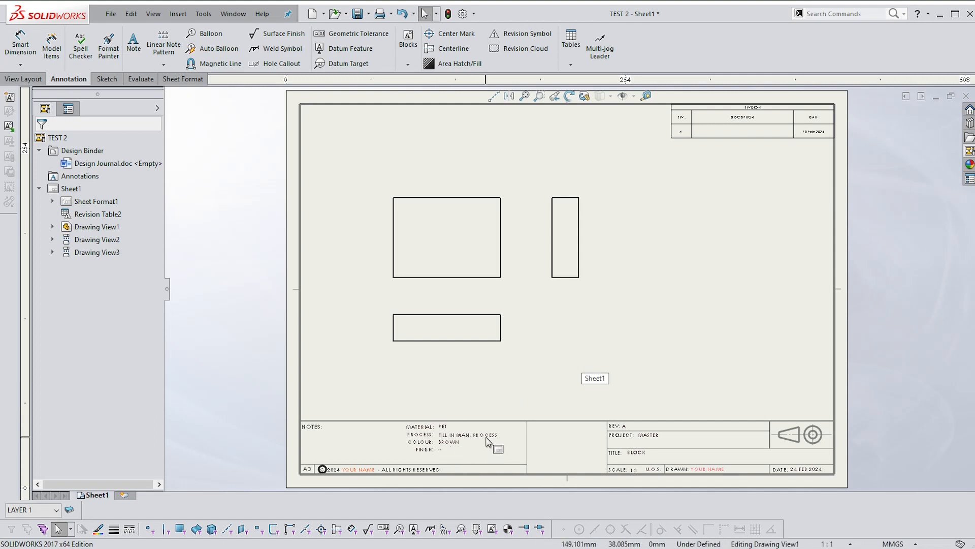
mouse_move(645, 444)
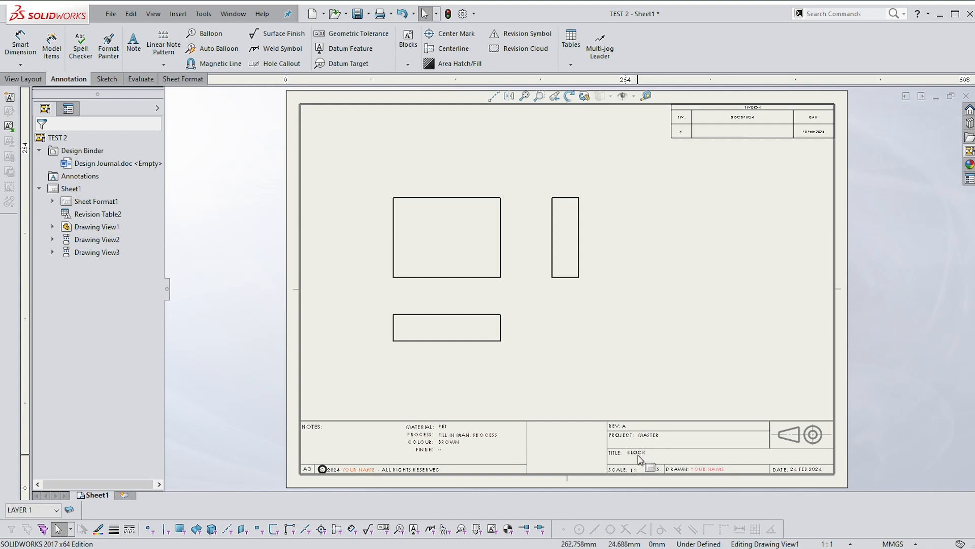
mouse_move(693, 488)
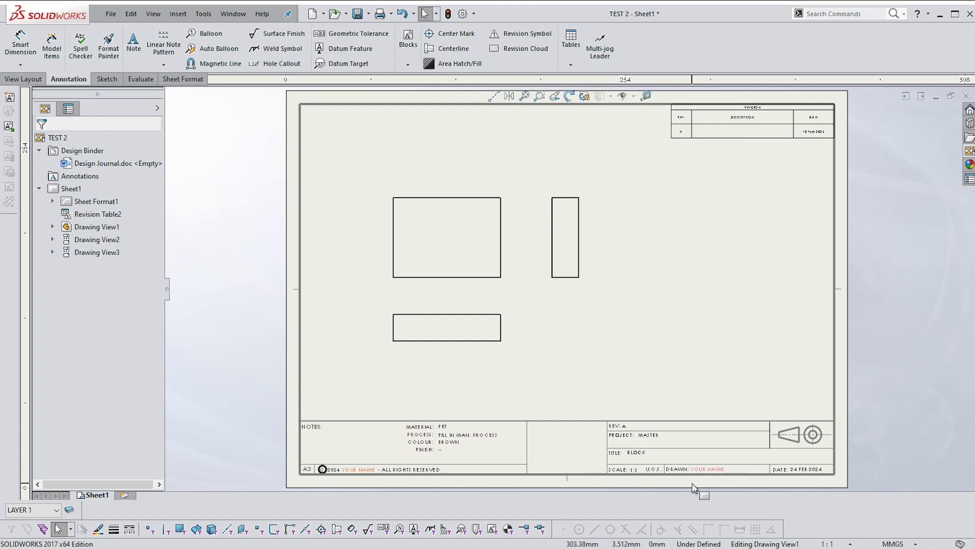
mouse_move(699, 481)
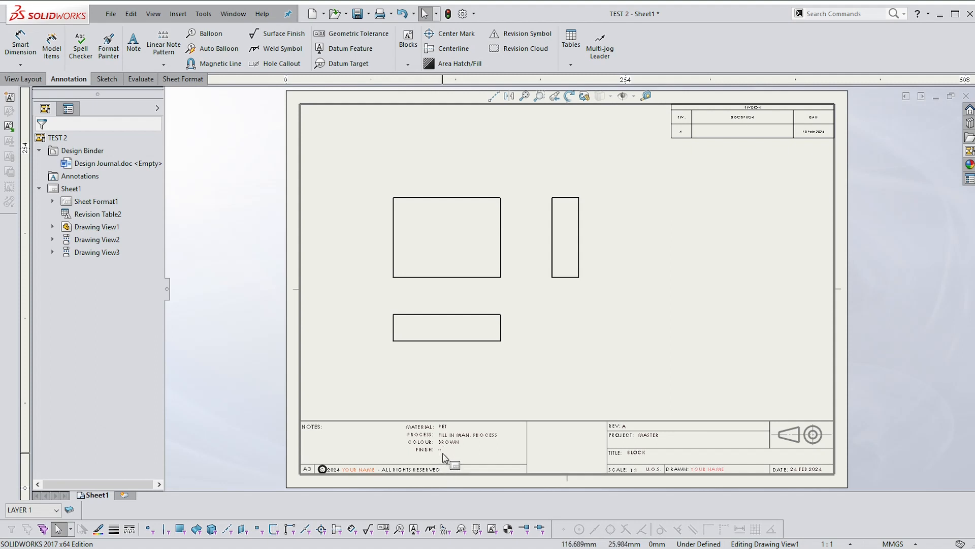
mouse_move(614, 300)
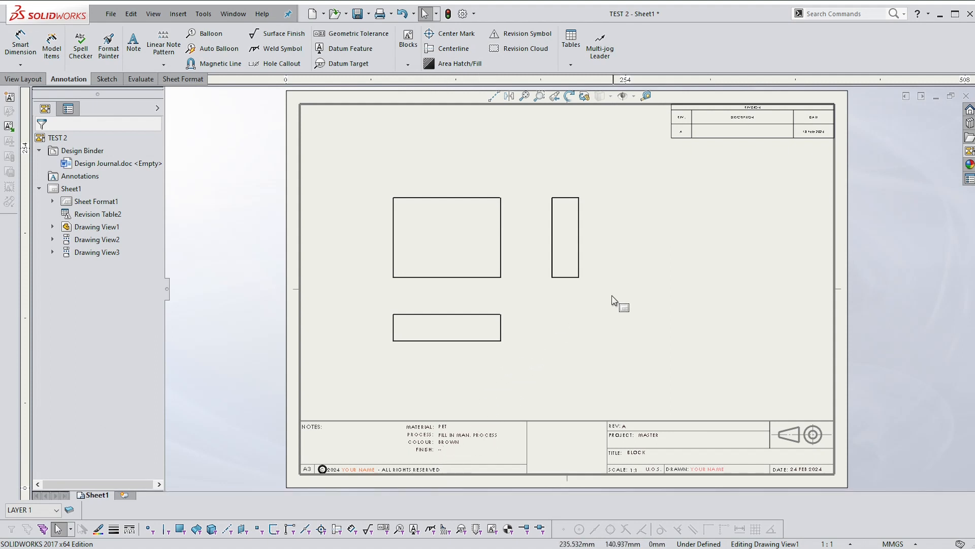
mouse_move(524, 189)
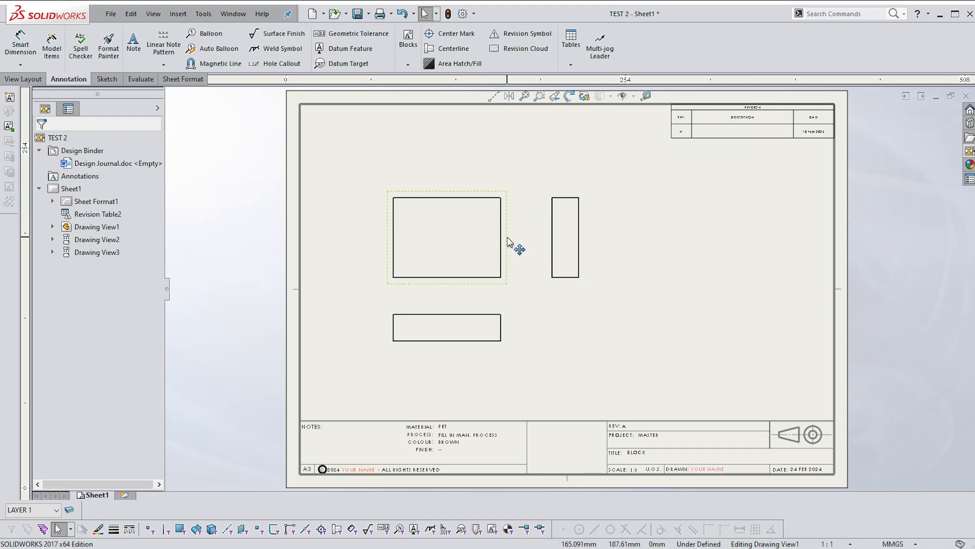
mouse_move(509, 242)
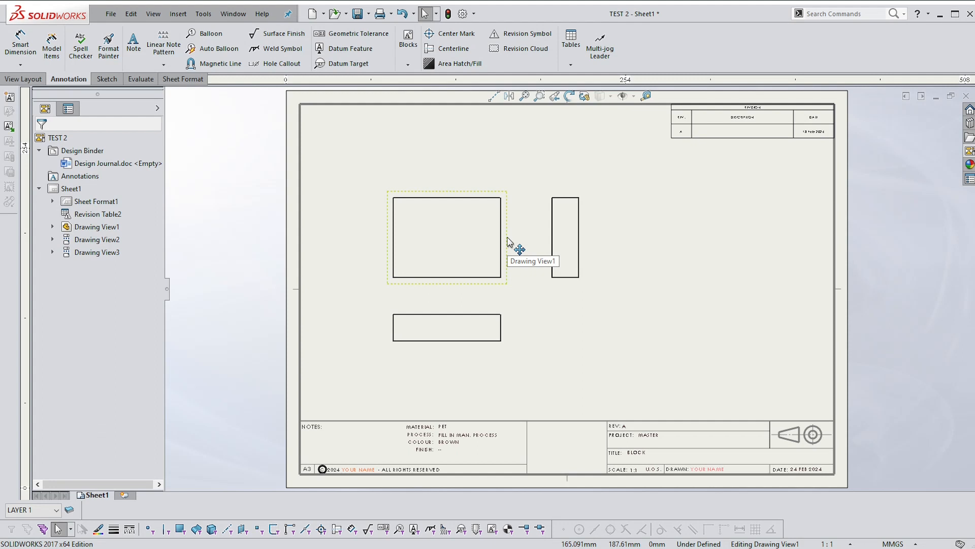
Step: Enter Edit Sheet Format from the sheet's right-click menu and open the BROWN colour note
right_click(691, 445)
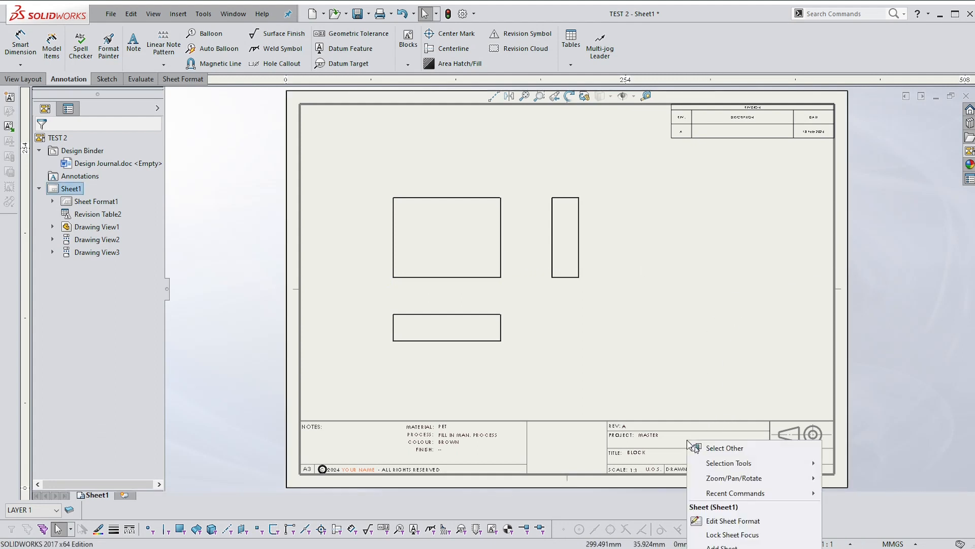
mouse_move(732, 520)
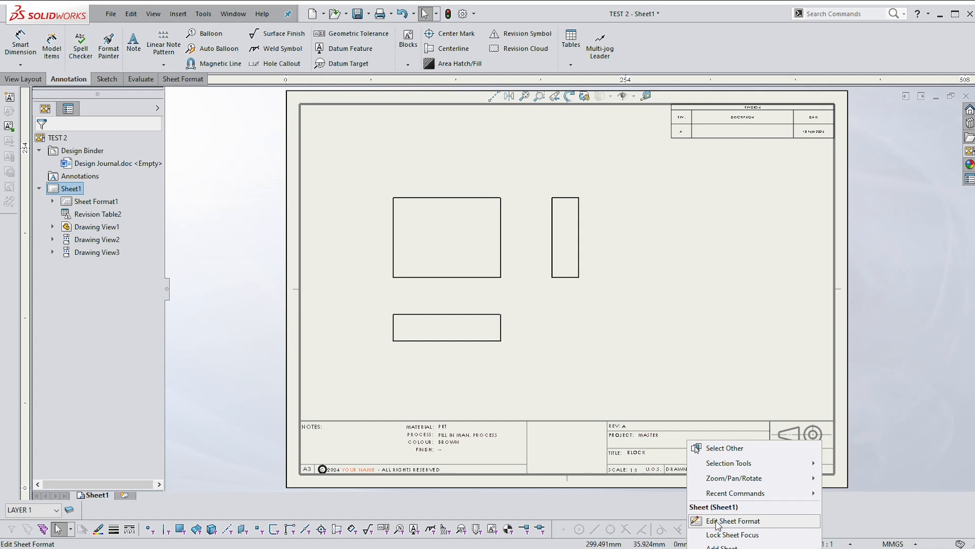
left_click(731, 520)
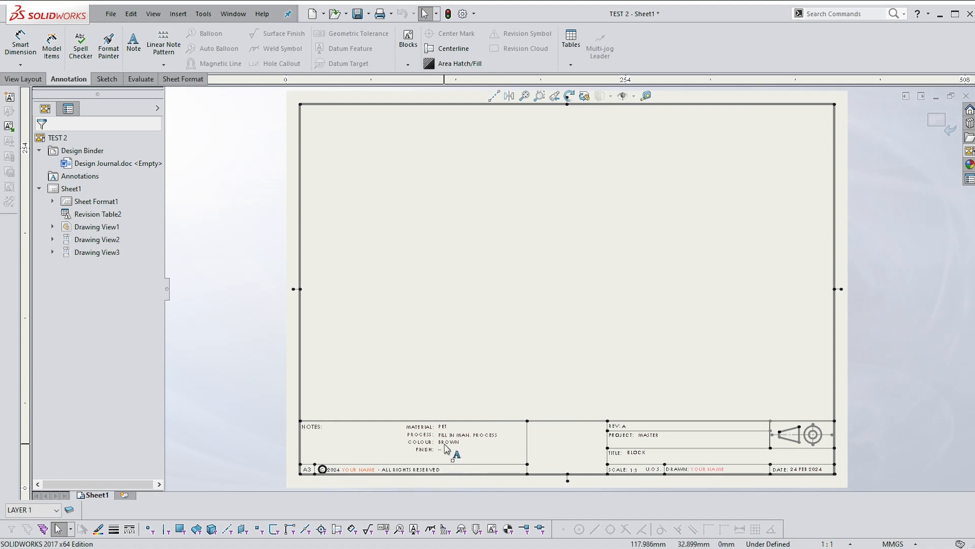
mouse_move(448, 448)
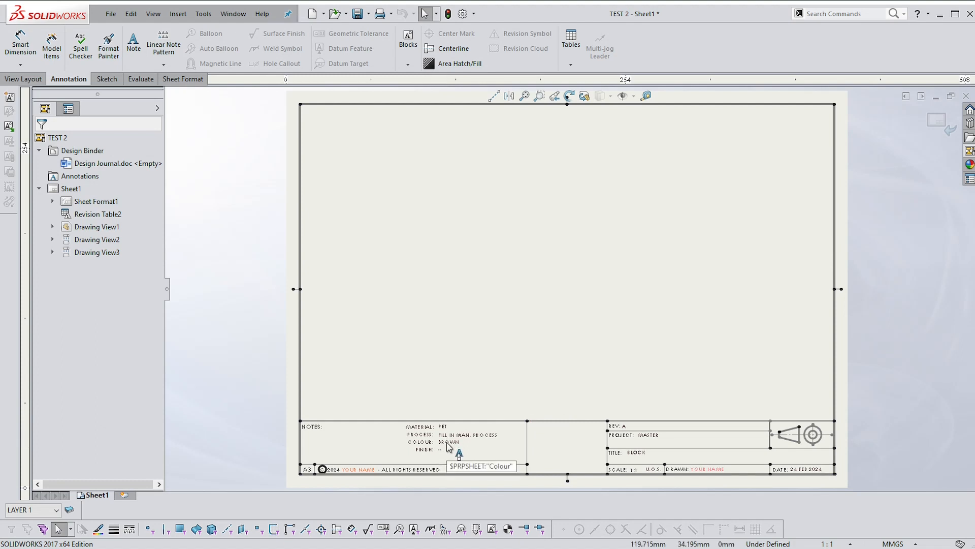
left_click(448, 442)
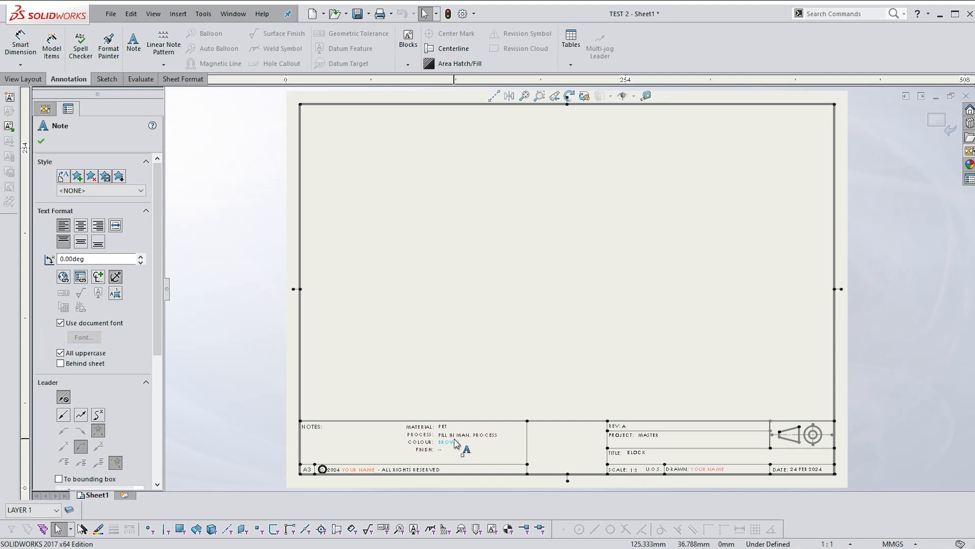
mouse_move(455, 448)
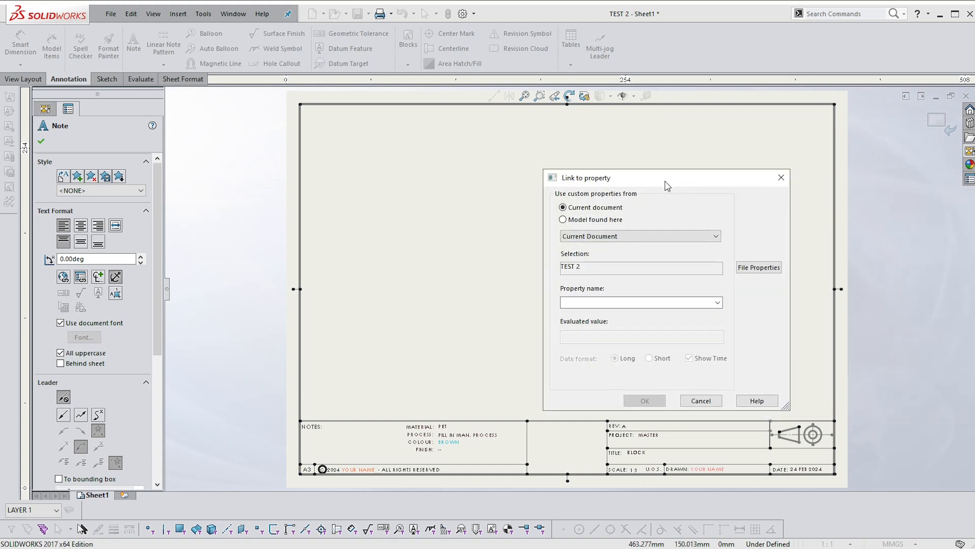
Step: Link the COLOUR note to the model's Colour property via the sheet's specified drawing view
left_click_drag(666, 177, 498, 164)
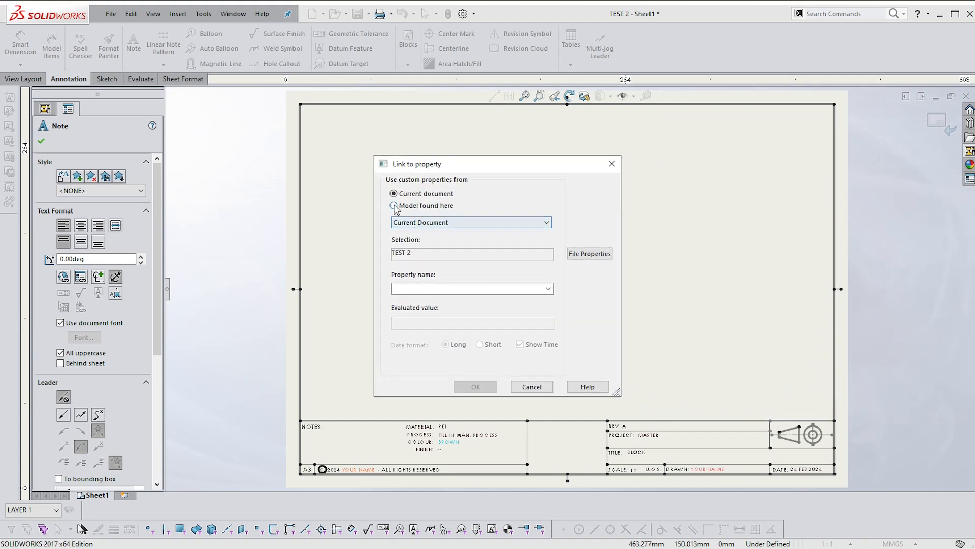
left_click(393, 205)
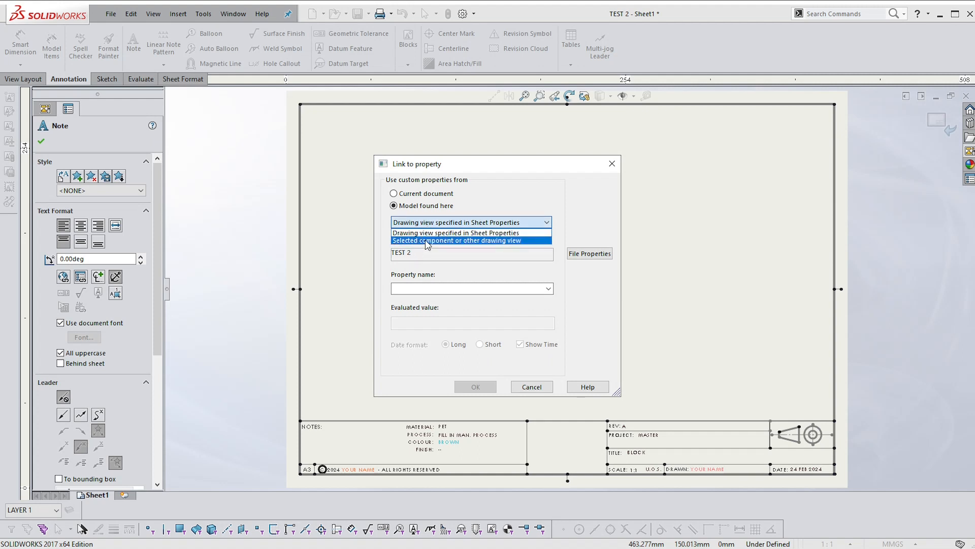
left_click(456, 240)
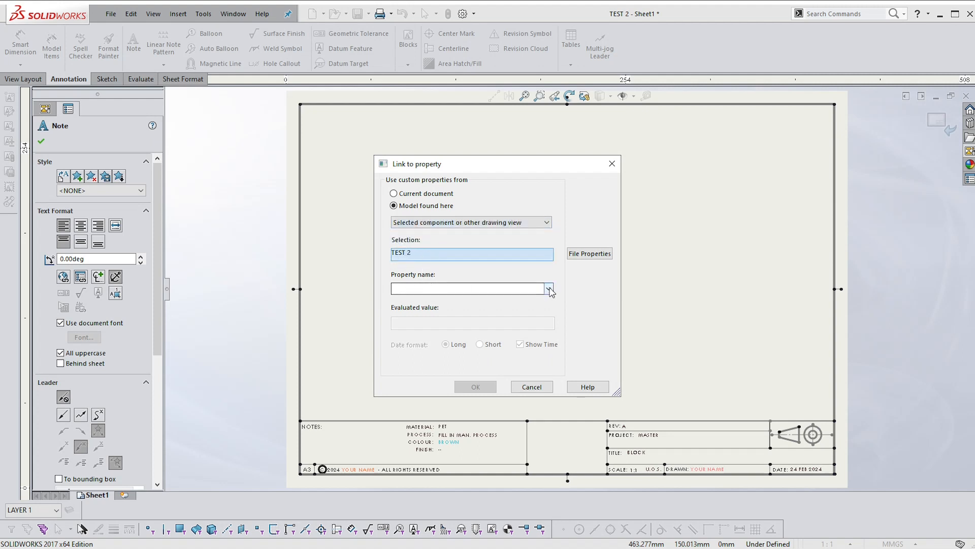
left_click(549, 288)
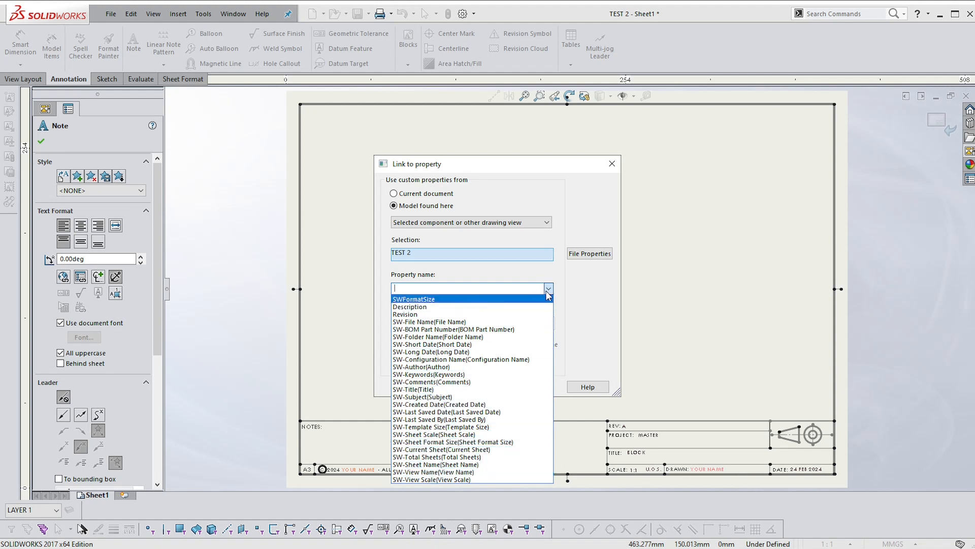
mouse_move(510, 315)
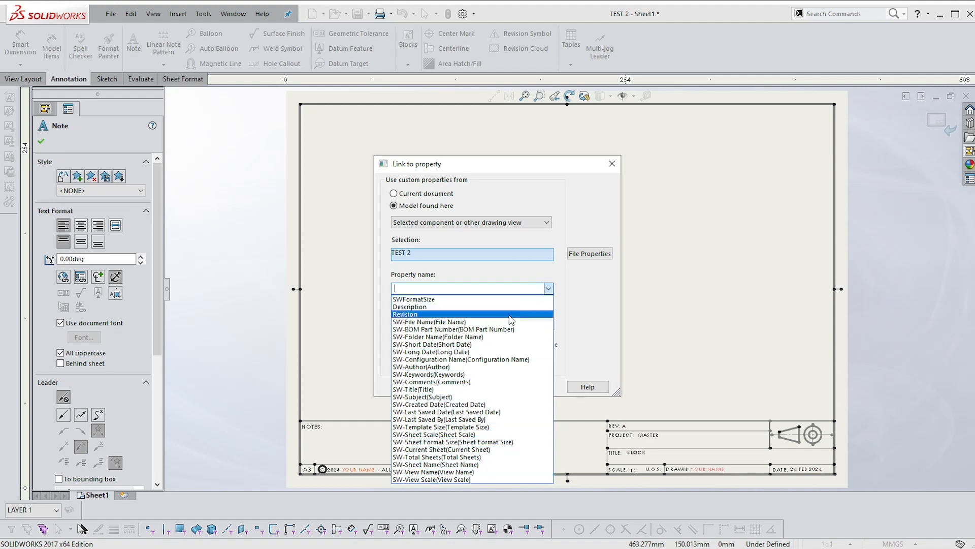
mouse_move(489, 288)
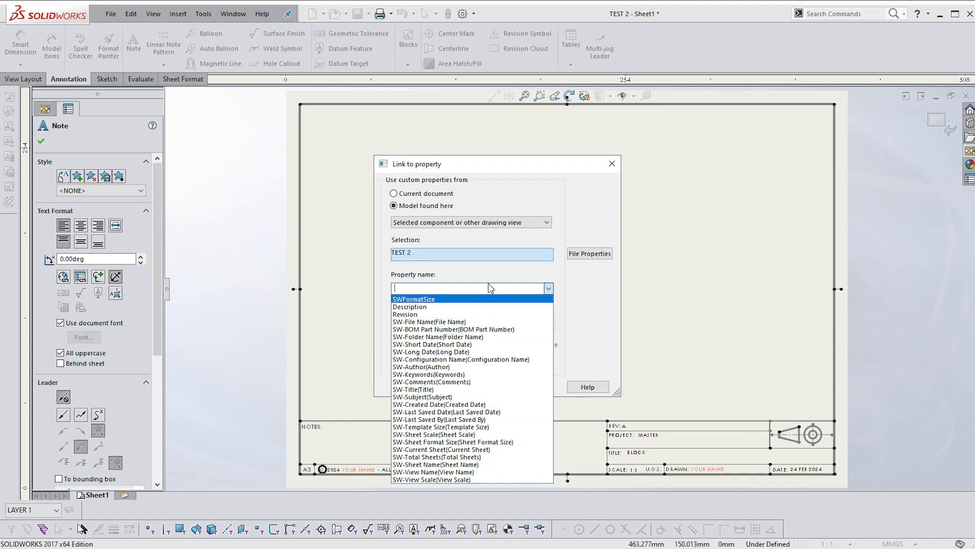
mouse_move(458, 285)
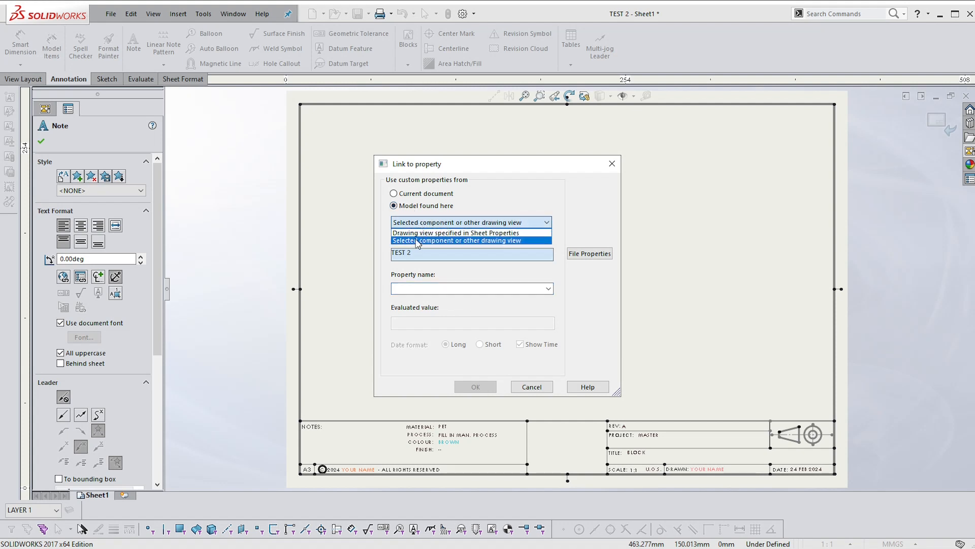
left_click(455, 232)
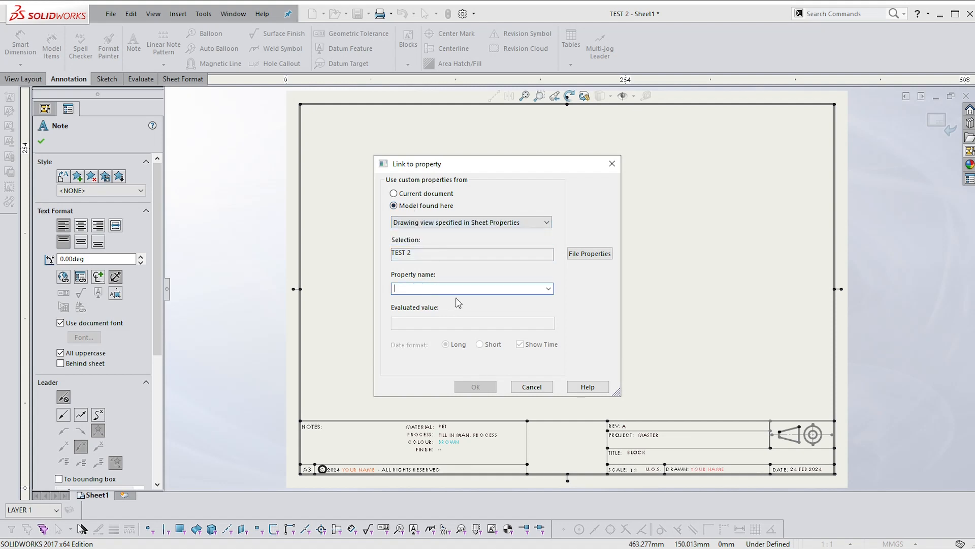
left_click(548, 288)
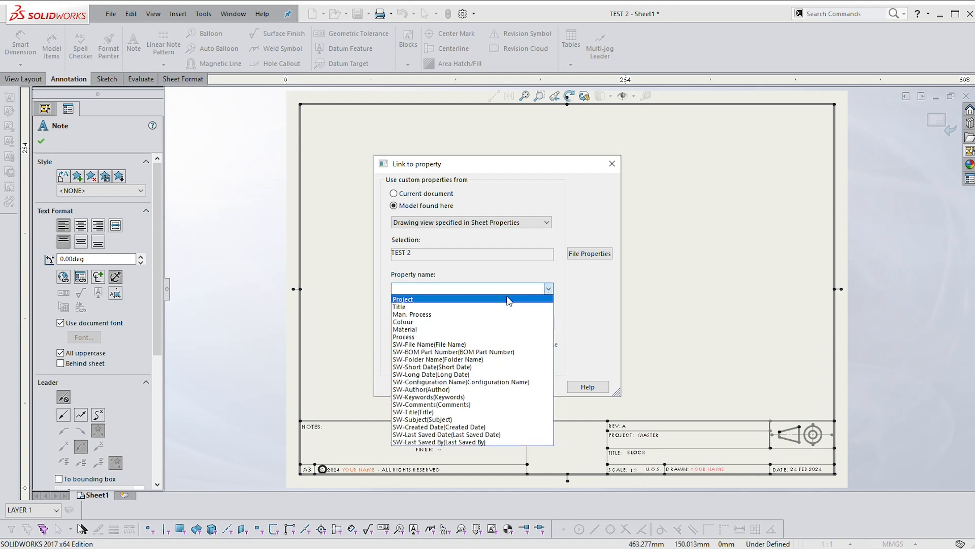
mouse_move(430, 225)
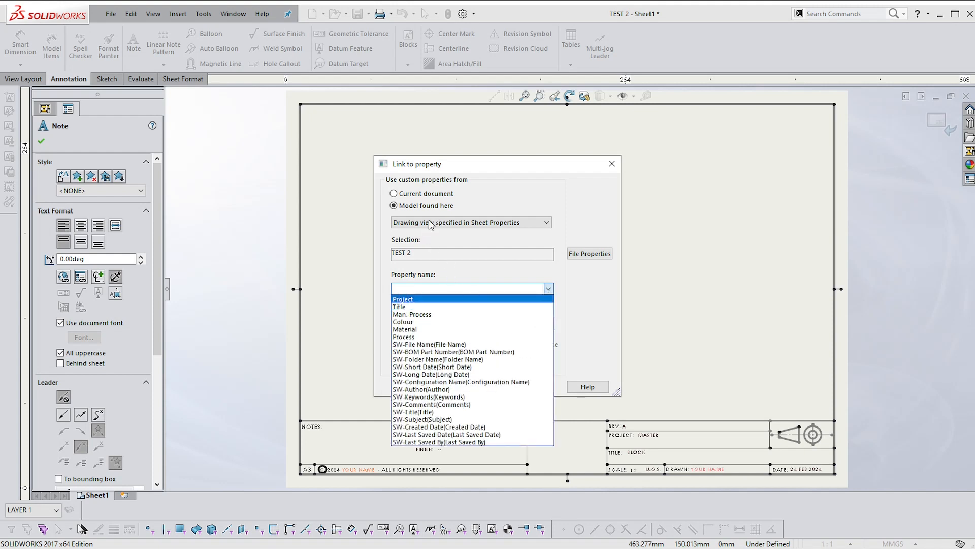
mouse_move(467, 226)
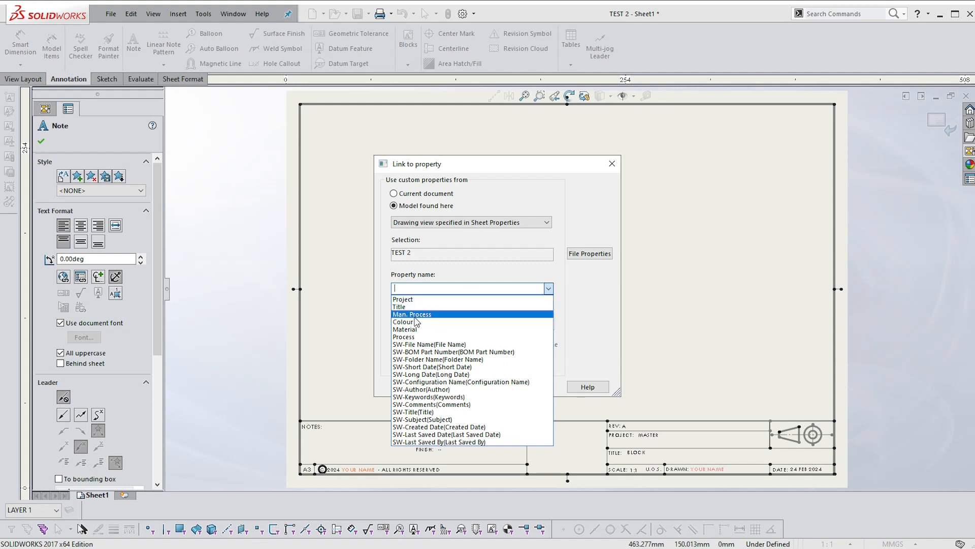
left_click(404, 321)
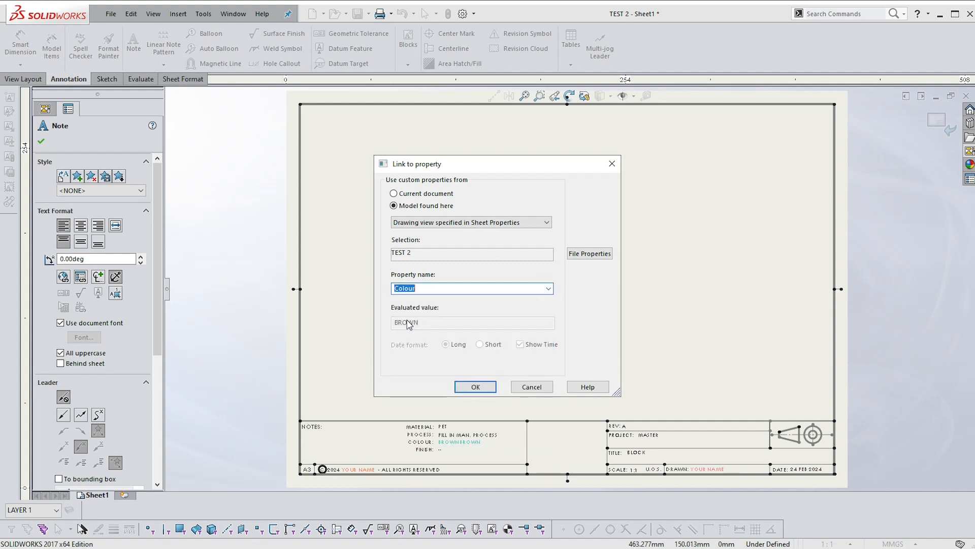
left_click(475, 387)
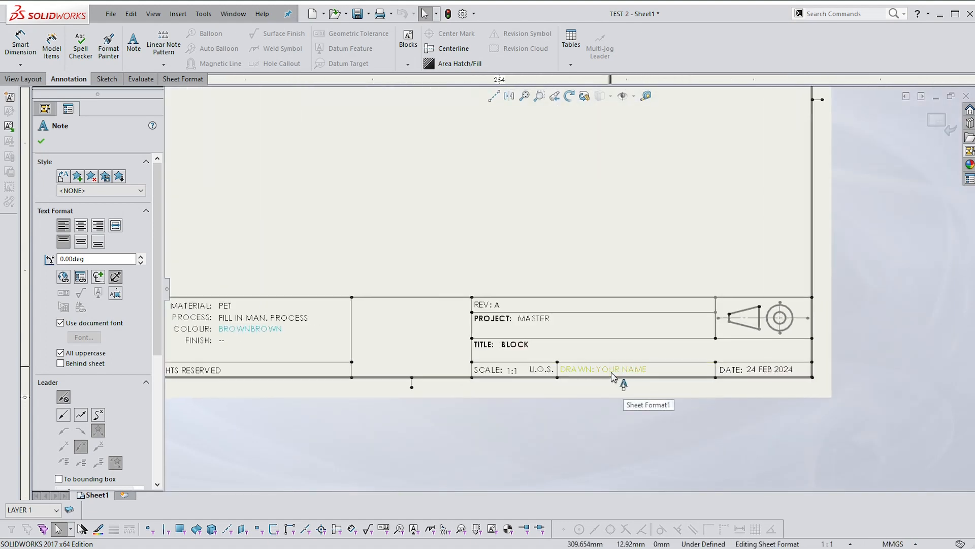
Step: Enter PHIL DU PLESSIS as the name in the DRAWN field note
double_click(604, 368)
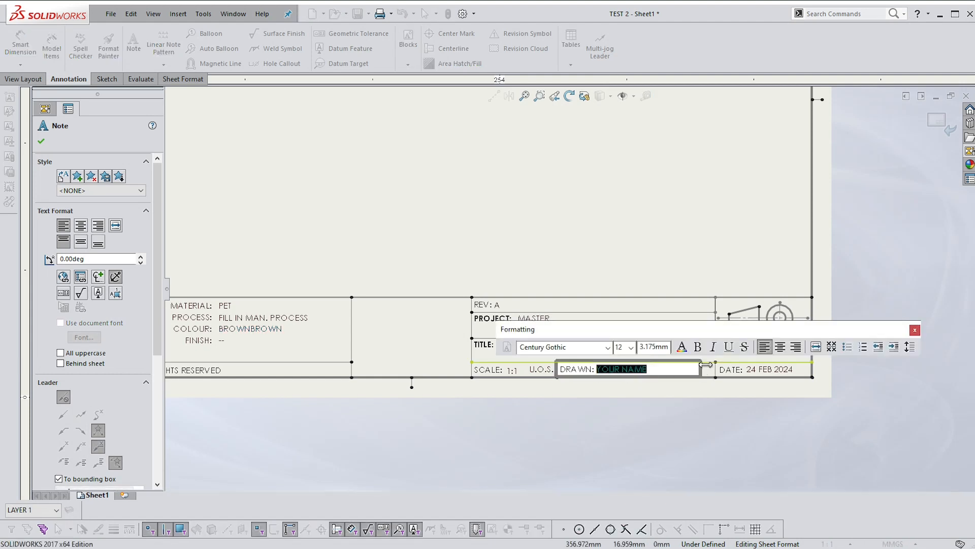
type("PHIL")
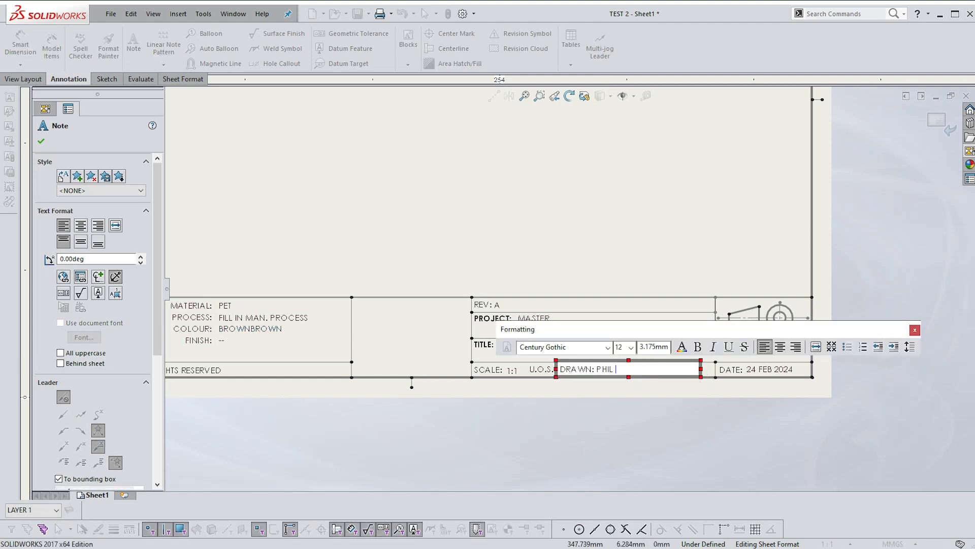
type("DU PLE")
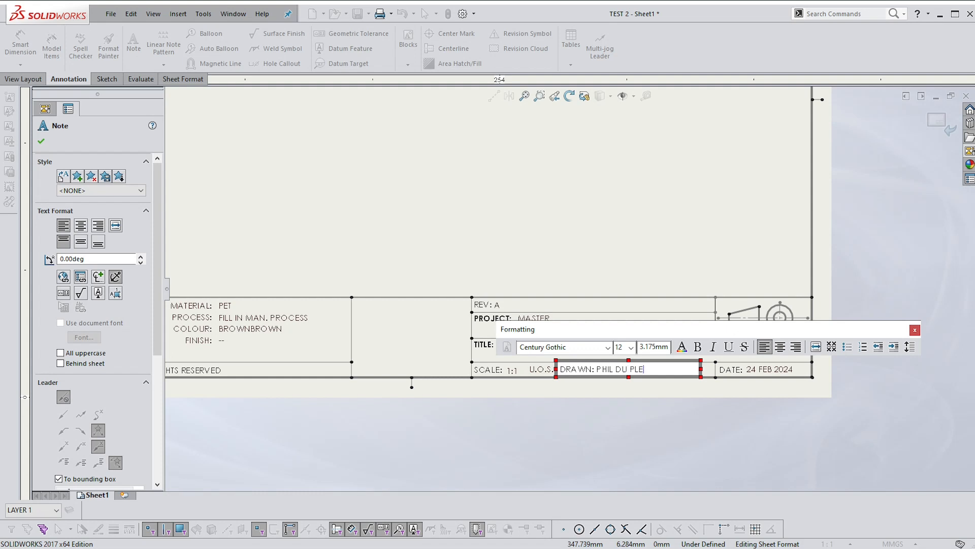
type("SSIS")
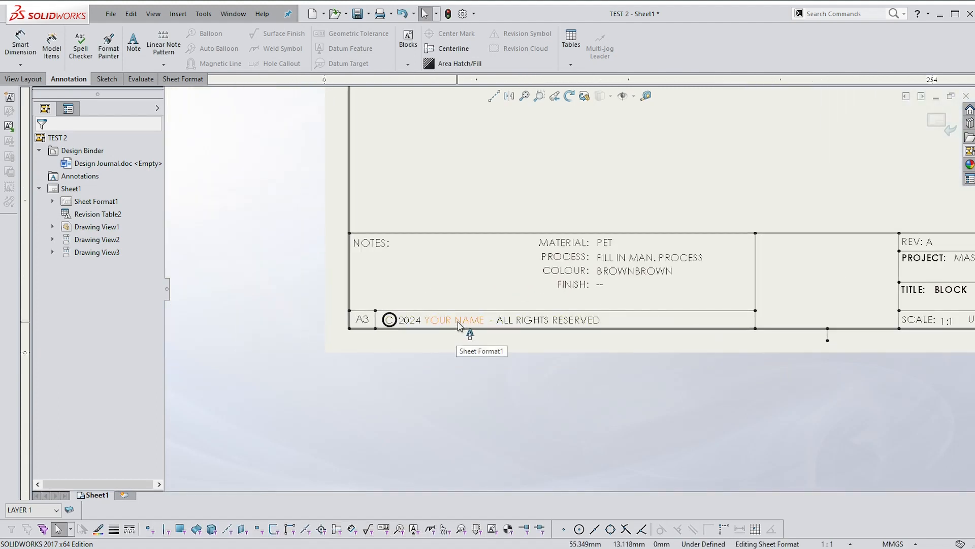
Step: Replace YOUR NAME in the copyright line with PHIL DU PLESSIS
double_click(453, 320)
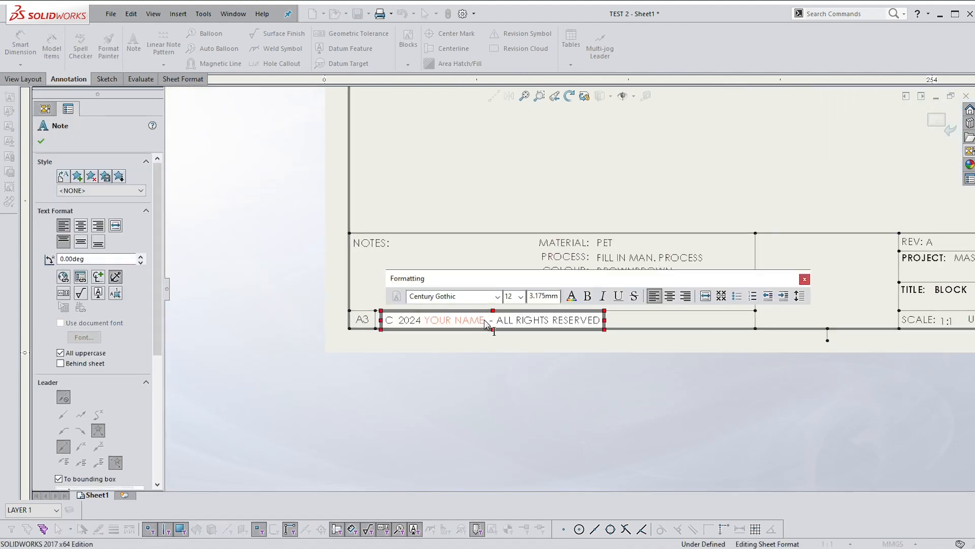
double_click(454, 320)
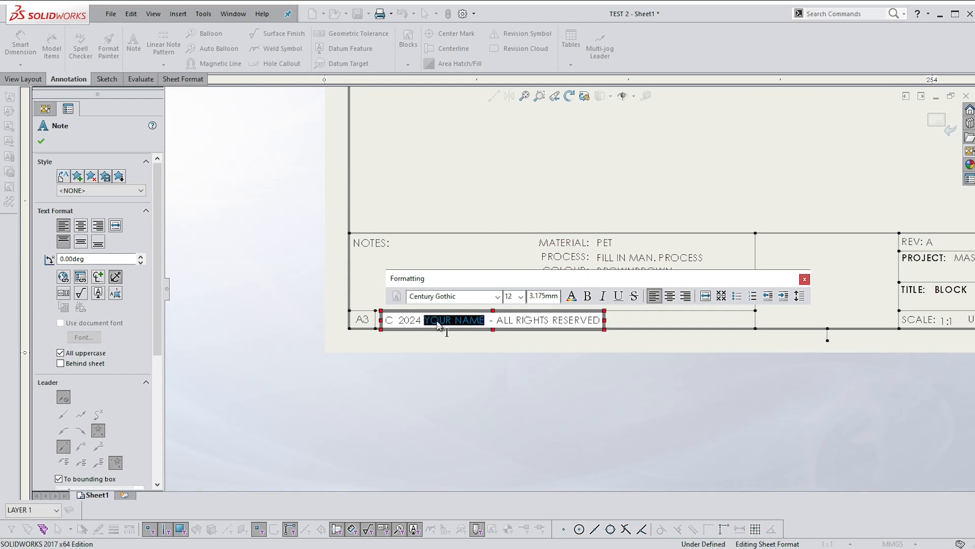
type("PHIL DU PLESSIS")
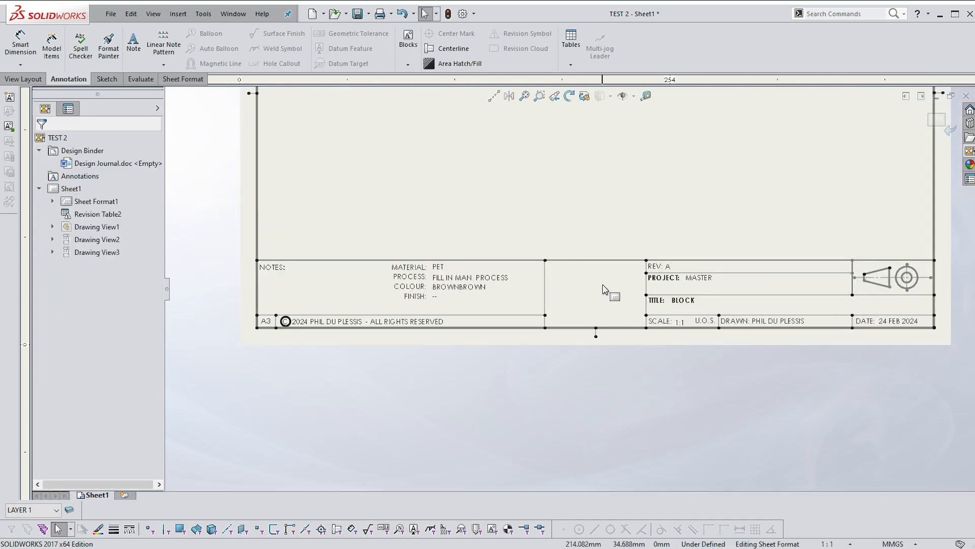
mouse_move(603, 271)
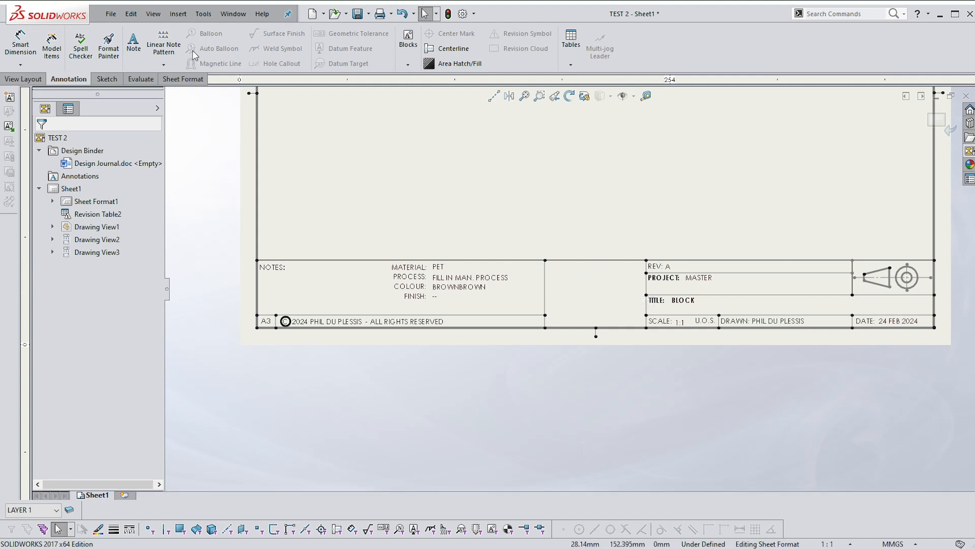
Step: Insert the logo picture from the Inspiration folder and drag it into the title block cell
left_click(178, 13)
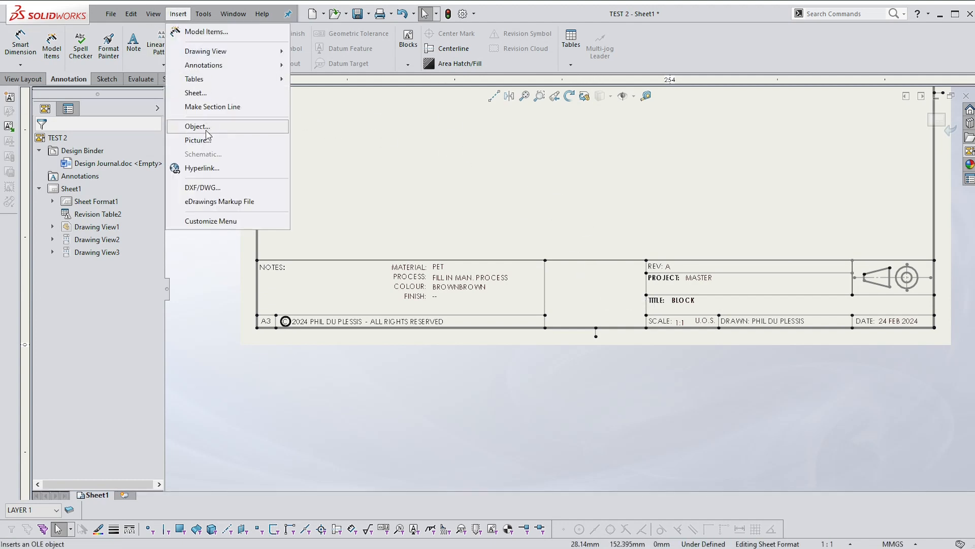
left_click(198, 140)
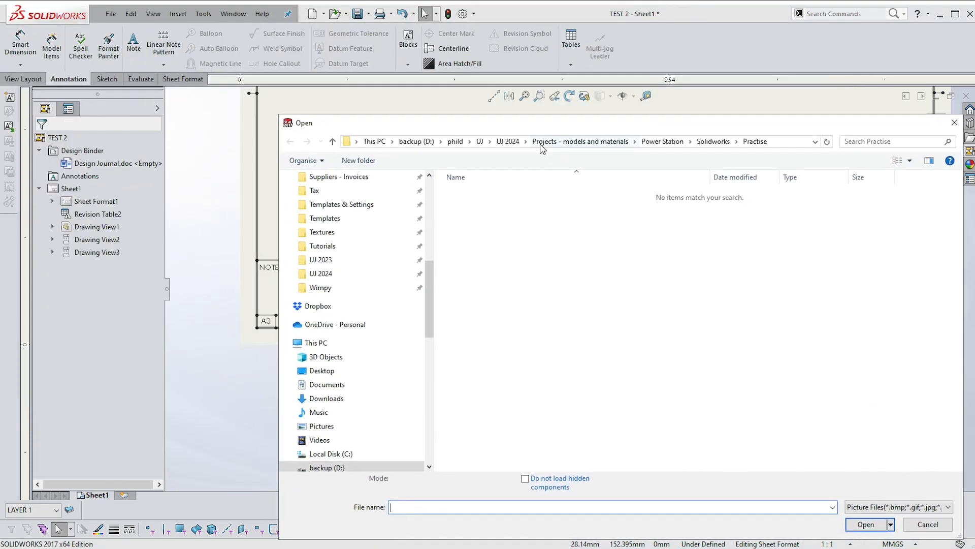
left_click(507, 142)
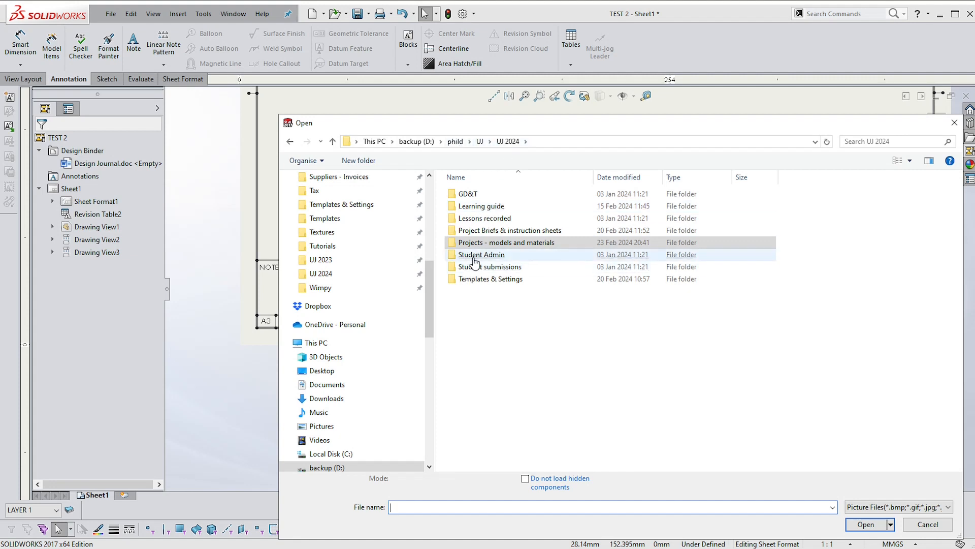
double_click(509, 230)
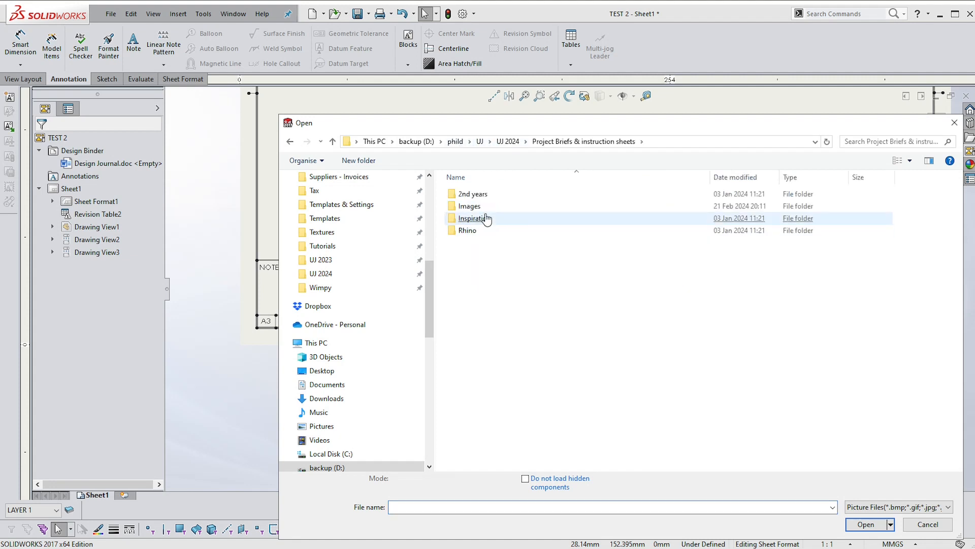
double_click(468, 206)
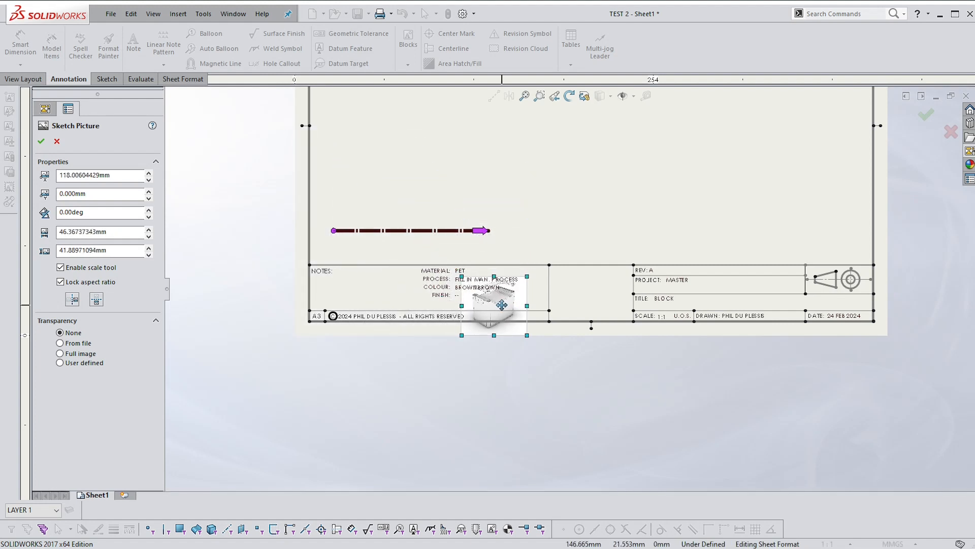
left_click_drag(494, 305, 589, 292)
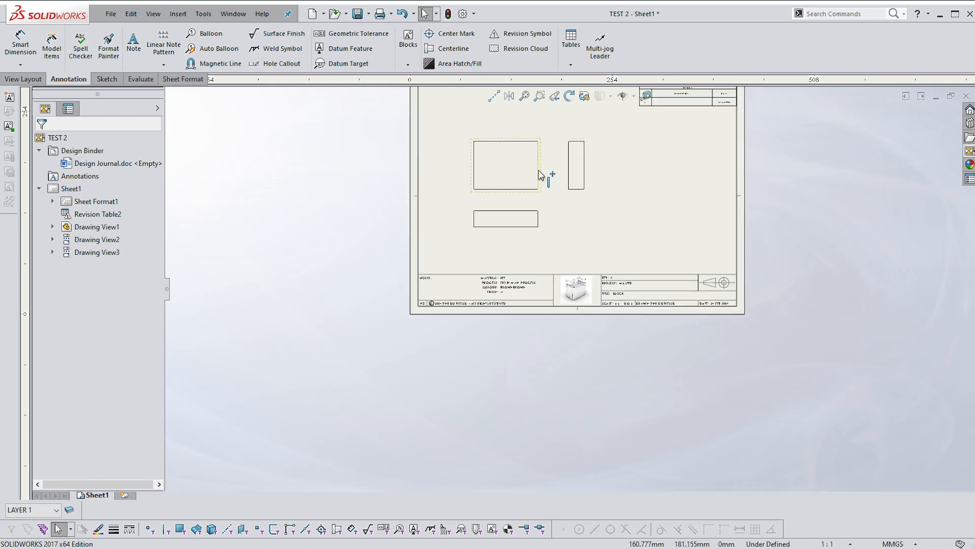
Step: Select and delete the three drawing views, confirming with Yes to All
left_click(628, 244)
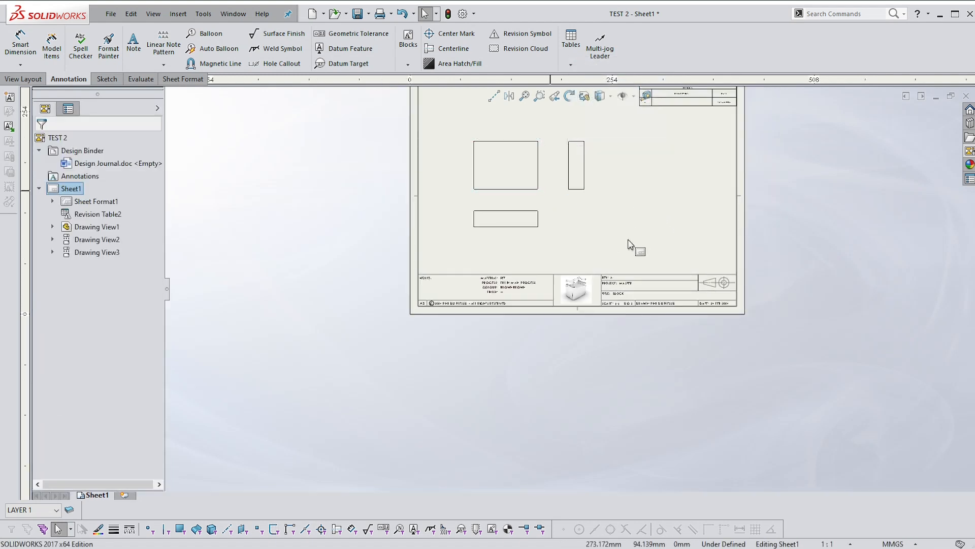
key("Delete")
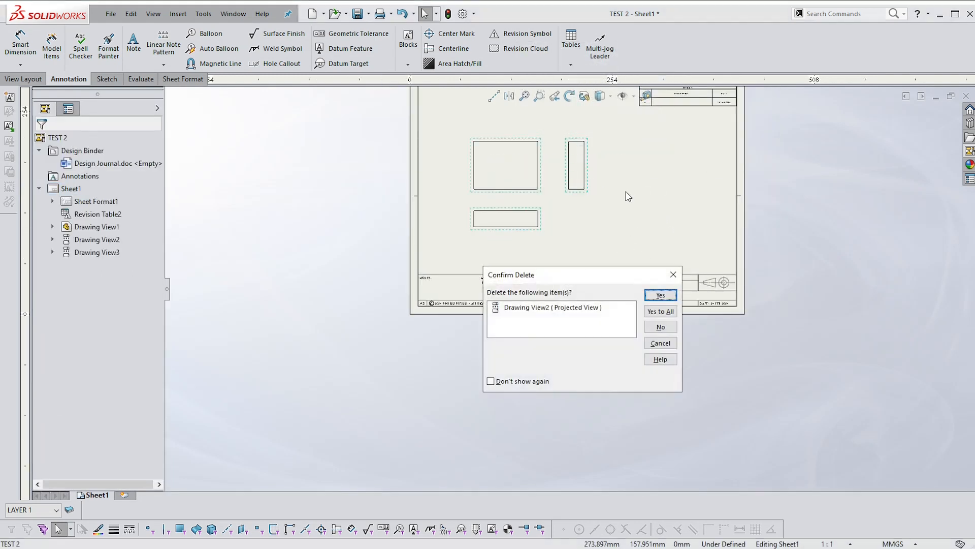
left_click(660, 295)
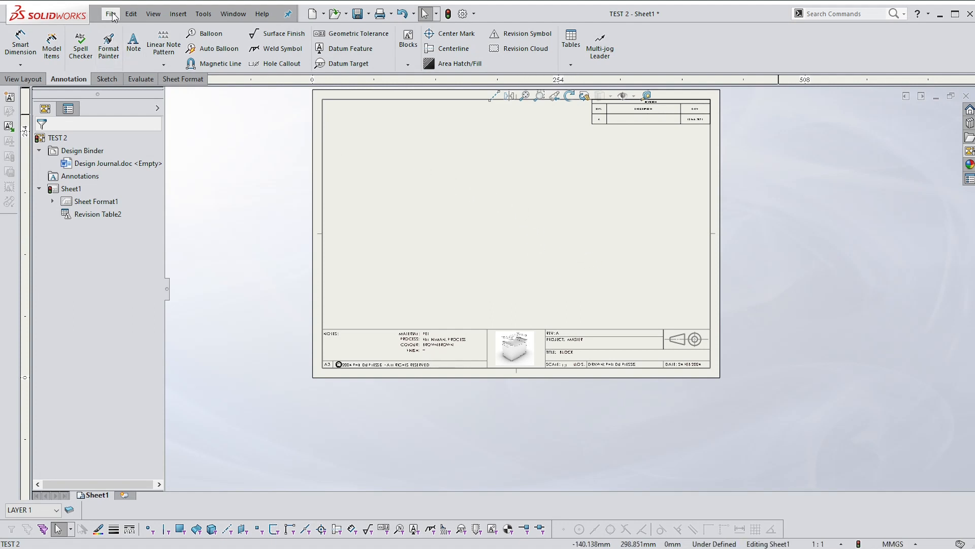
Step: Save the sheet as a .drwdot template overwriting A3 - UJ (SW17).DRWDOT, confirming replacement
left_click(109, 13)
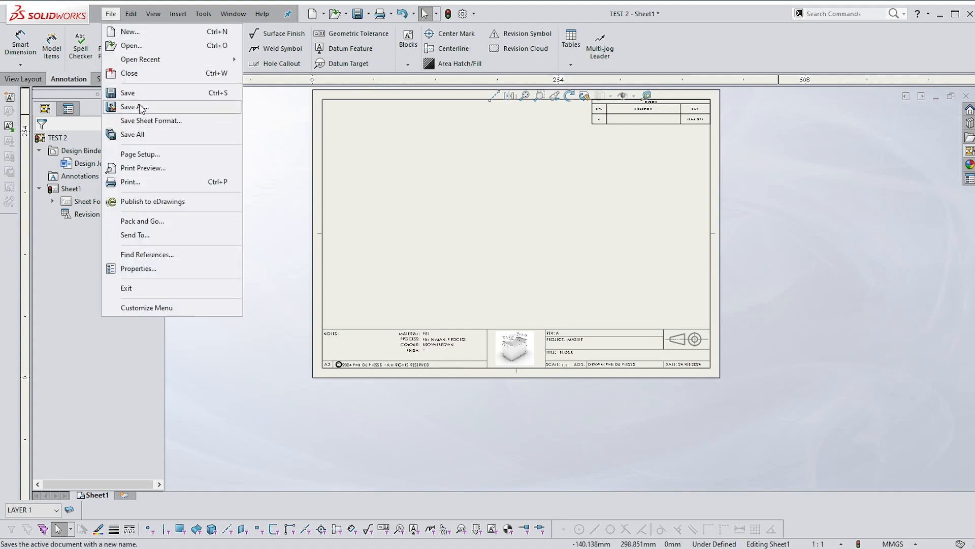
left_click(134, 107)
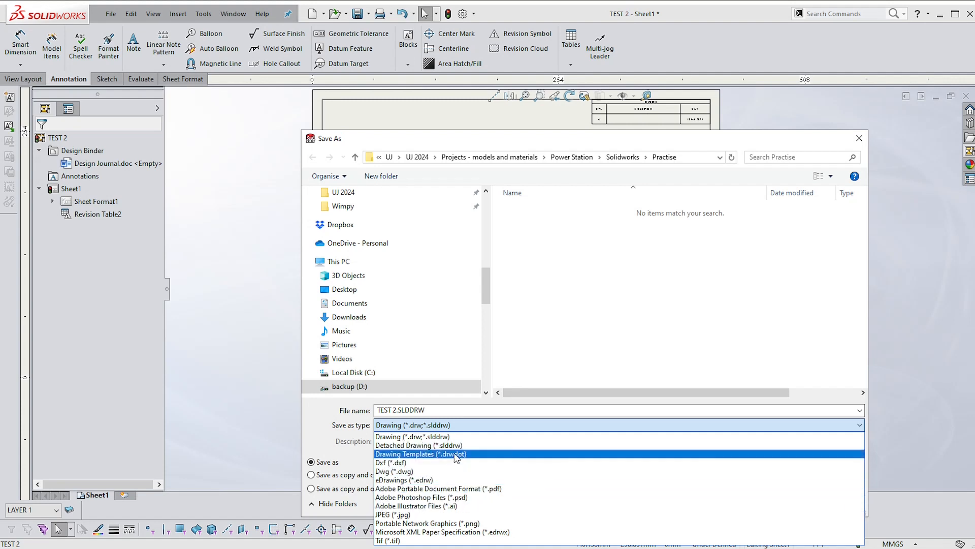
mouse_move(567, 462)
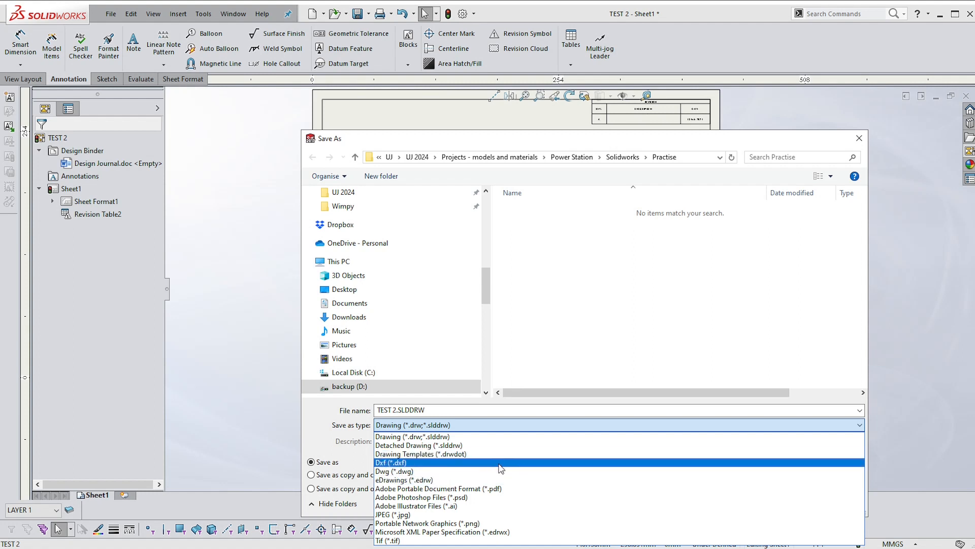
mouse_move(433, 454)
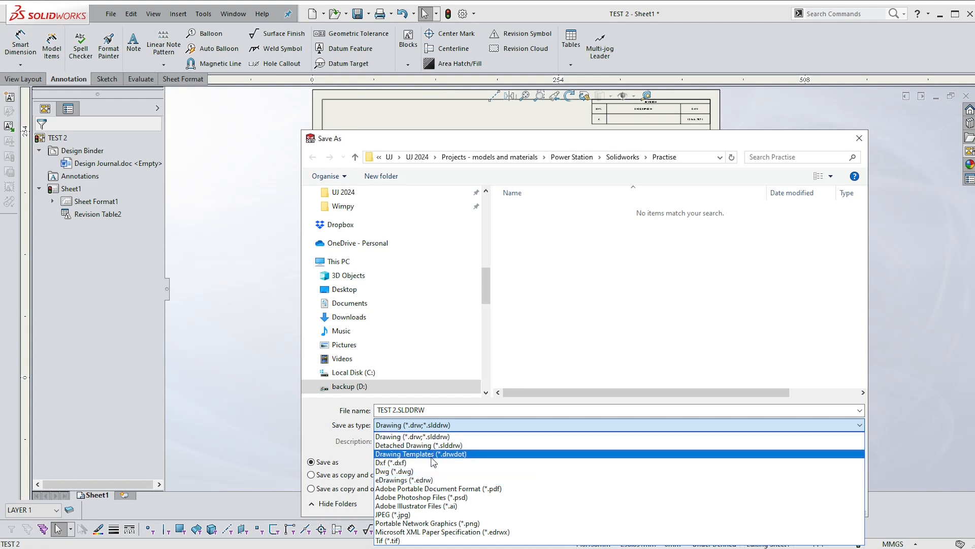
left_click(420, 454)
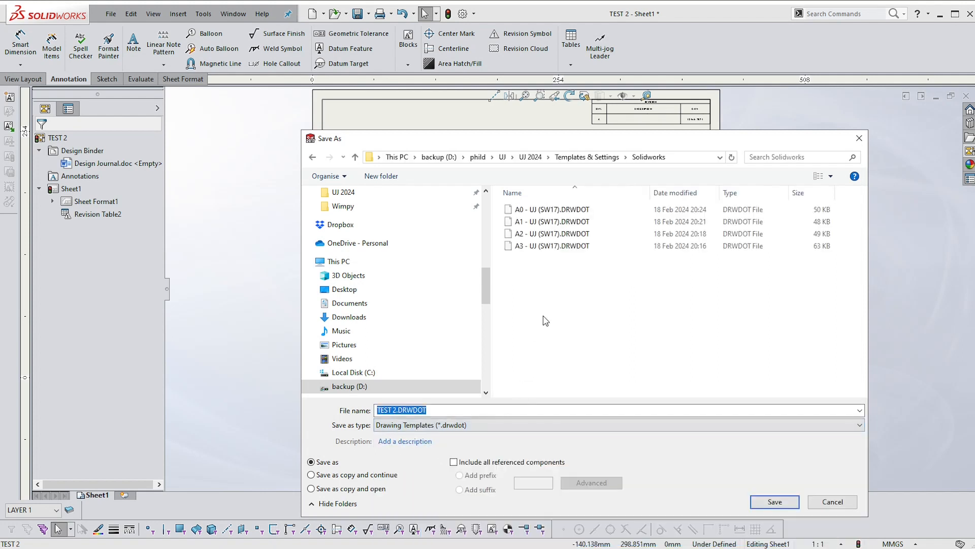
mouse_move(667, 158)
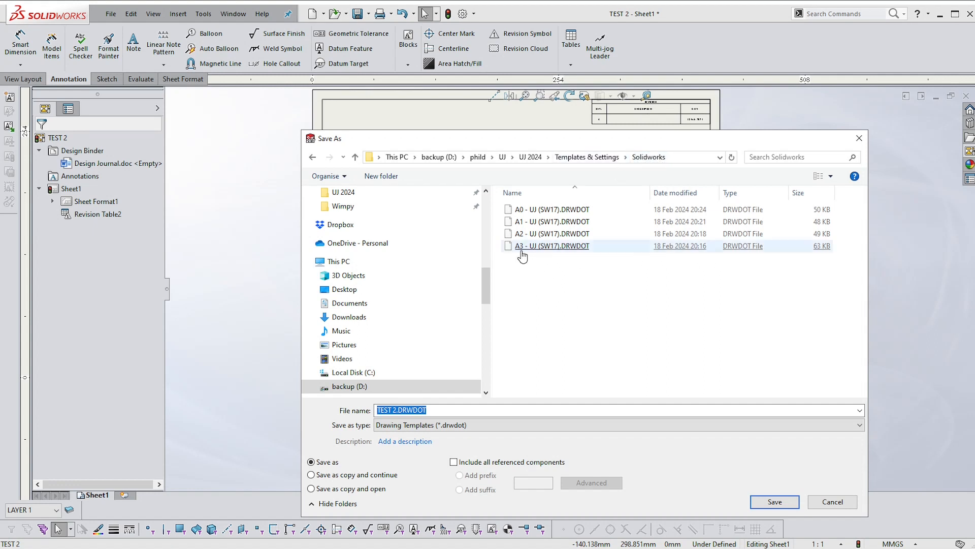
left_click(552, 246)
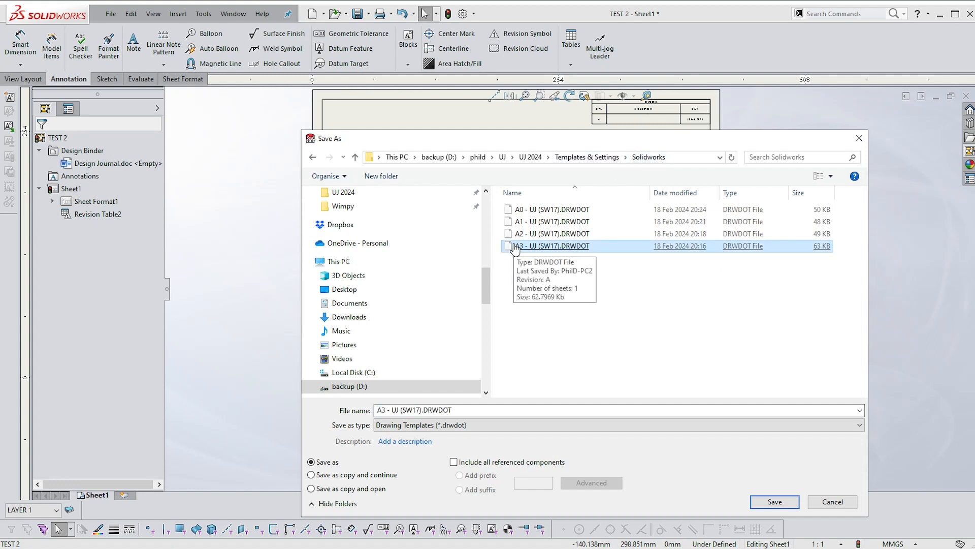
left_click(775, 501)
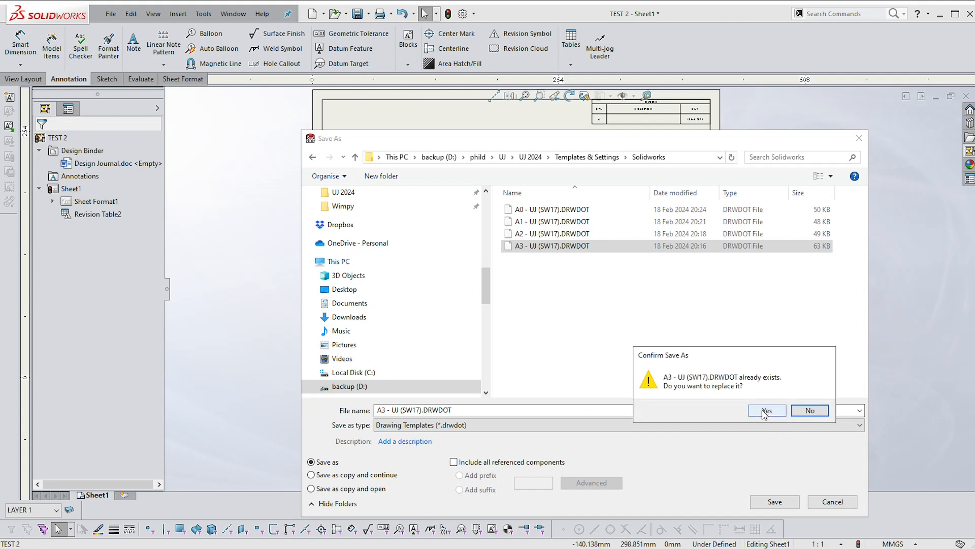
left_click(766, 411)
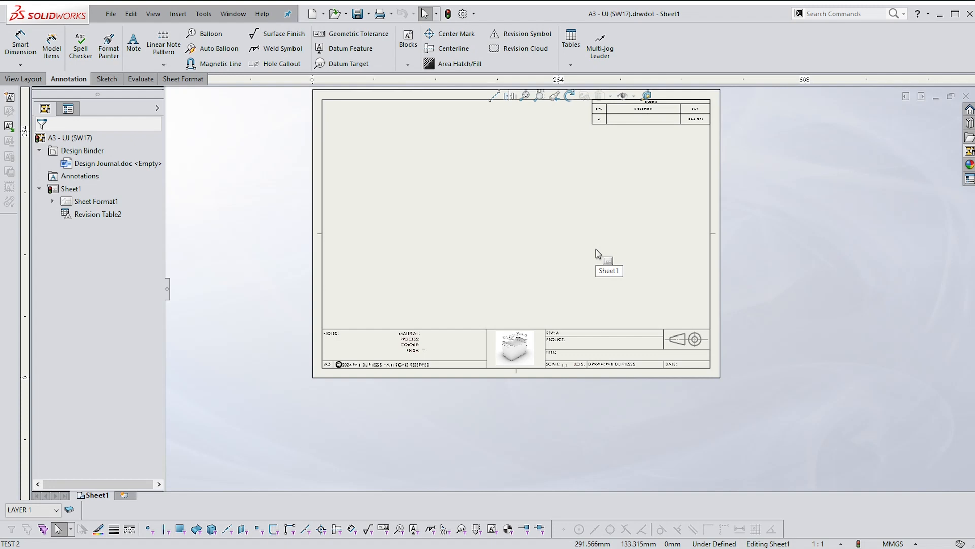
mouse_move(434, 359)
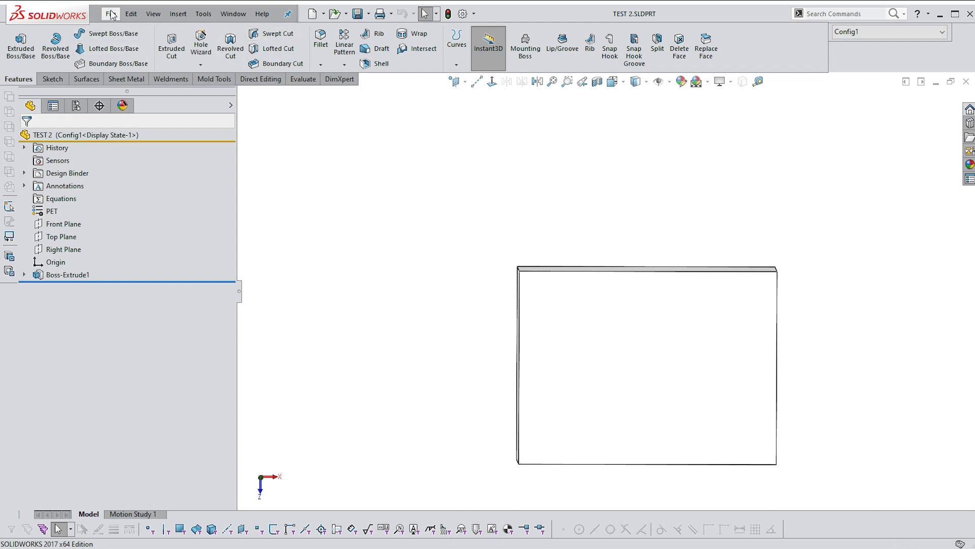
Step: Make a drawing of TEST 2 using the A3 - UJ (SW17) template
left_click(107, 13)
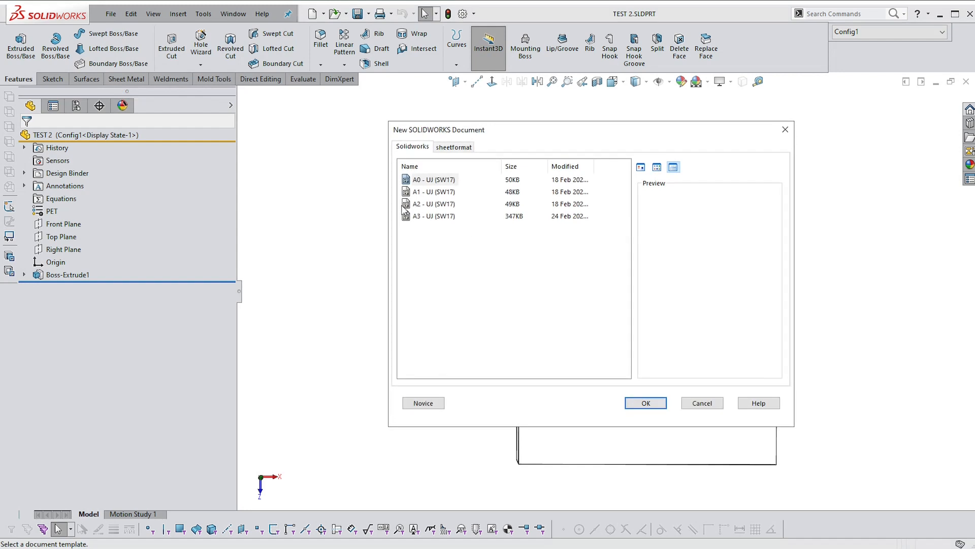
left_click(645, 402)
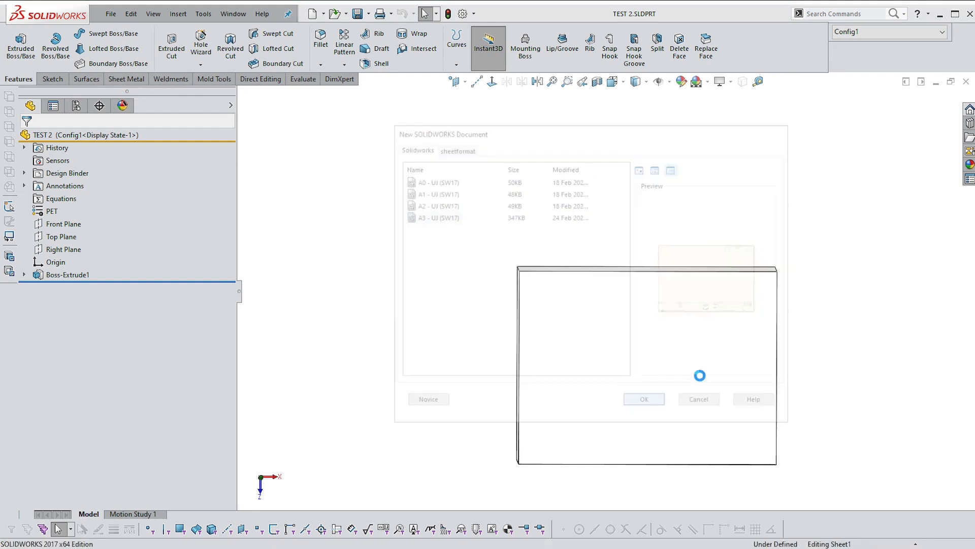
left_click(644, 399)
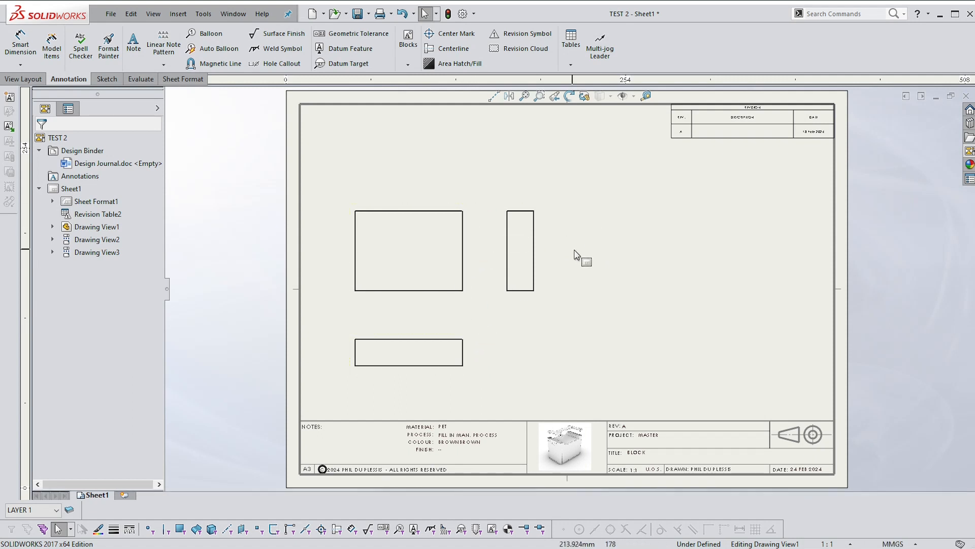
mouse_move(429, 455)
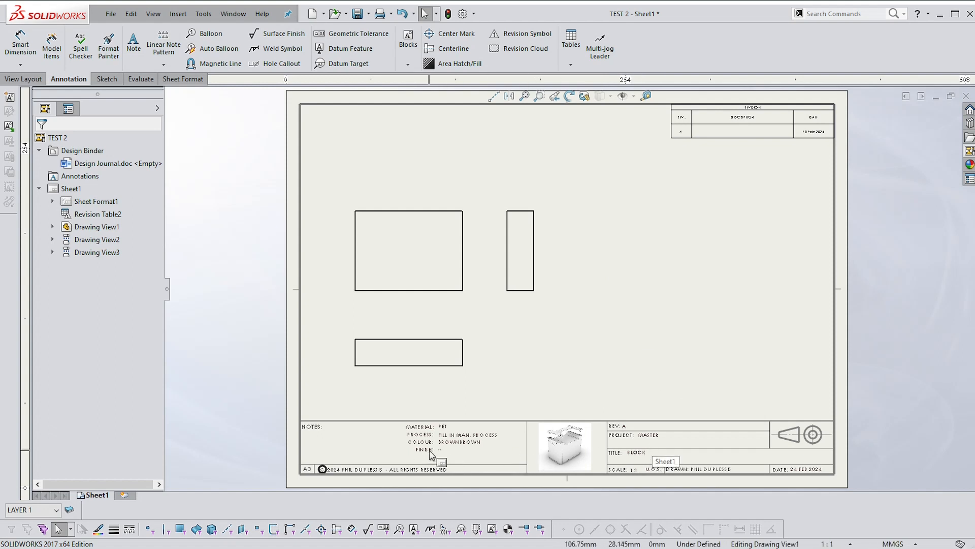
mouse_move(400, 443)
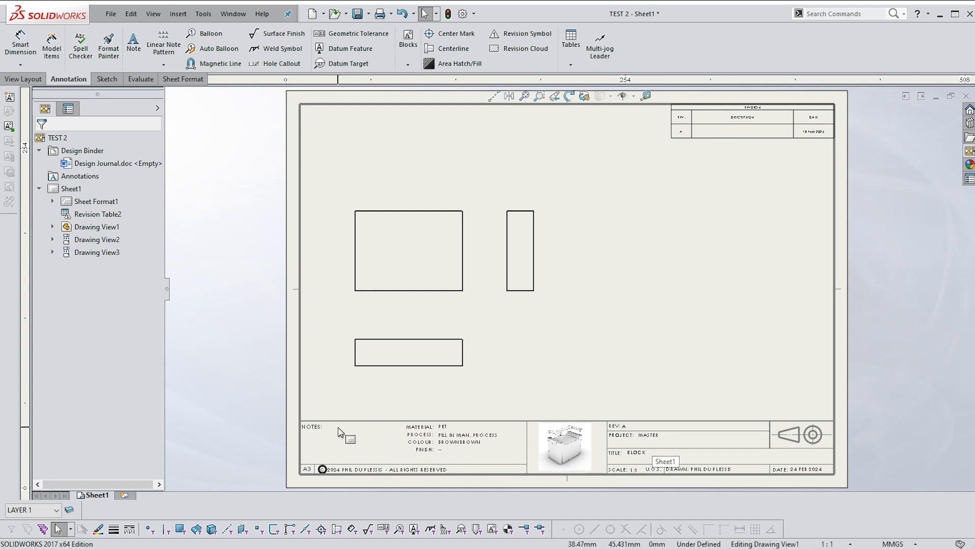
mouse_move(632, 433)
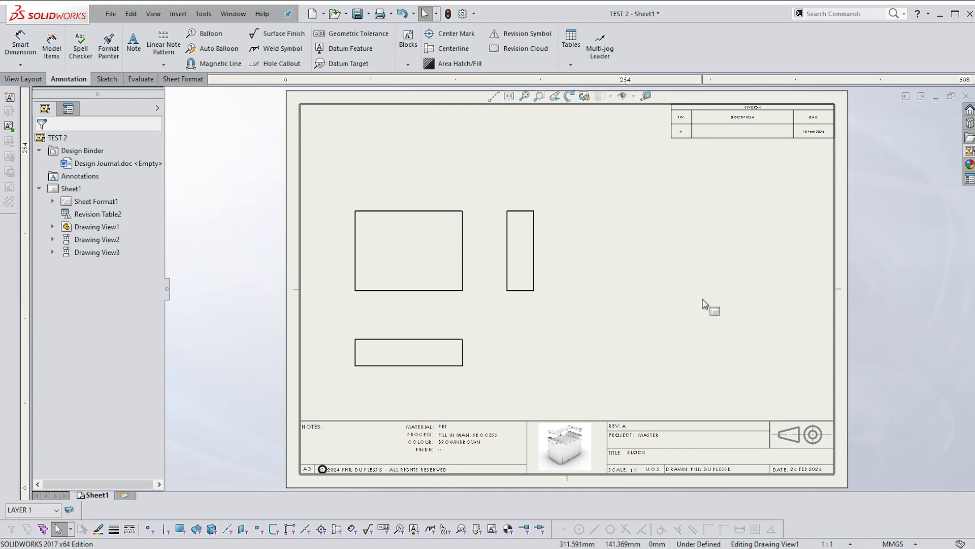
mouse_move(714, 279)
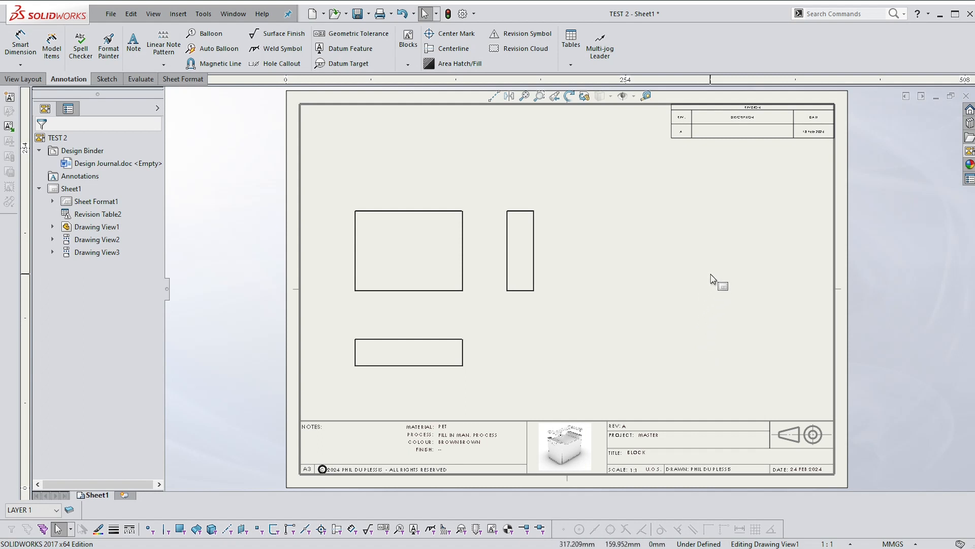